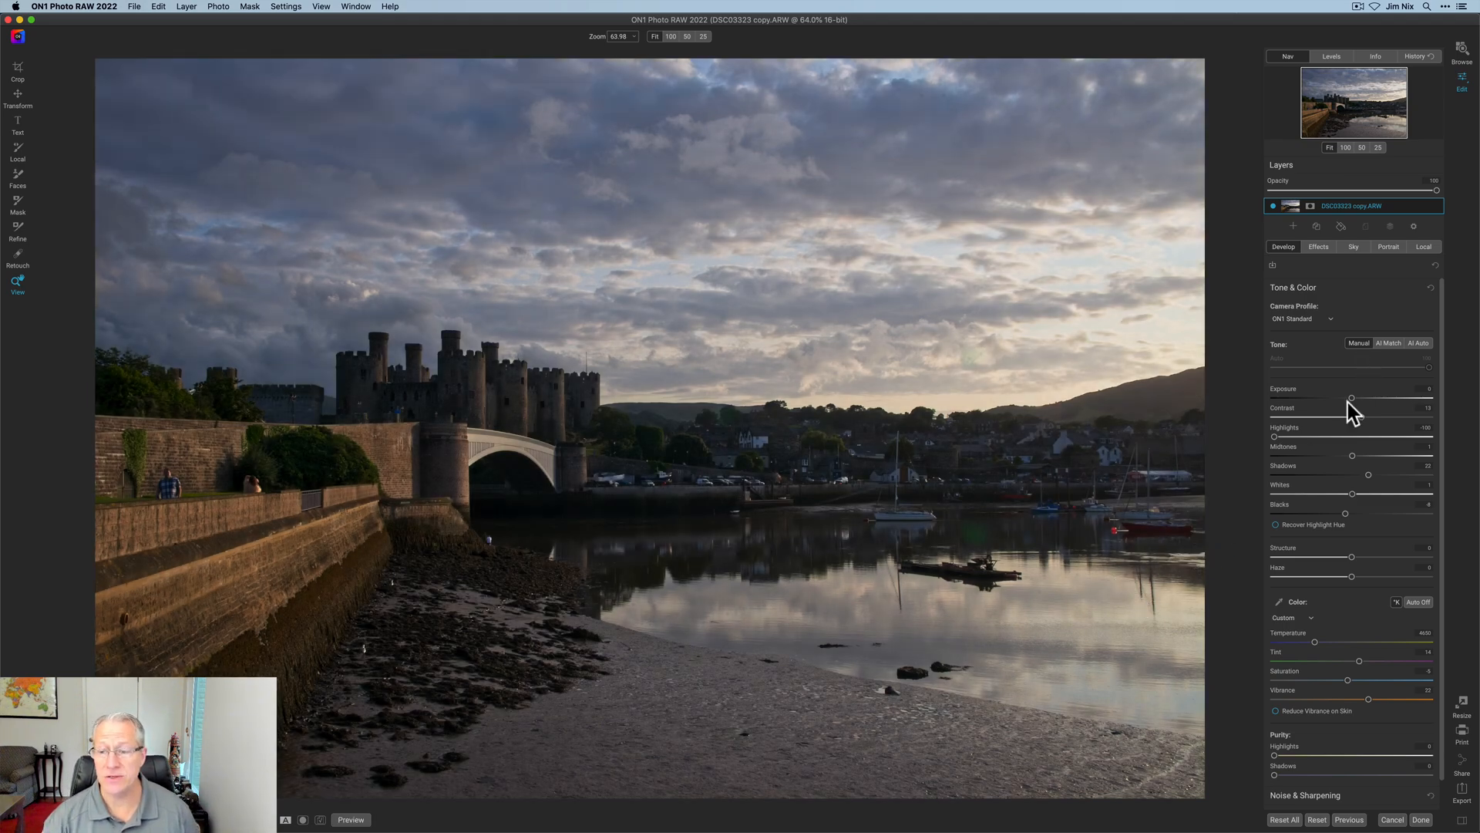
Add an HDR Look filter from the Effects filter browser at its default settings
scroll("down", 3)
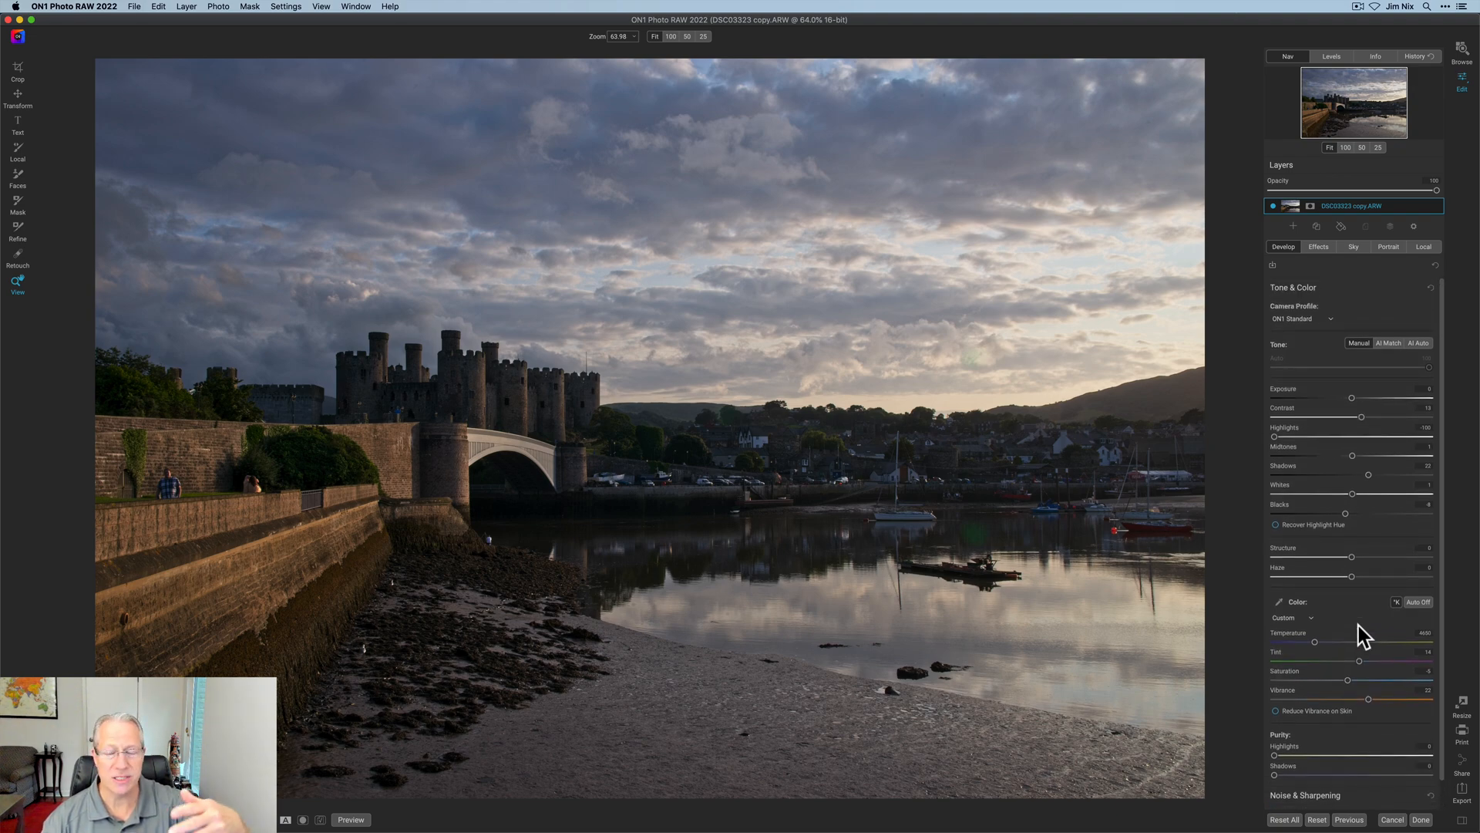
mouse_move(1326, 476)
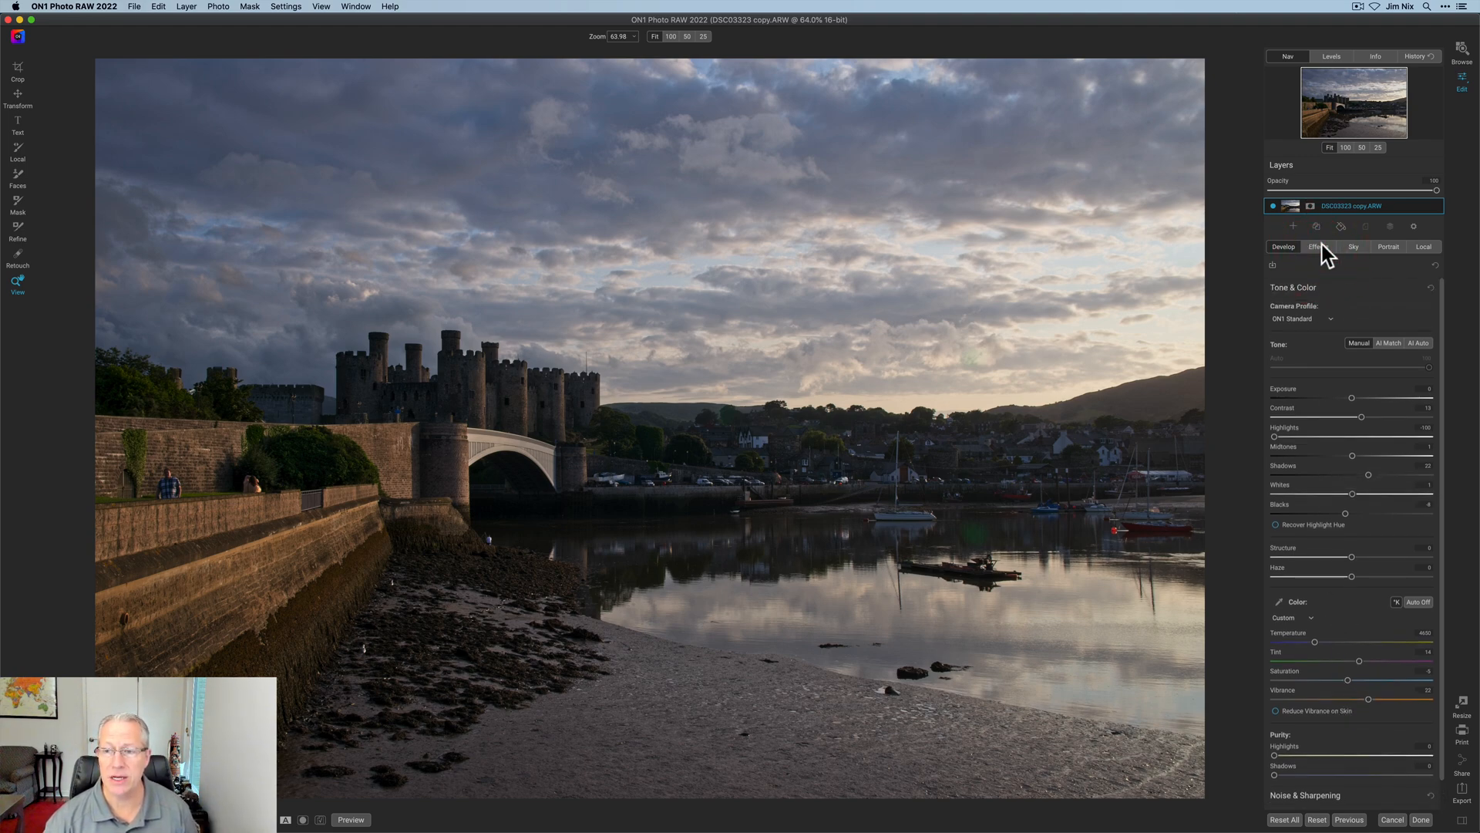
left_click(1316, 247)
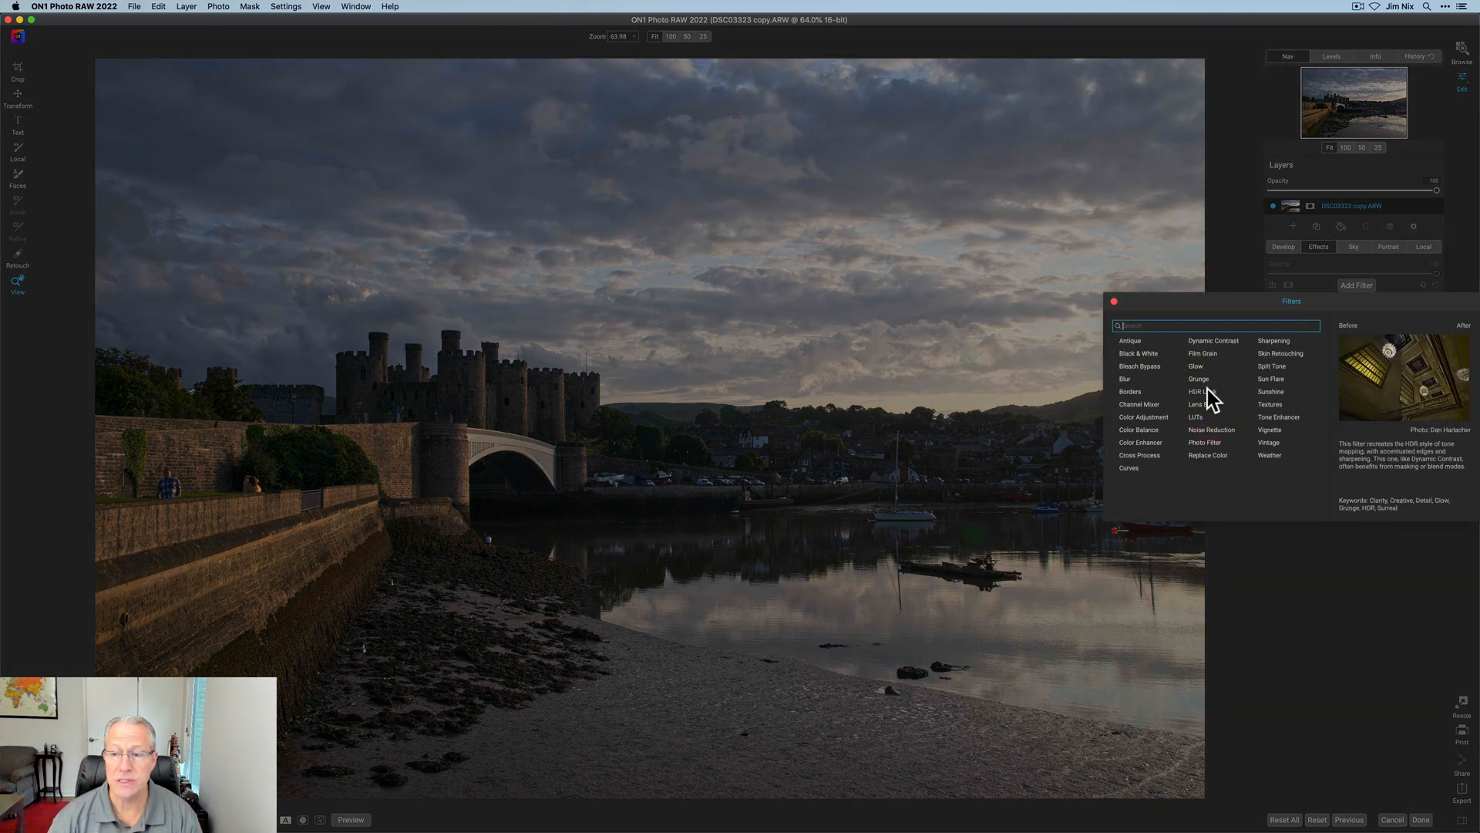
left_click(1195, 391)
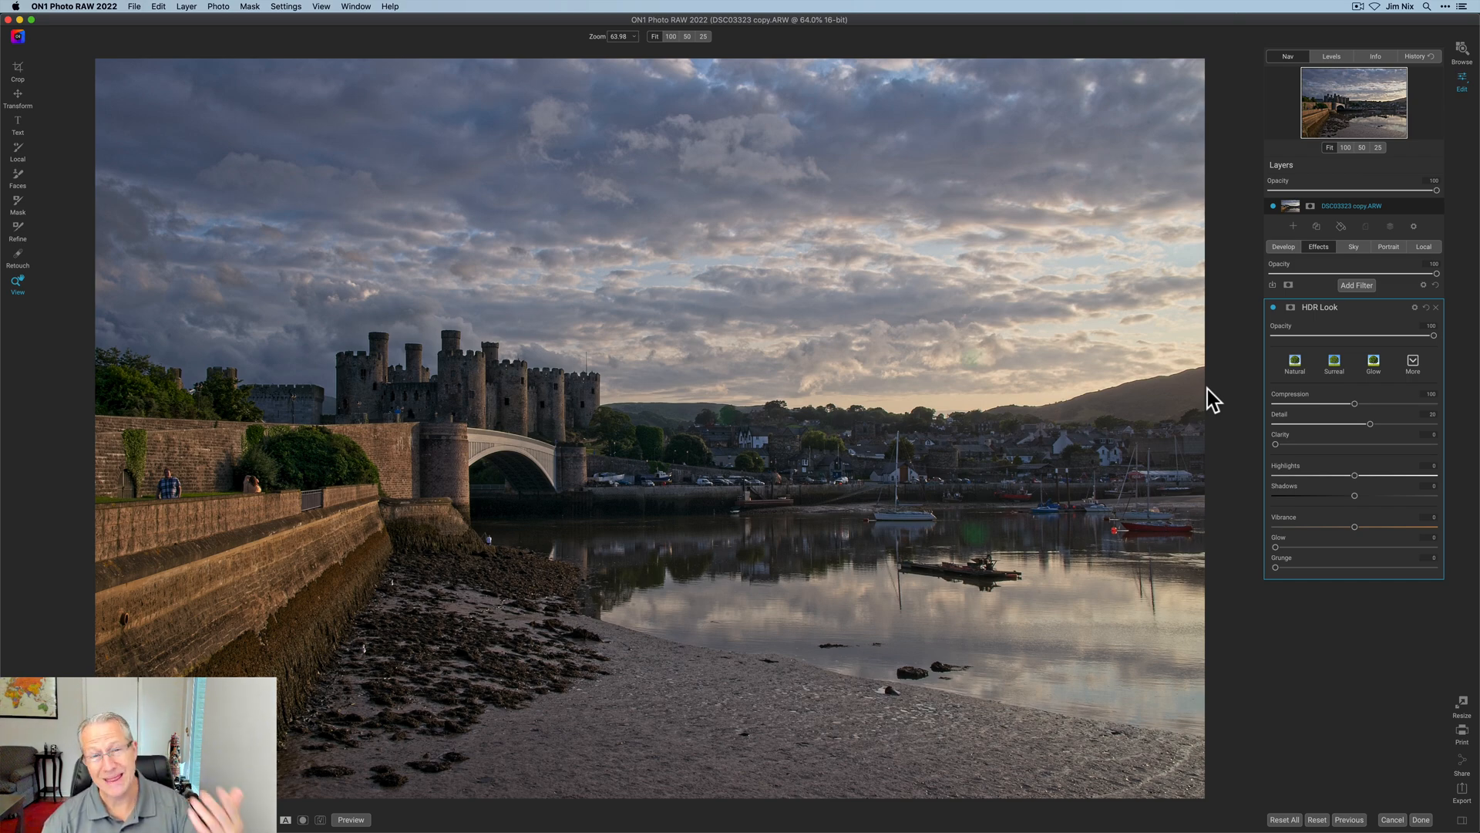
Create a luminosity mask on the HDR Look, preview it in black and white, and invert it
left_click(17, 207)
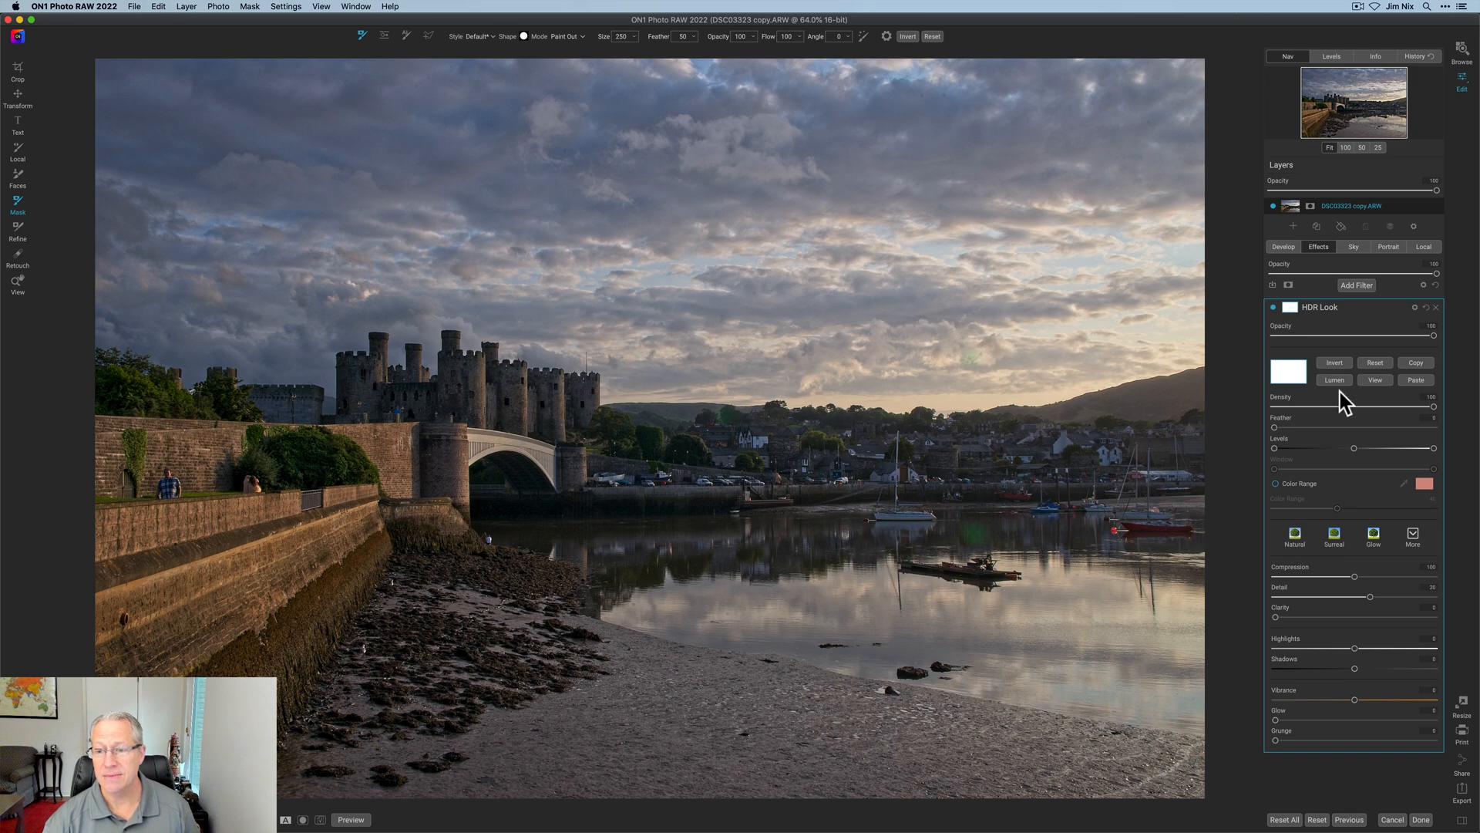
left_click(1333, 380)
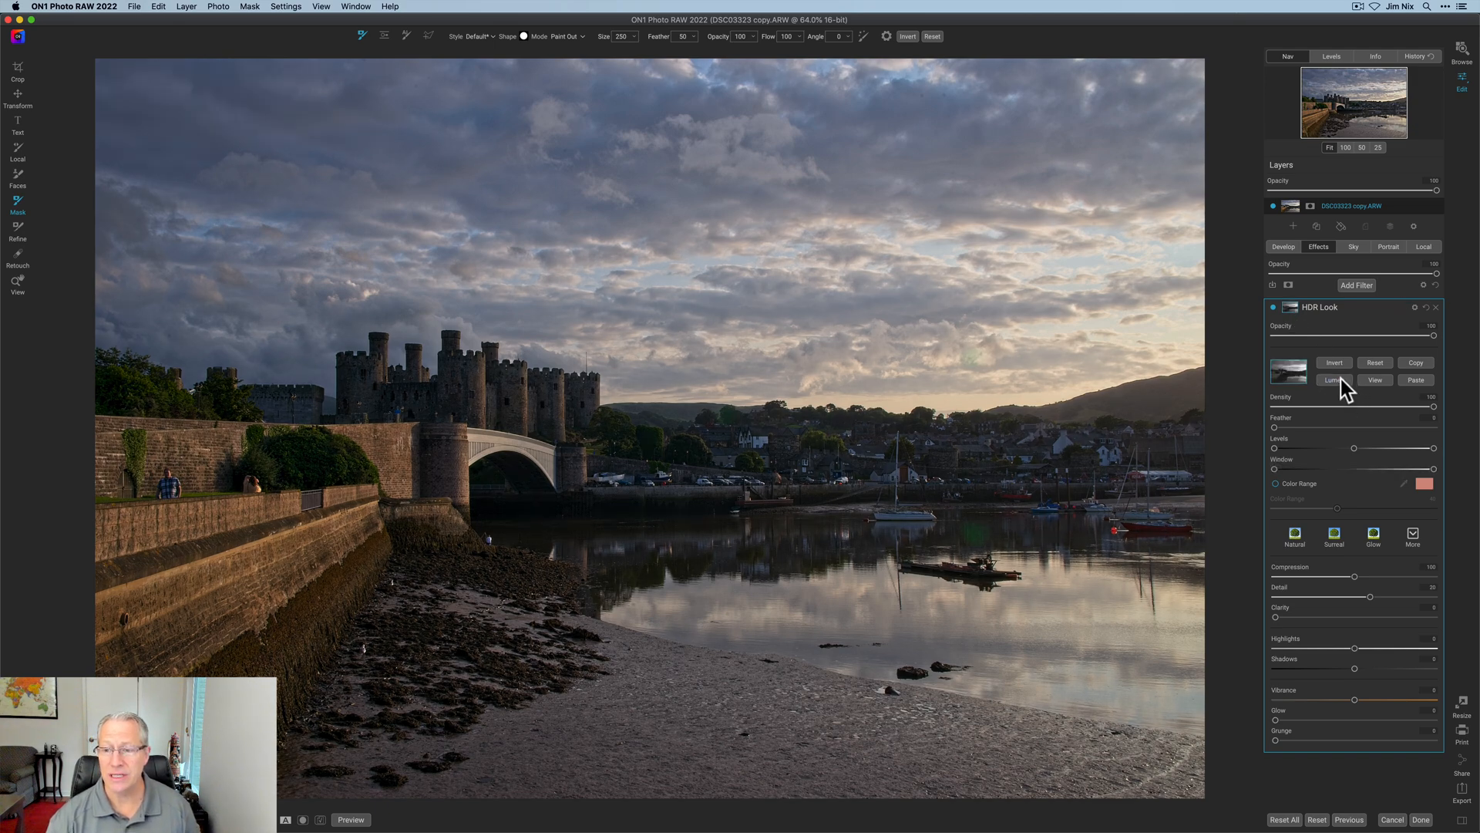
left_click(1374, 379)
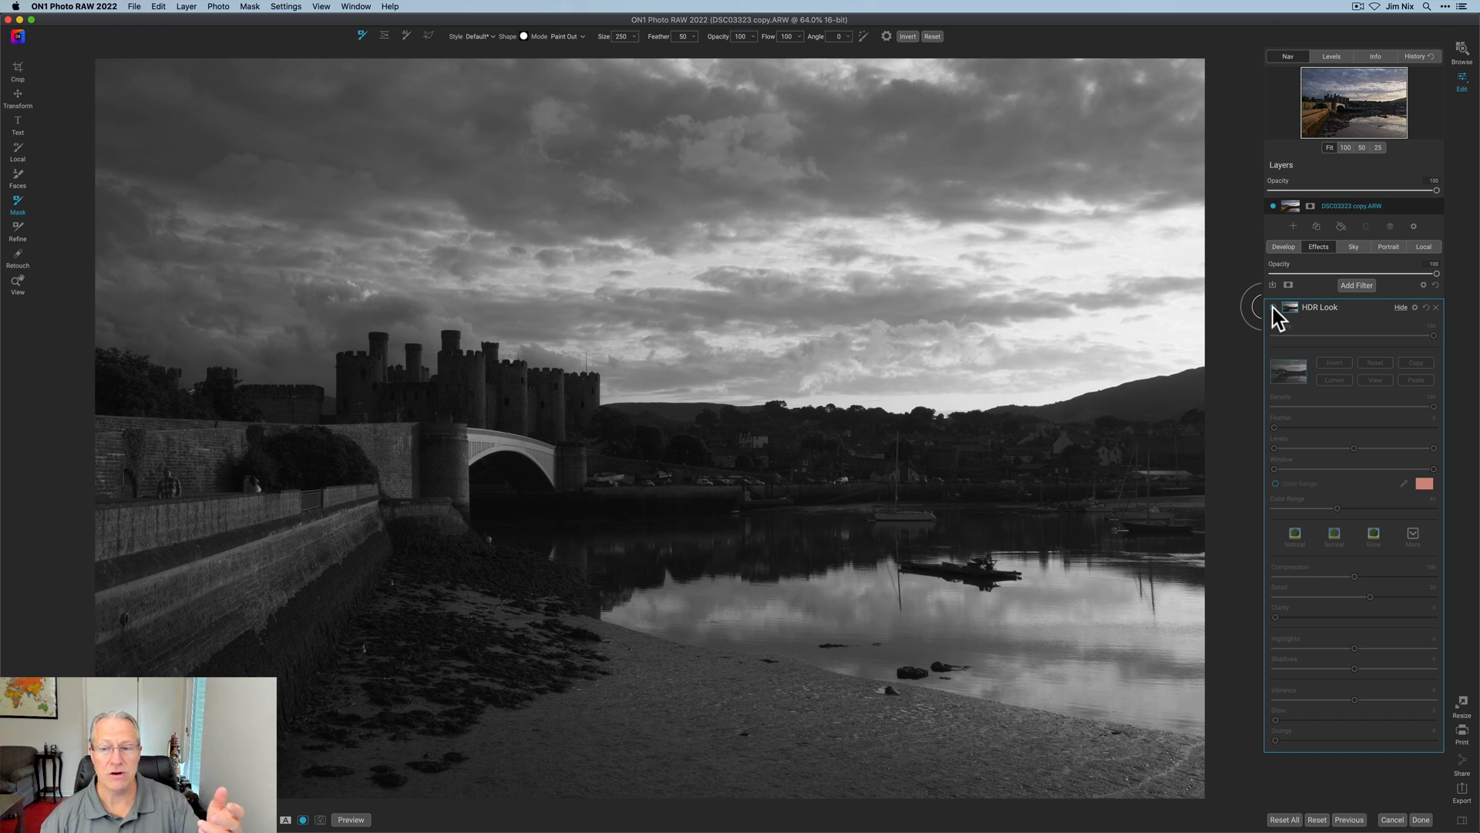
left_click(1273, 307)
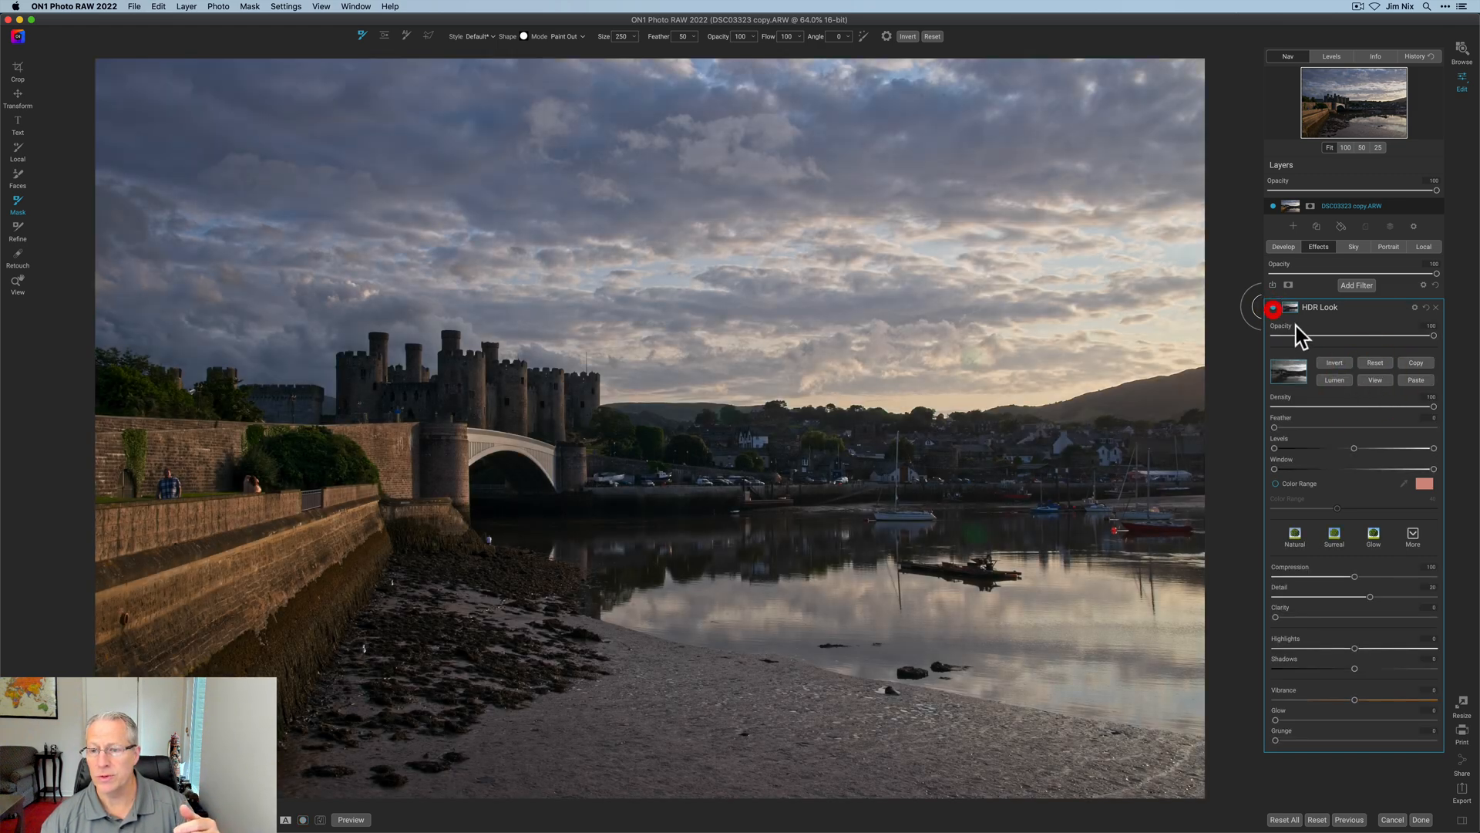
left_click(1273, 307)
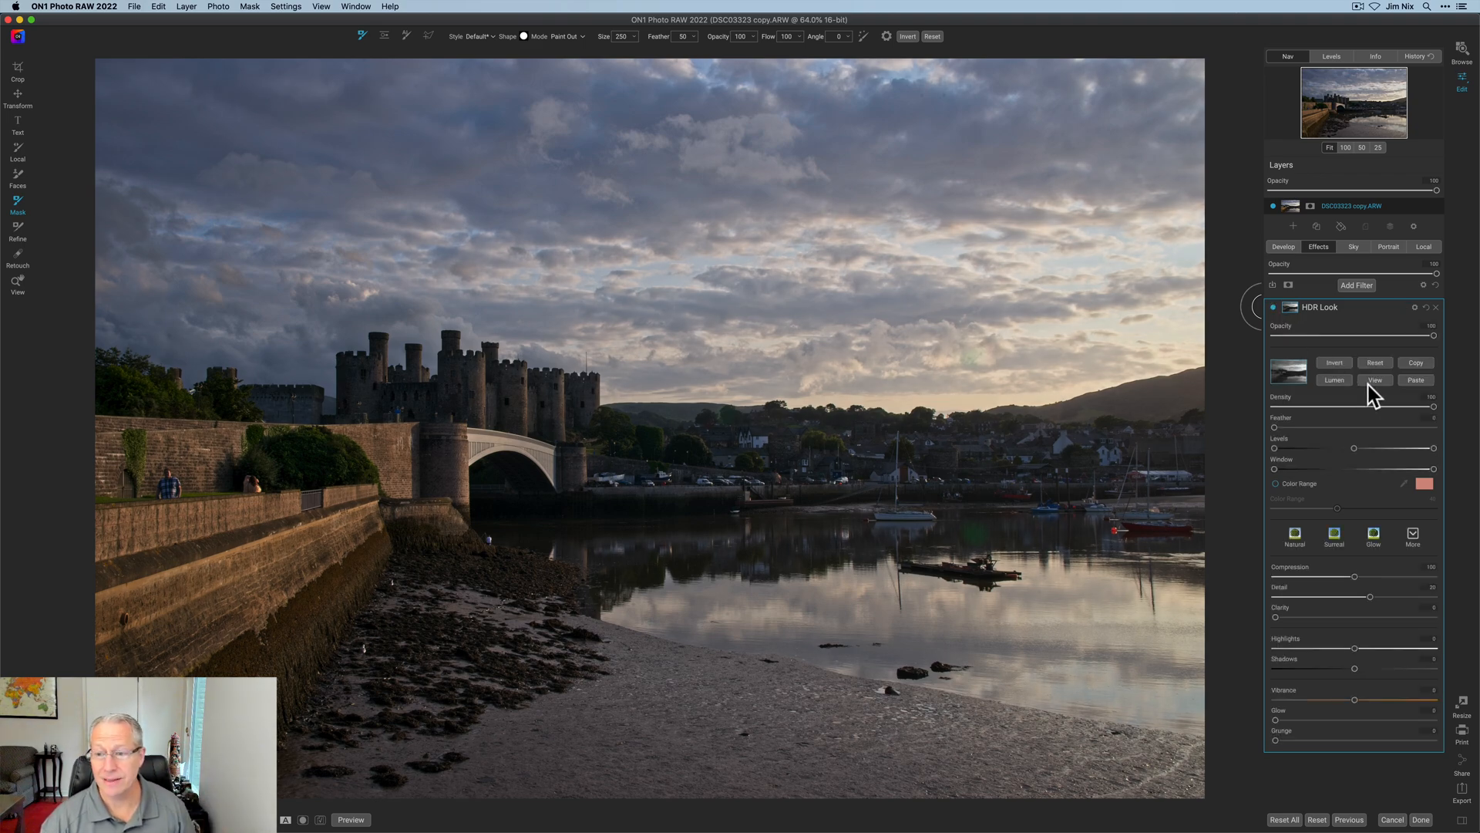
left_click(1333, 379)
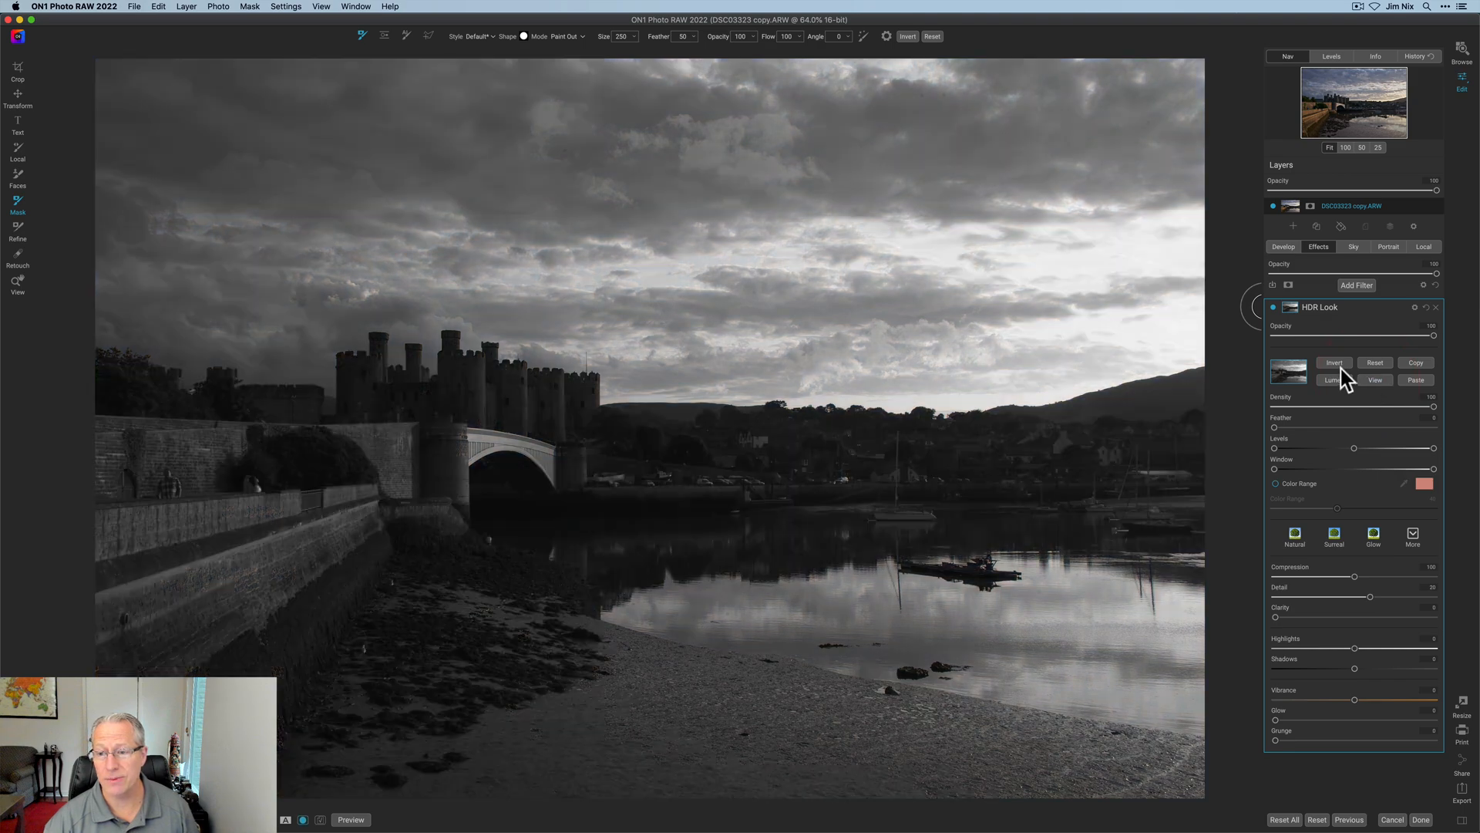
left_click(1333, 362)
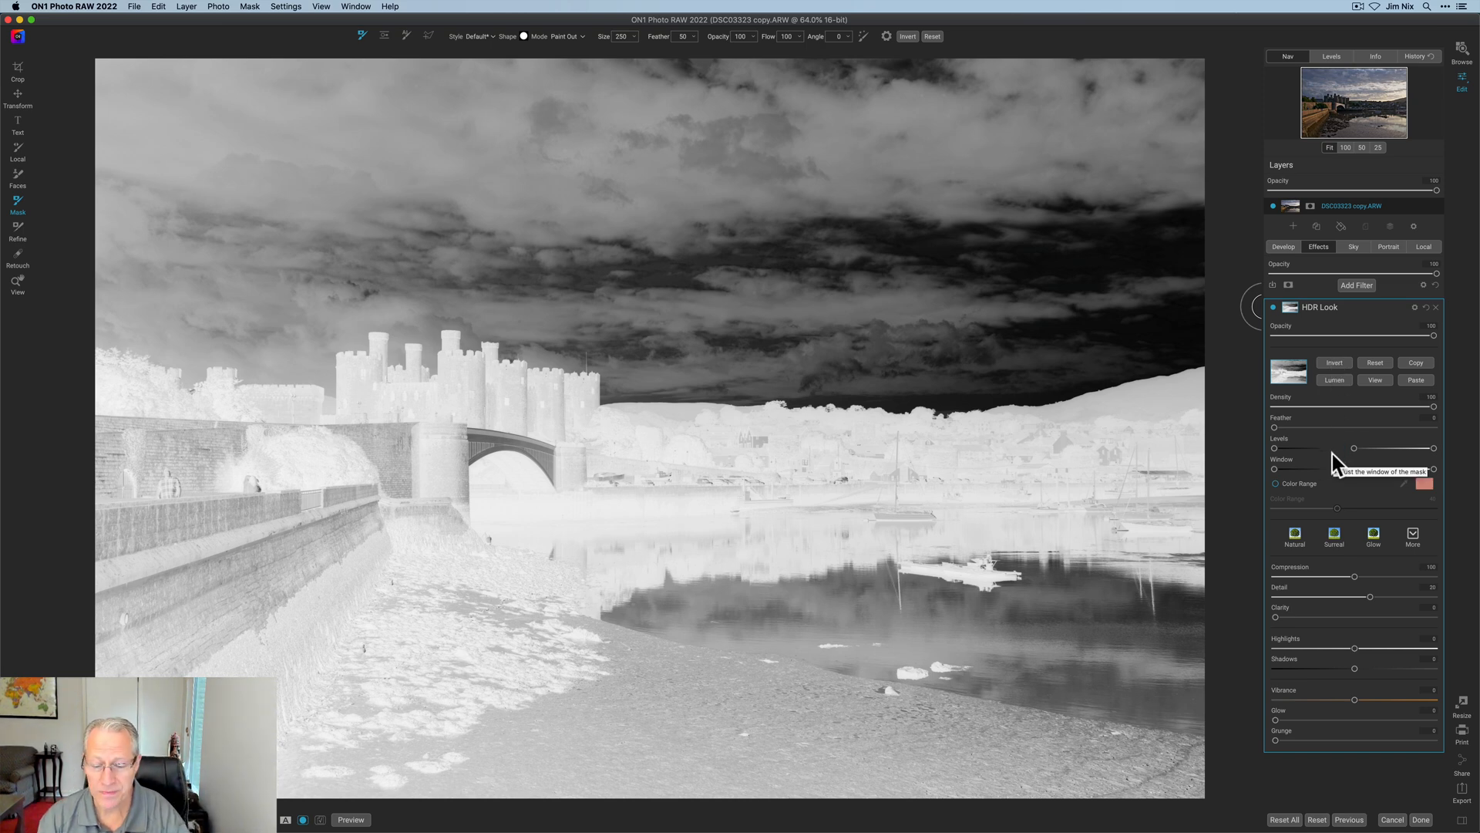
mouse_move(1341, 464)
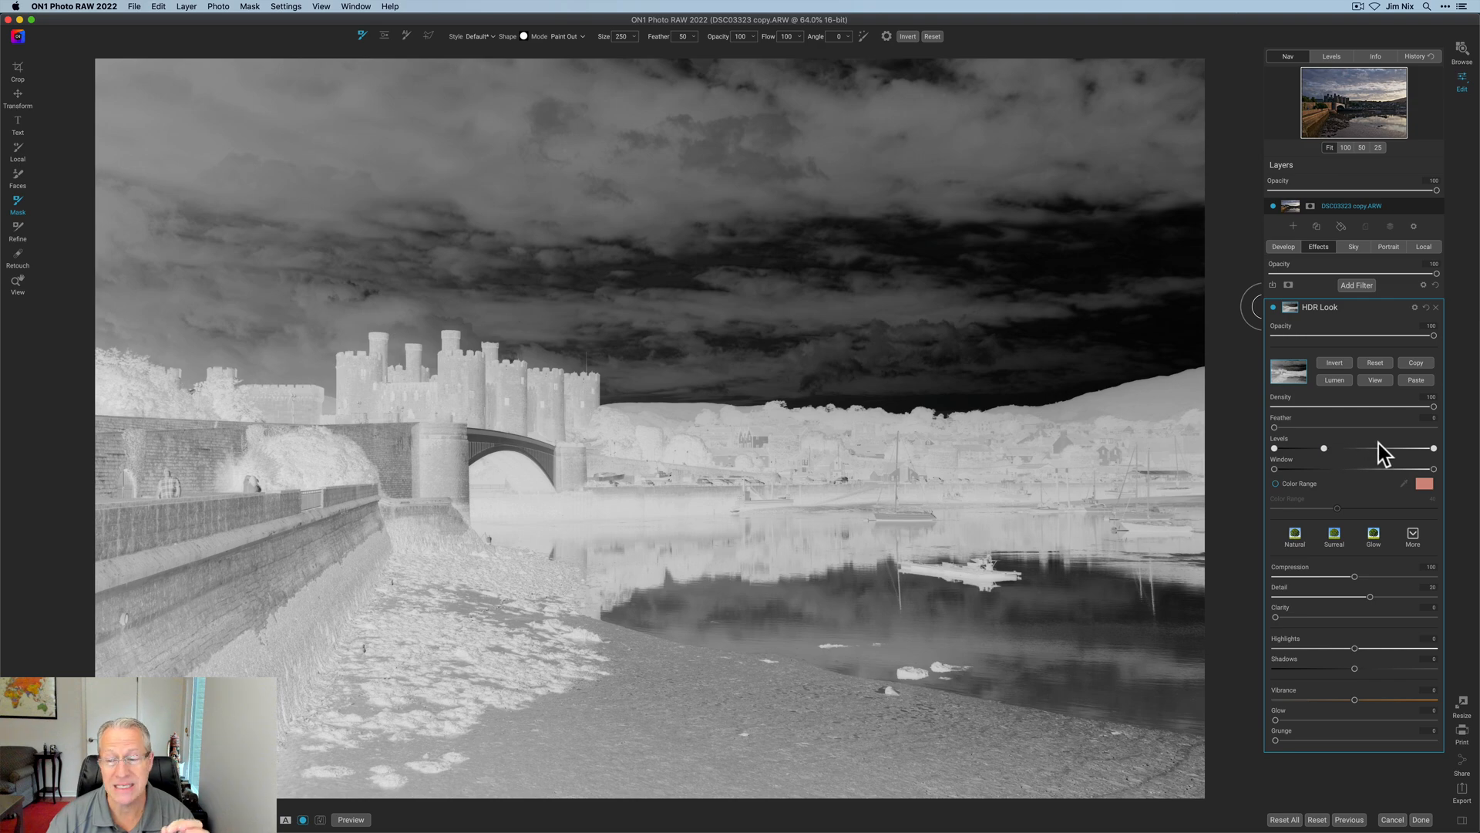
Tighten the mask Levels so the sky and water go black and the castle turns solid white
left_click_drag(1323, 447, 1358, 449)
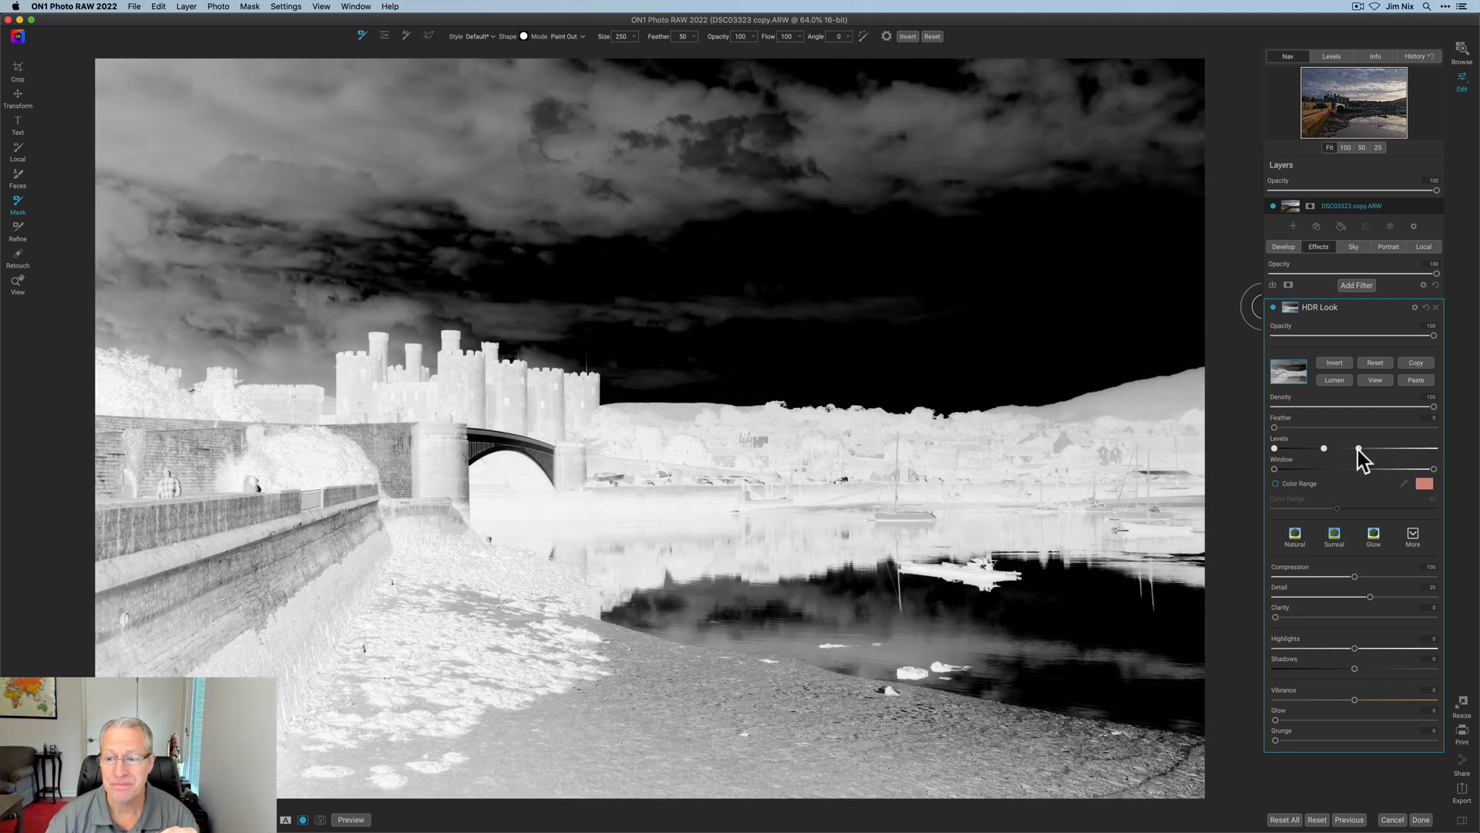
left_click_drag(1357, 448, 1324, 449)
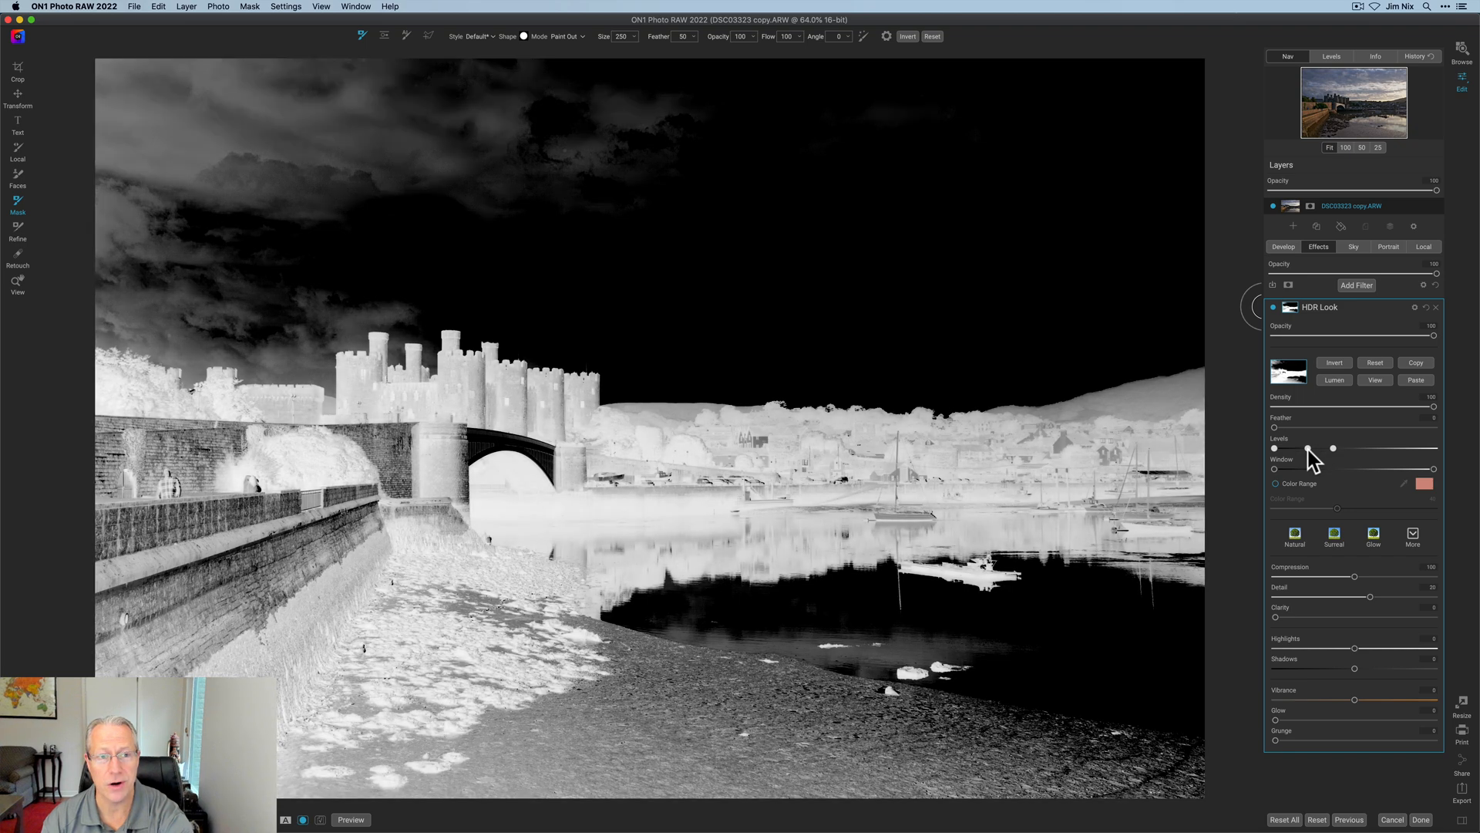
left_click_drag(1307, 449, 1314, 449)
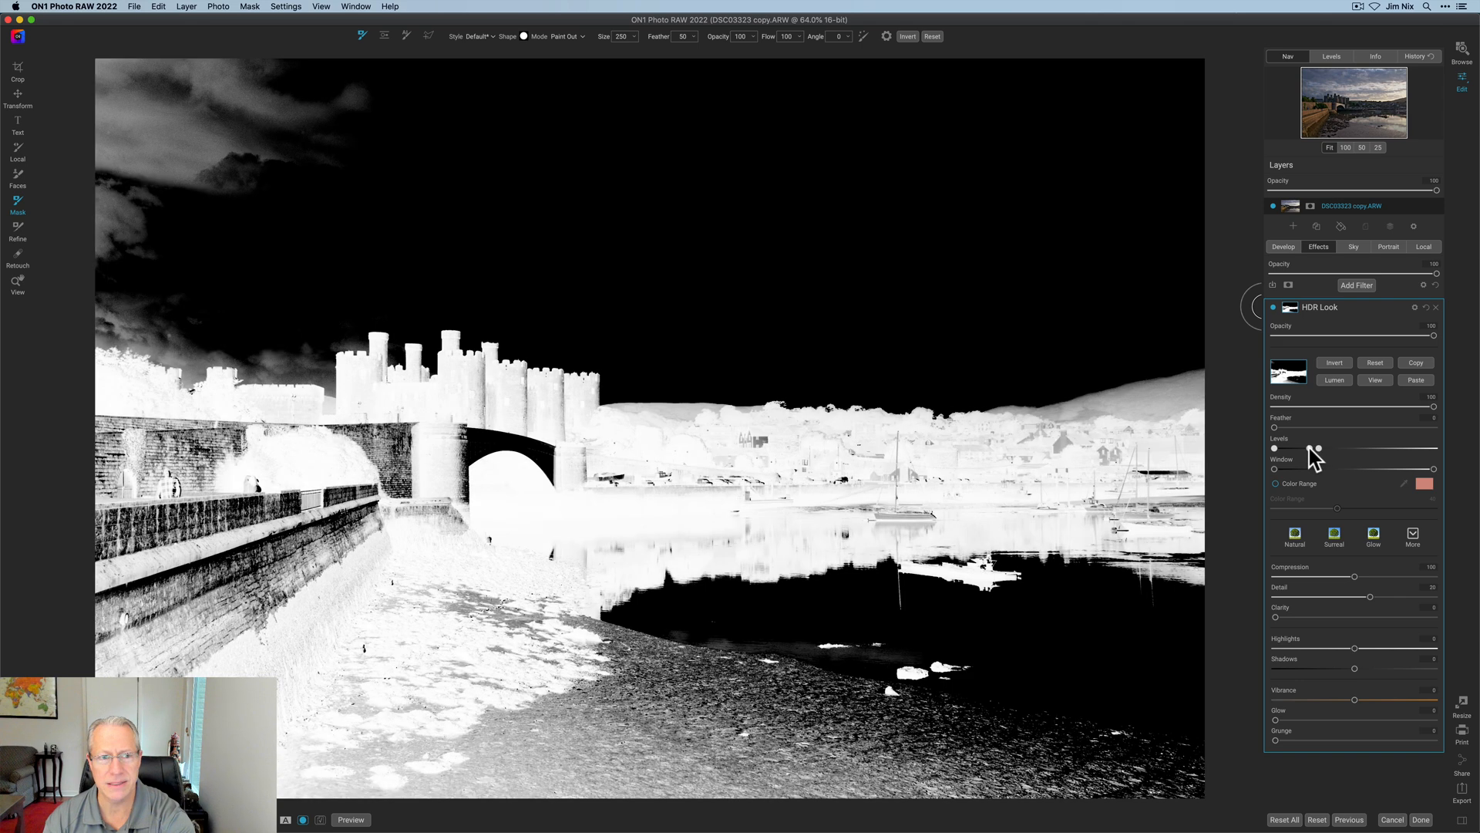
left_click_drag(1312, 449, 1319, 449)
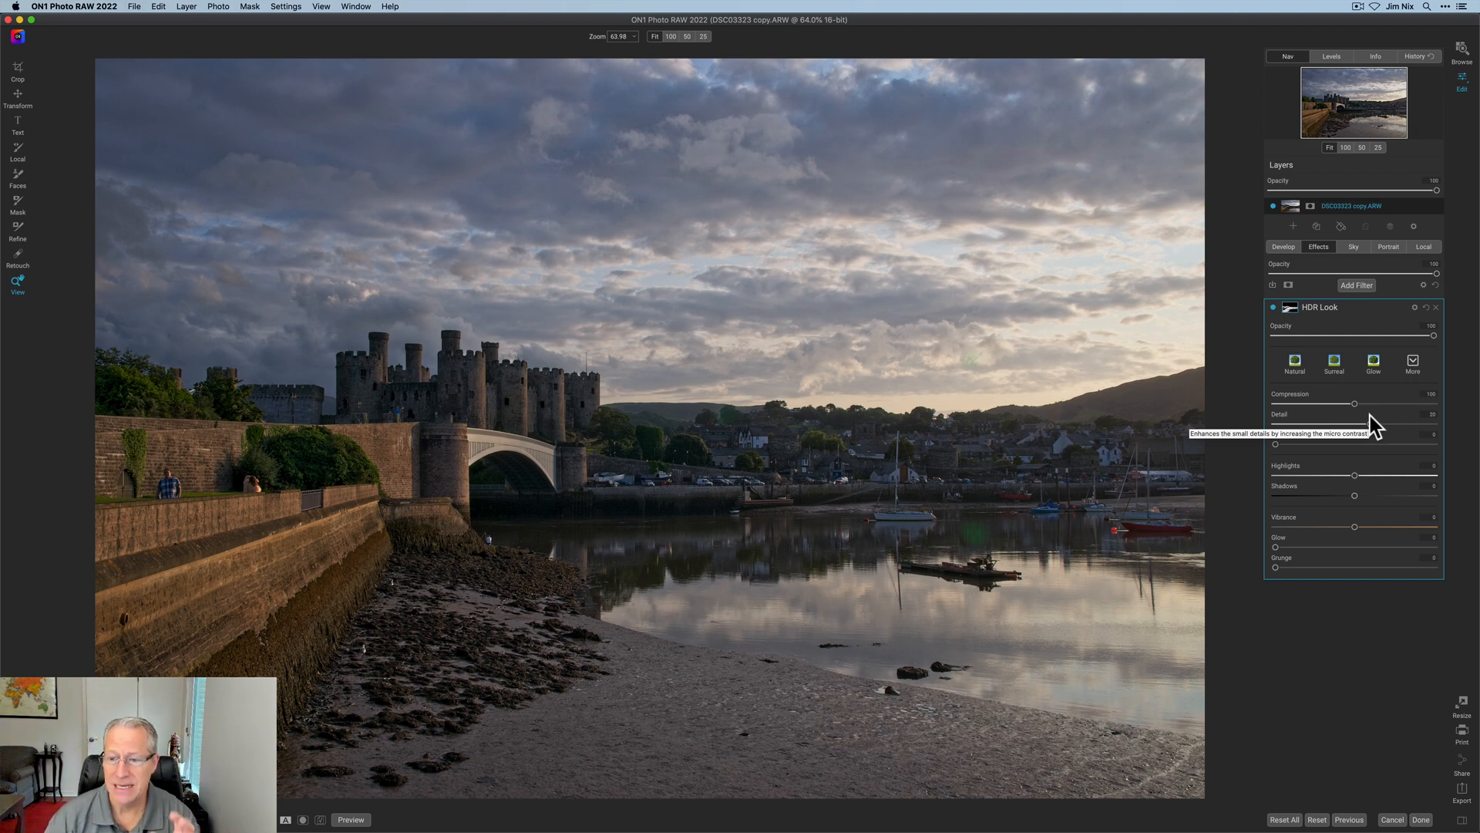
mouse_move(1364, 407)
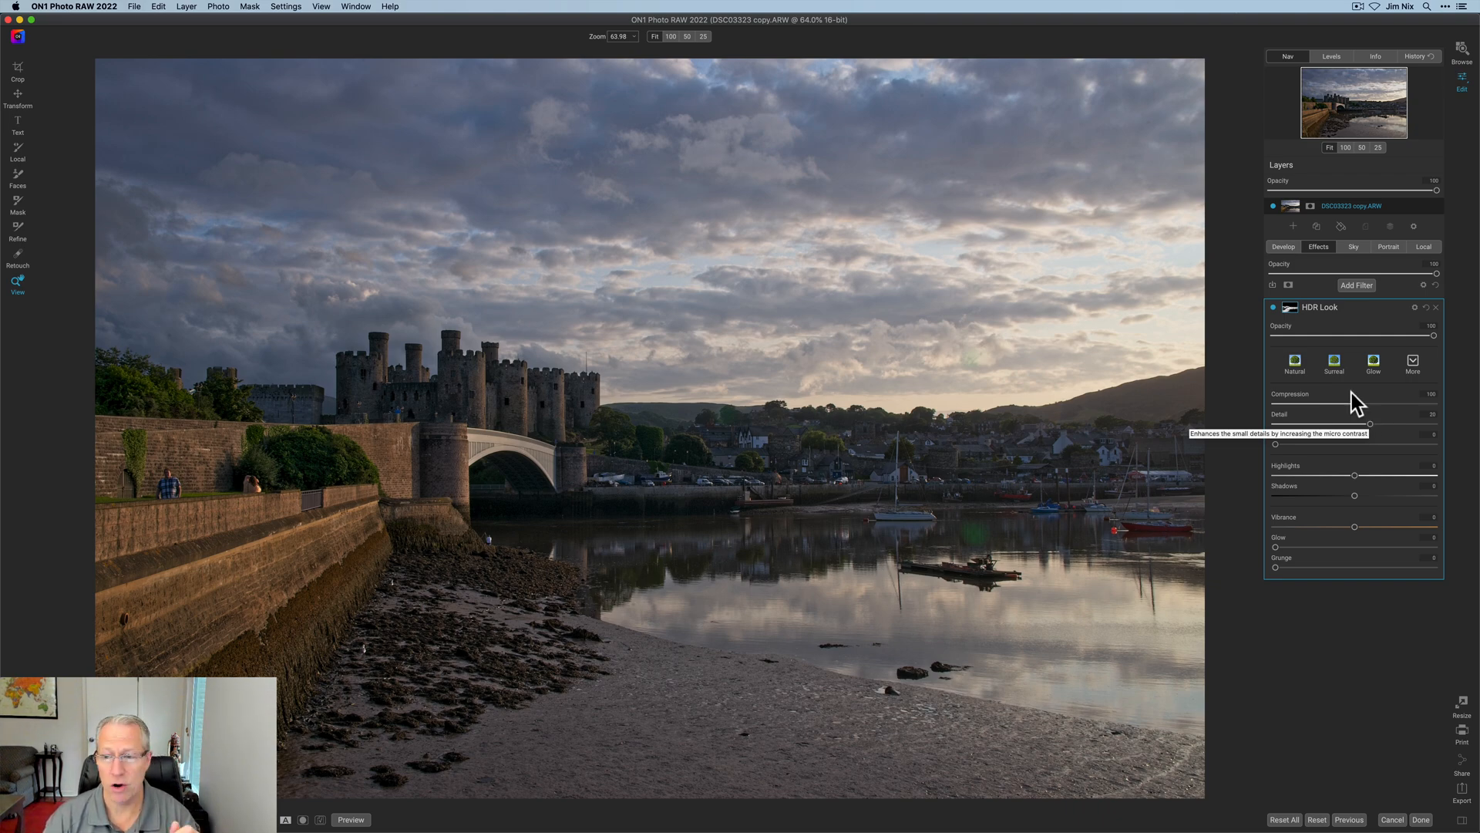
Collapse the HDR Look mask options and bring up the filter browser for a second filter
left_click(1286, 312)
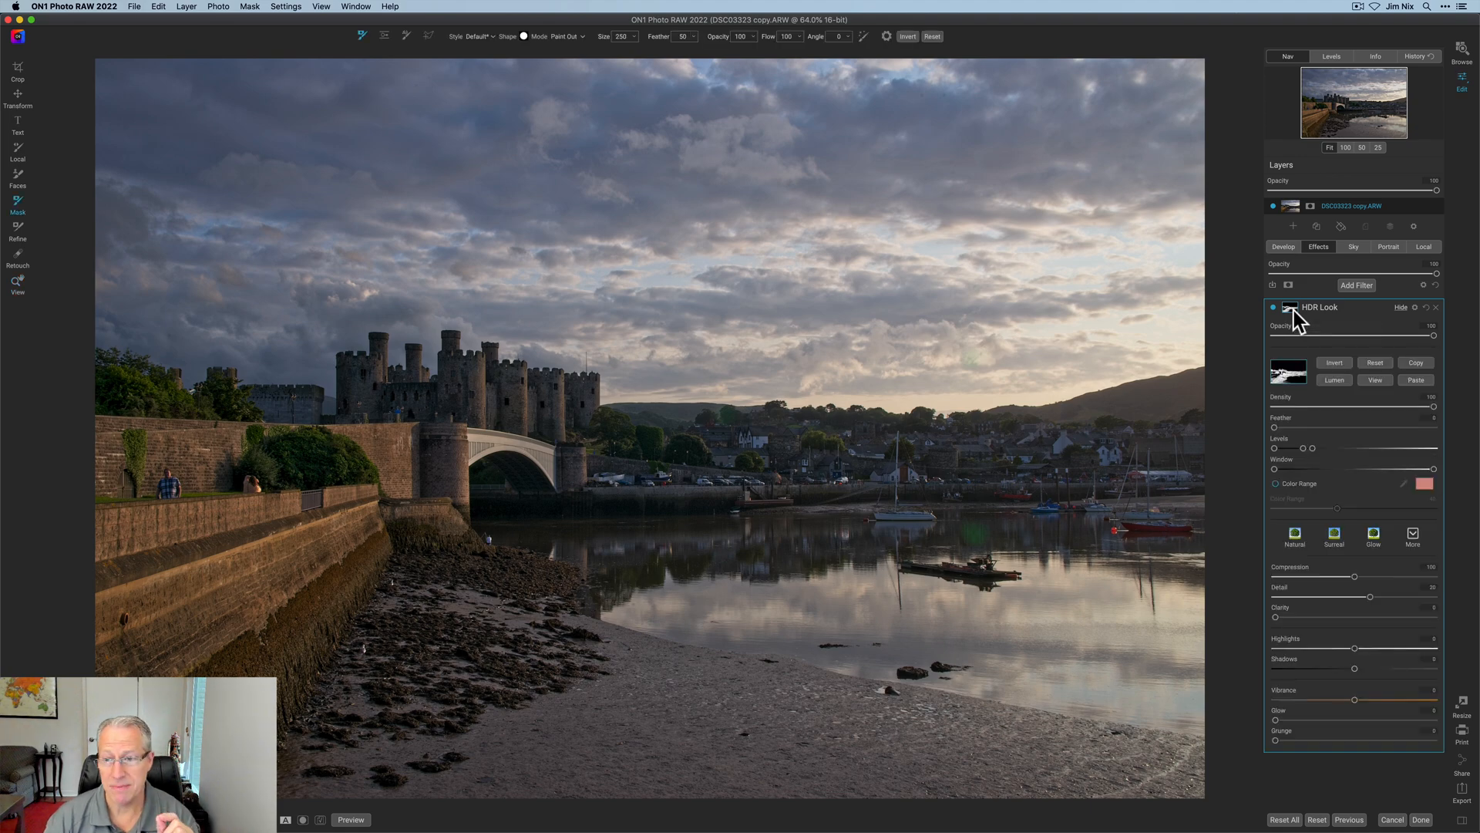
mouse_move(1421, 371)
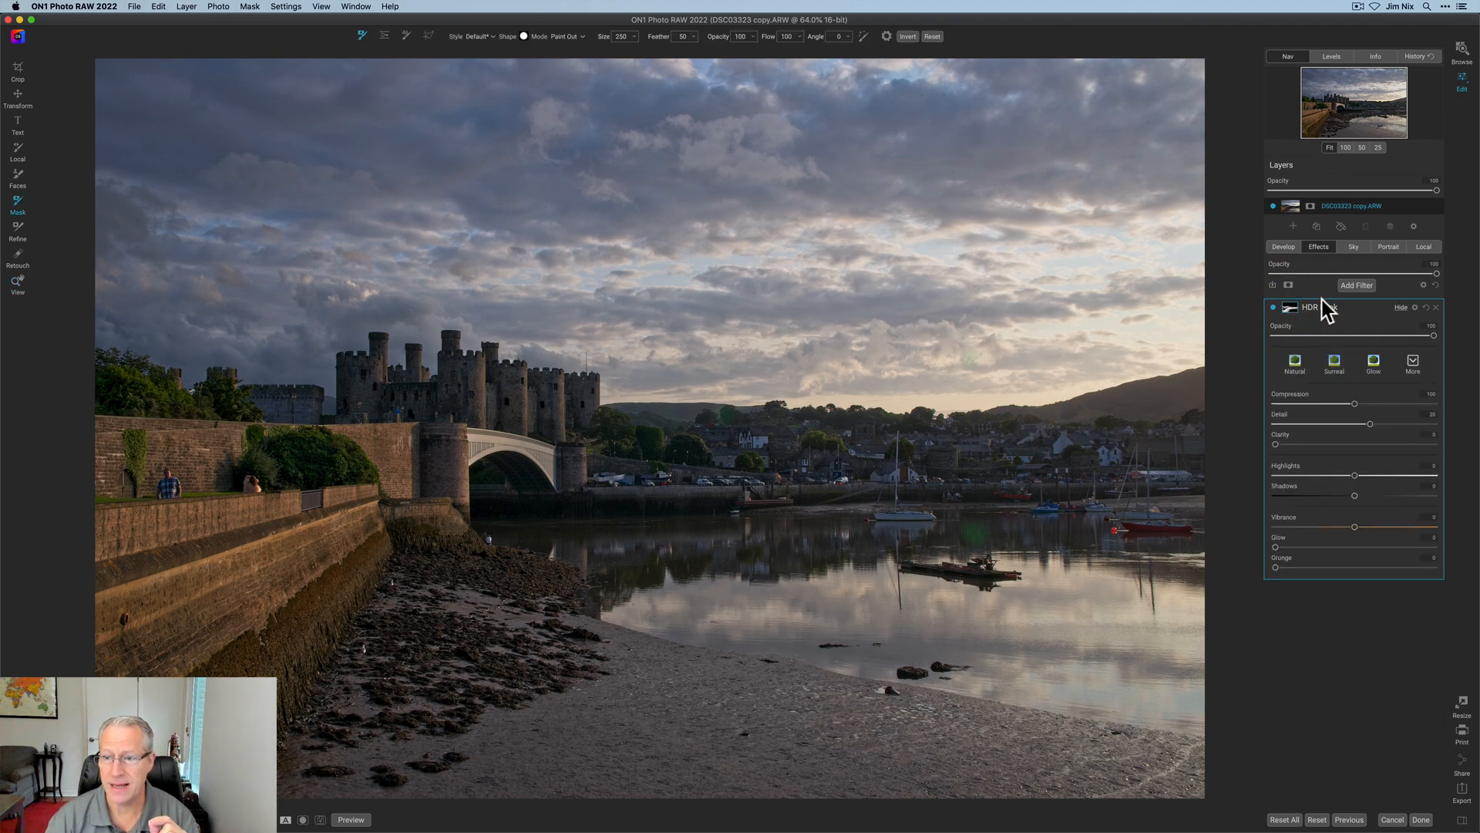
left_click(1356, 285)
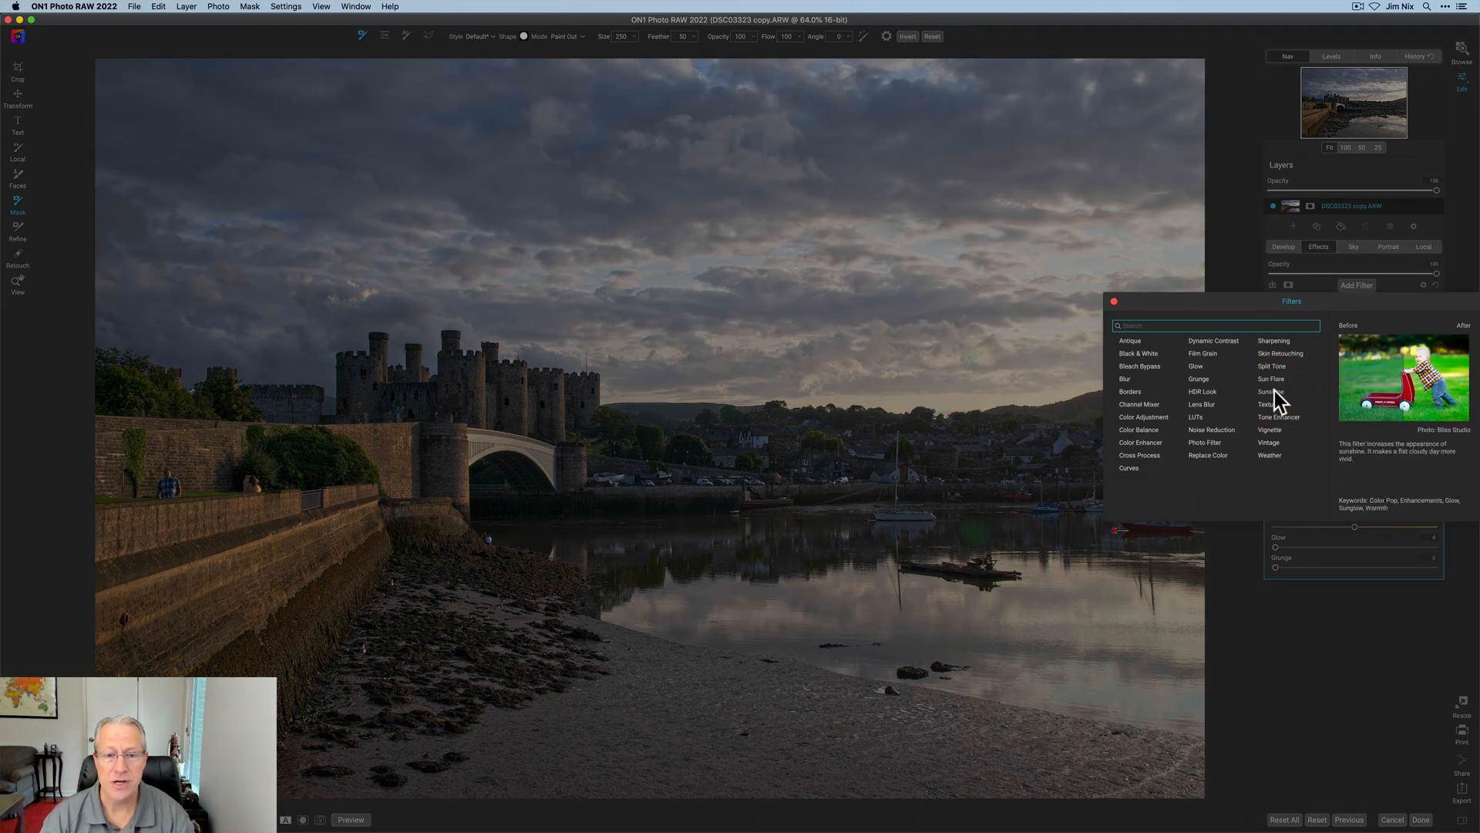
Add a Sunshine filter and raise its amount and saturation to warm the scene
left_click(1271, 392)
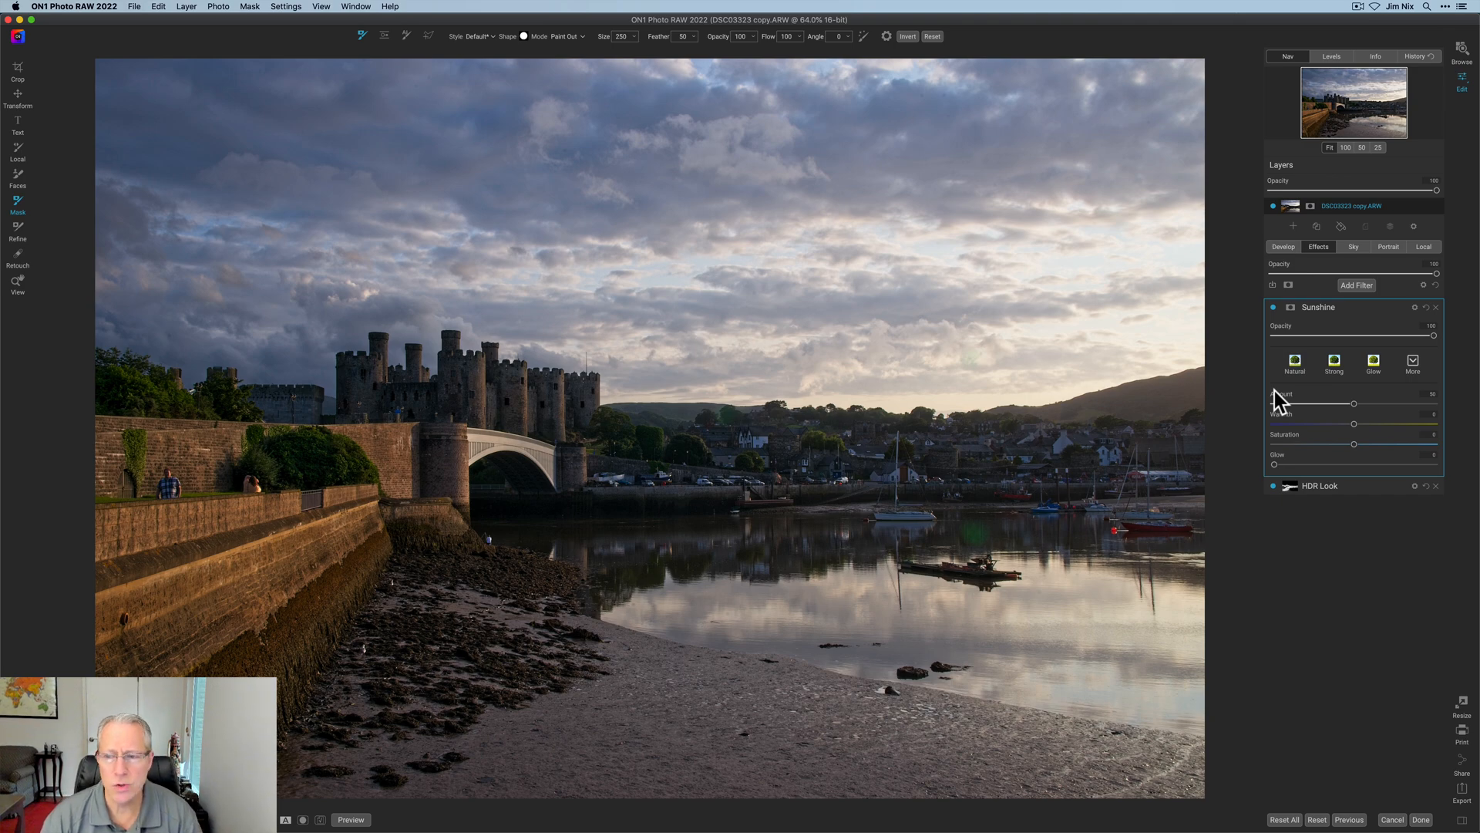
mouse_move(1359, 412)
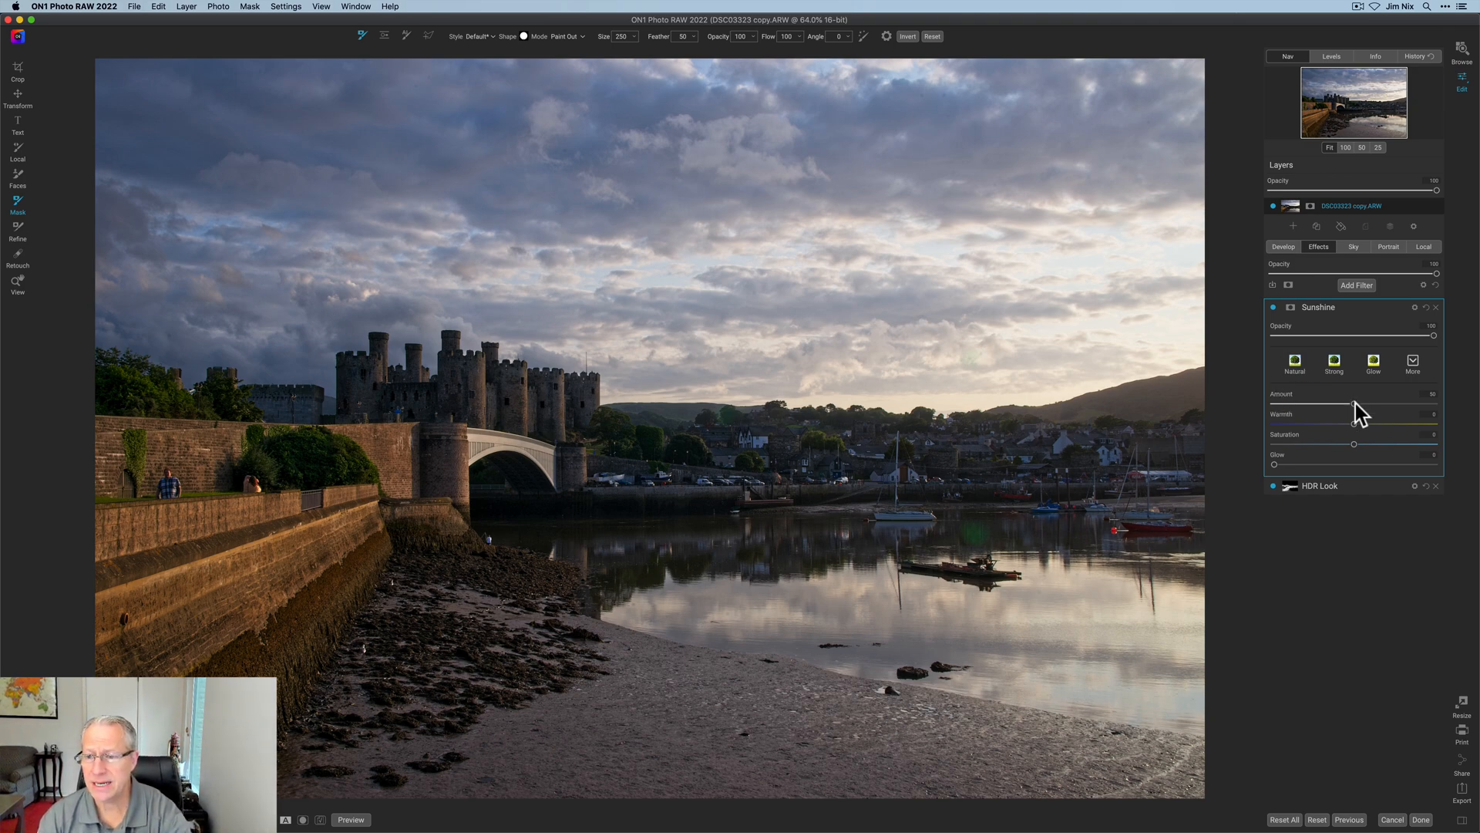
left_click_drag(1351, 404, 1378, 404)
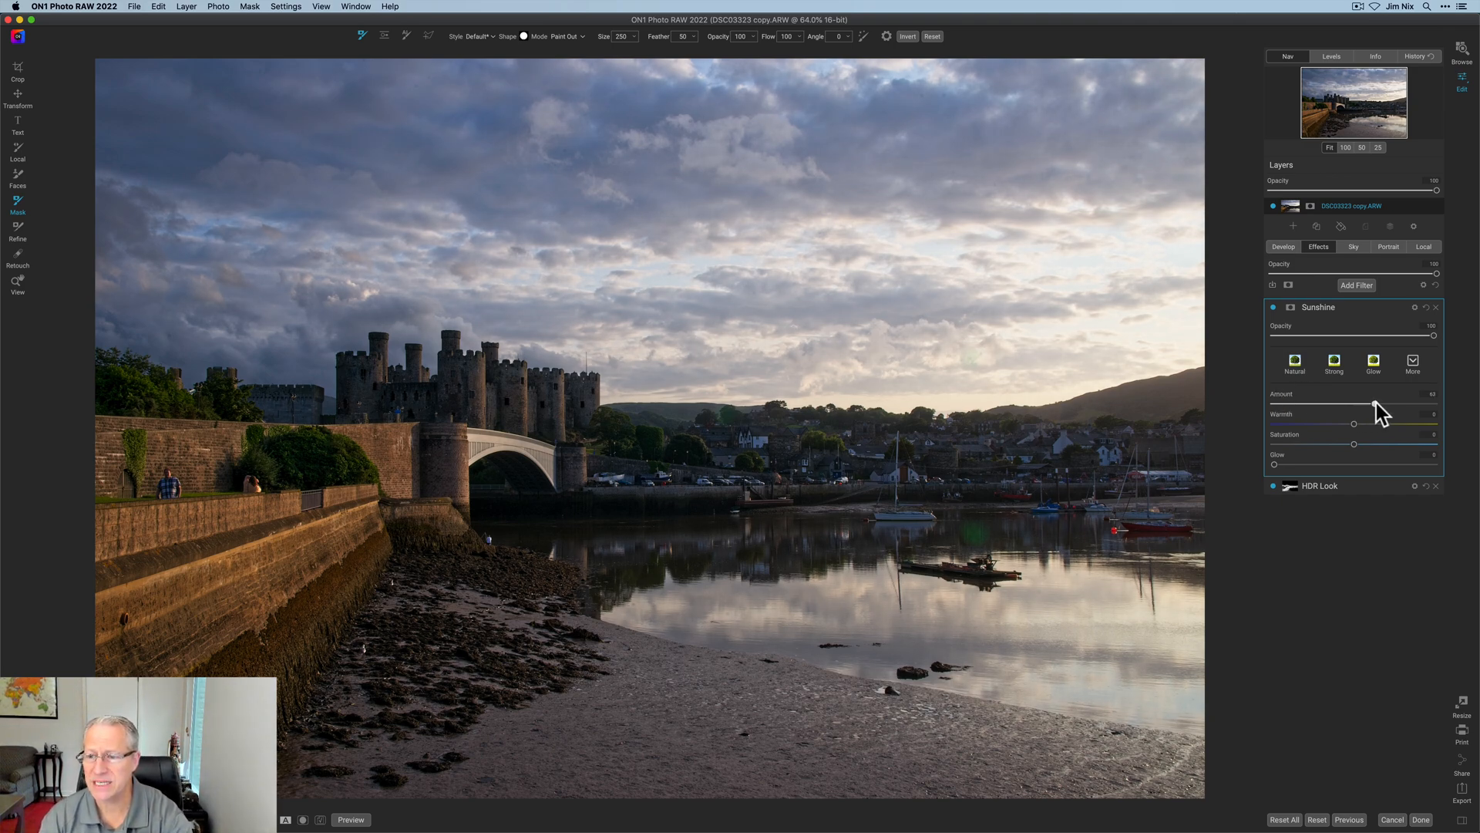
left_click_drag(1379, 403, 1386, 403)
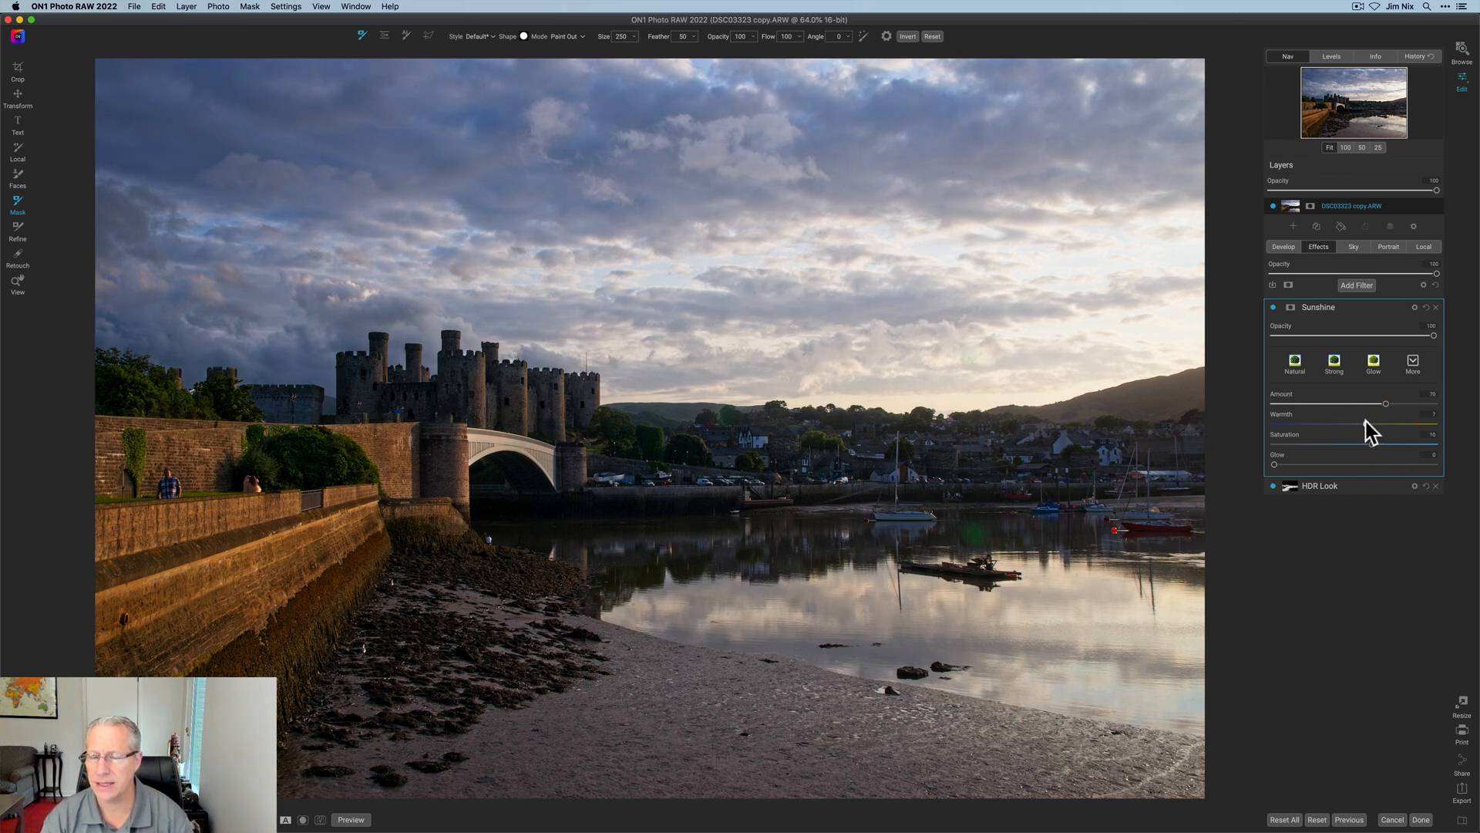
left_click_drag(1378, 423, 1406, 423)
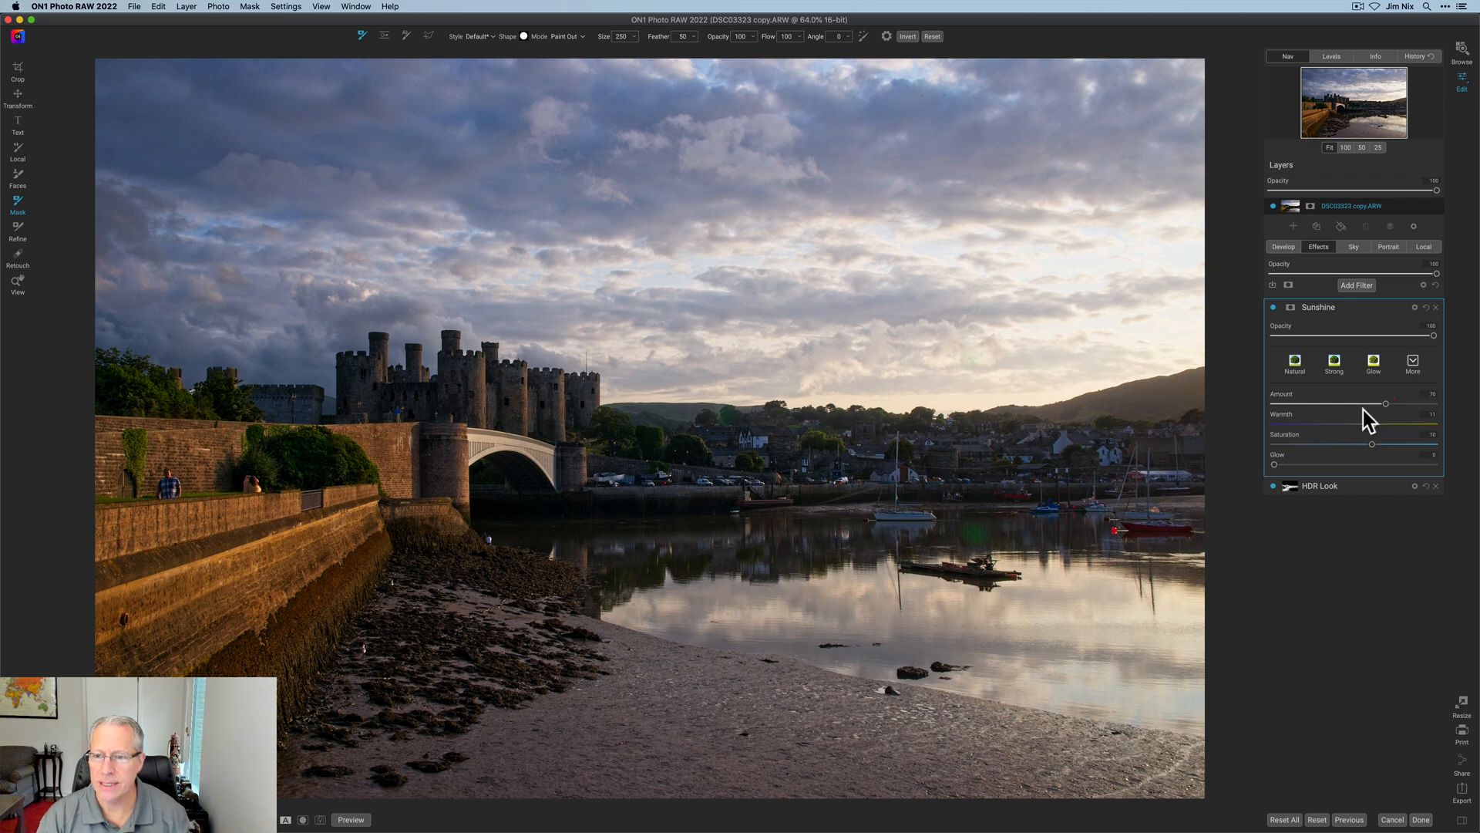
Paste the copied luminosity mask into Sunshine, invert it, and return to the colour view
left_click(1289, 306)
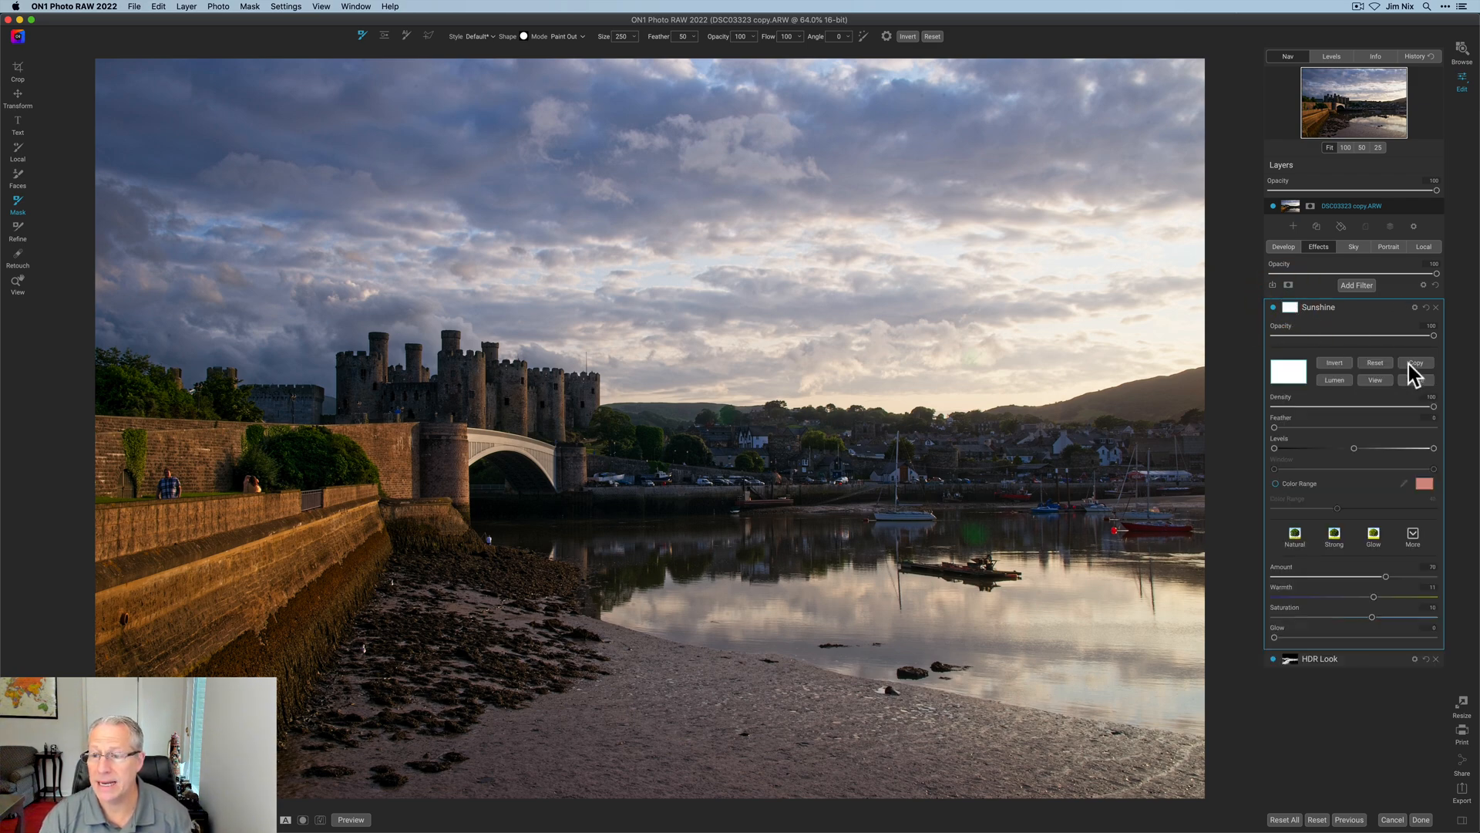
left_click(1374, 379)
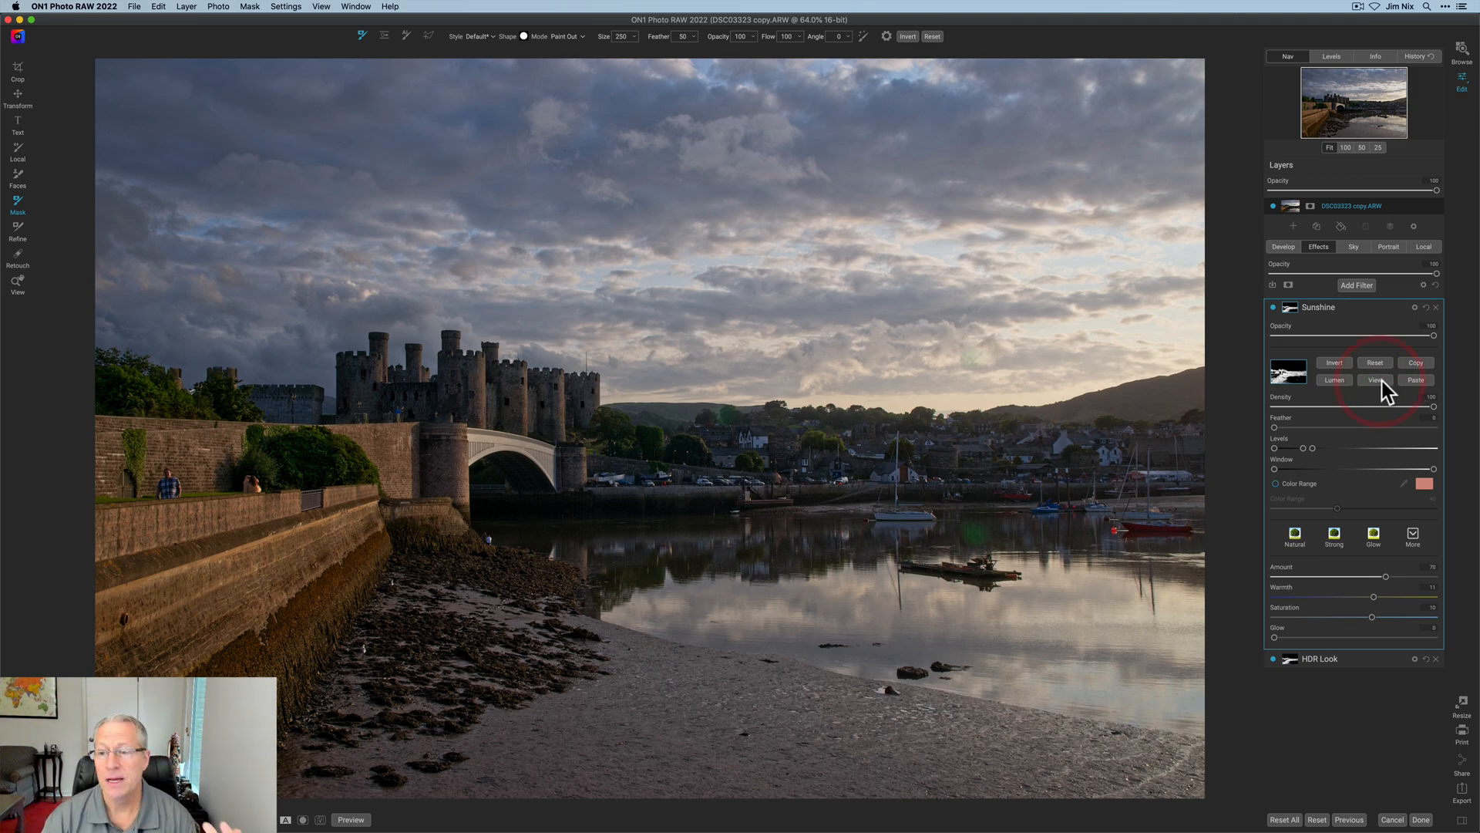
left_click(1374, 379)
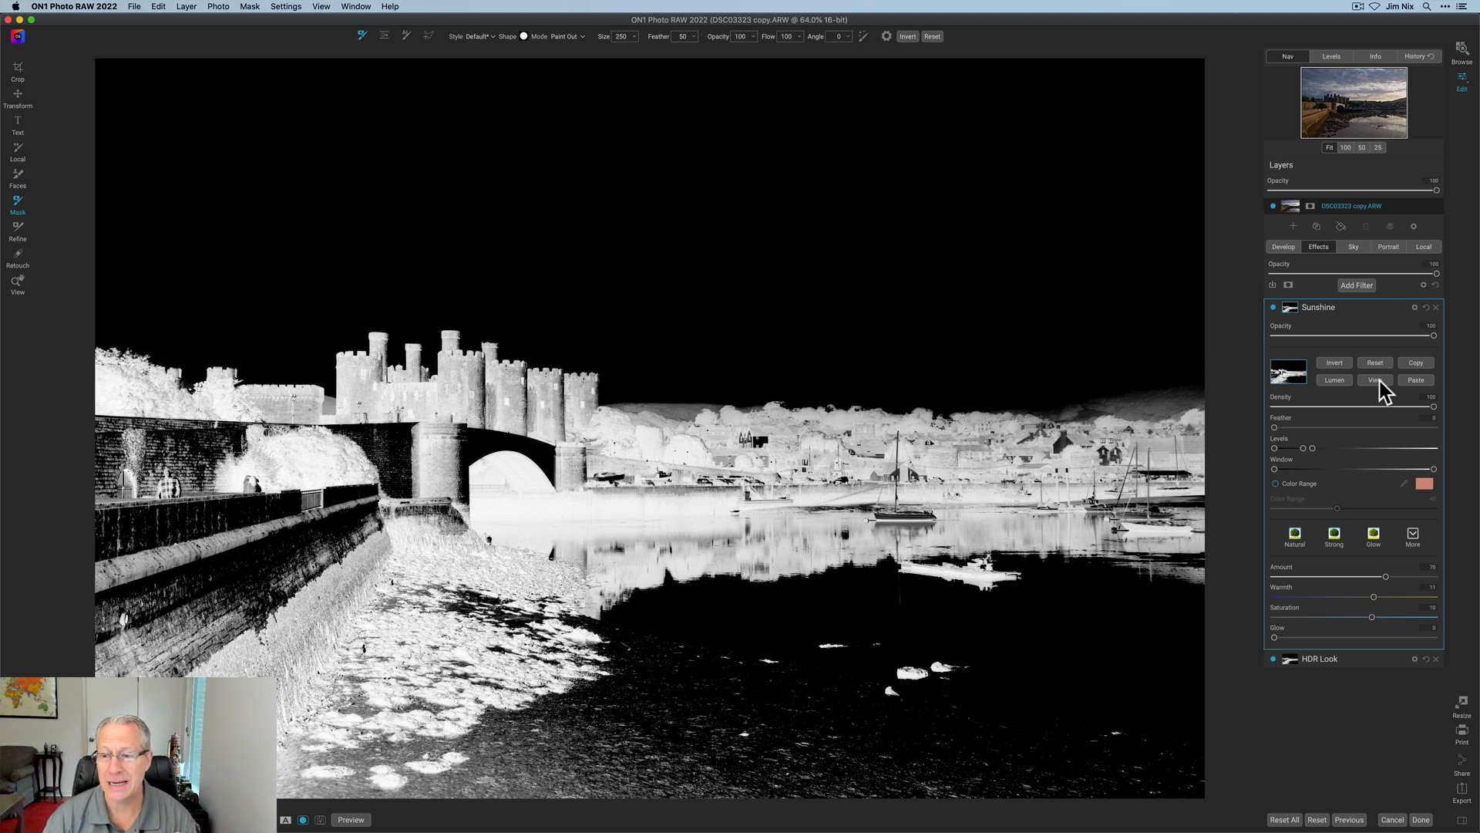
left_click(1333, 363)
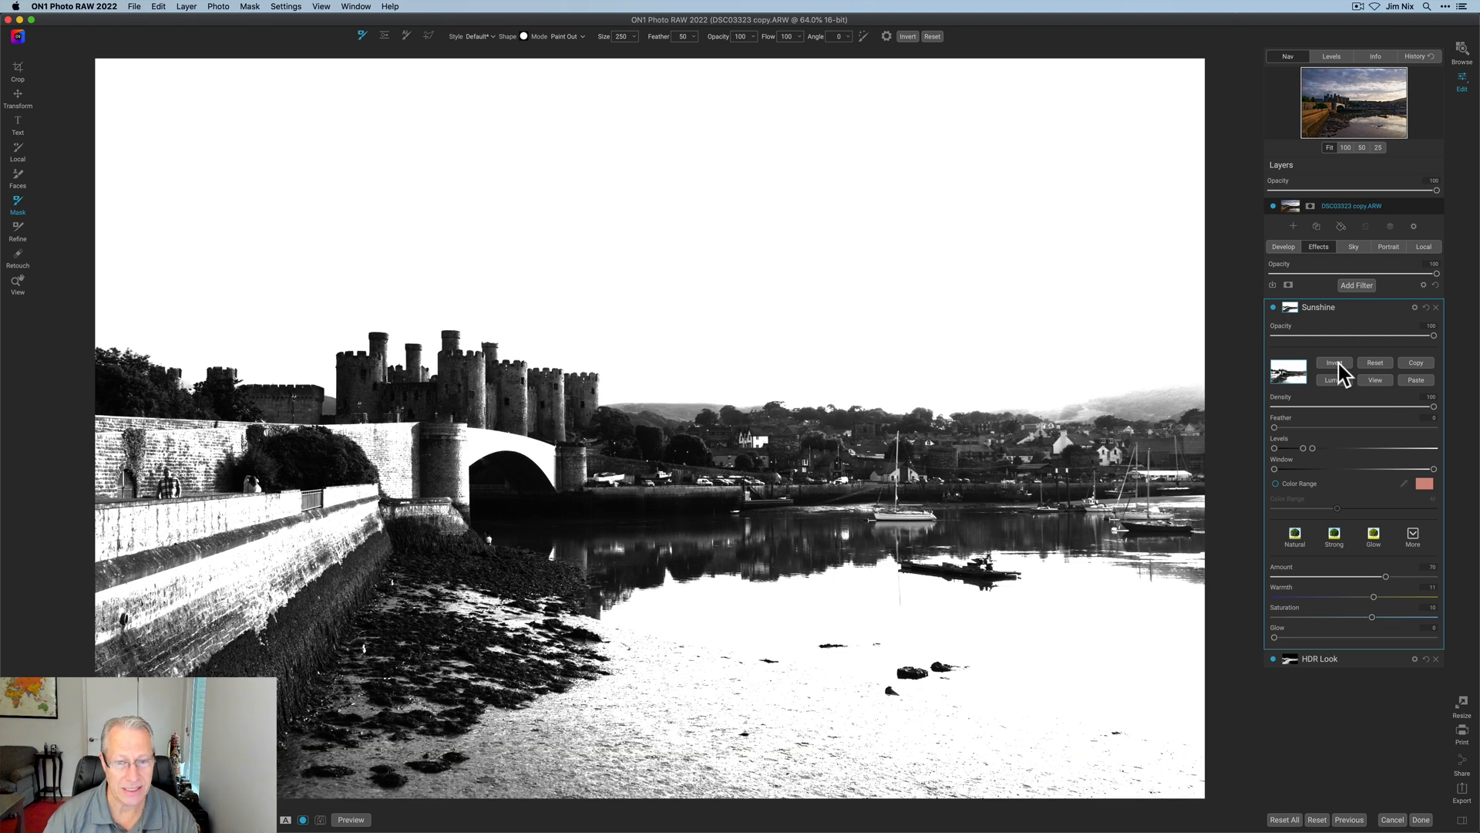
left_click(1375, 379)
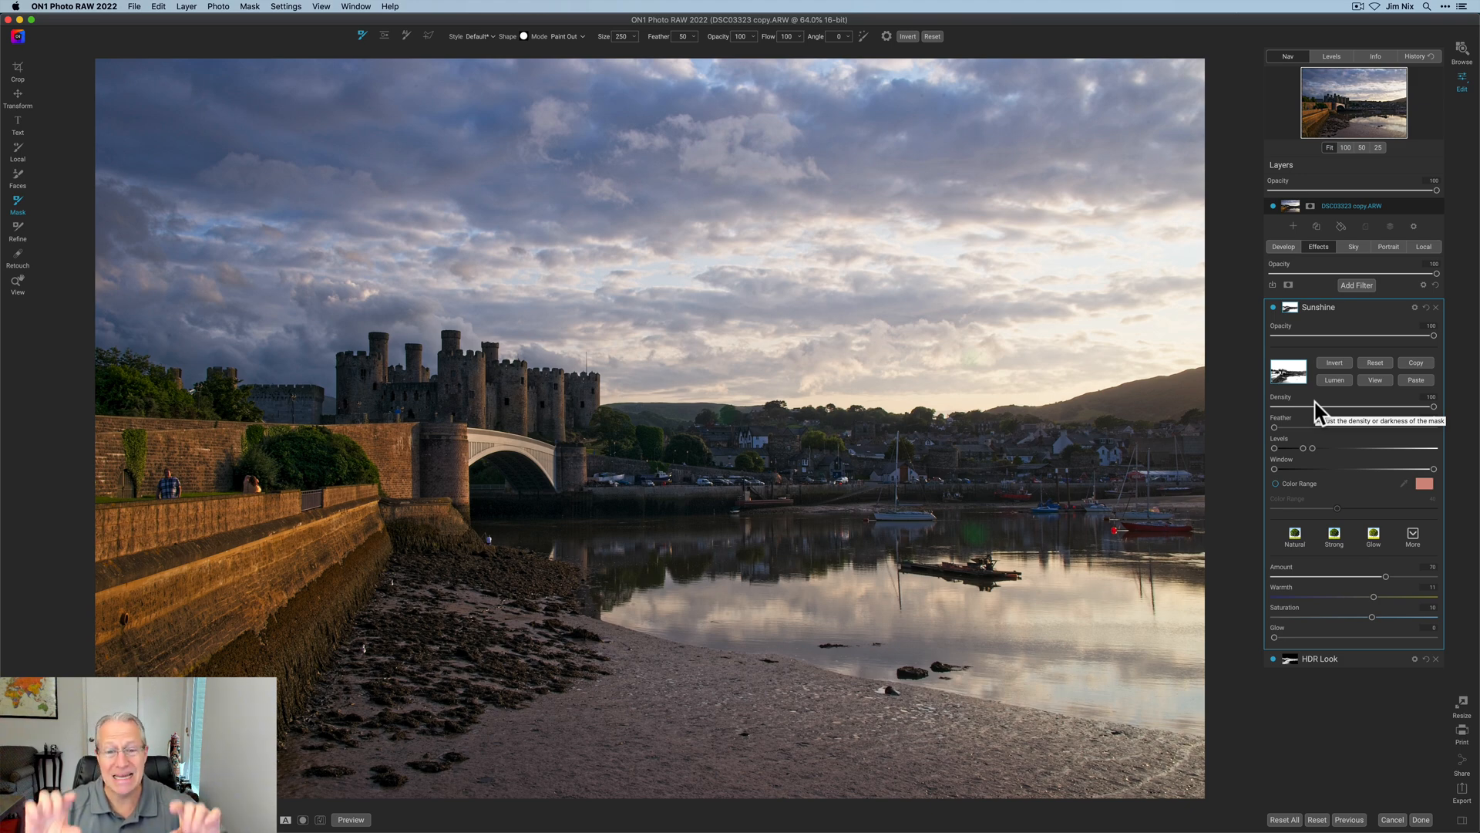
mouse_move(1282, 329)
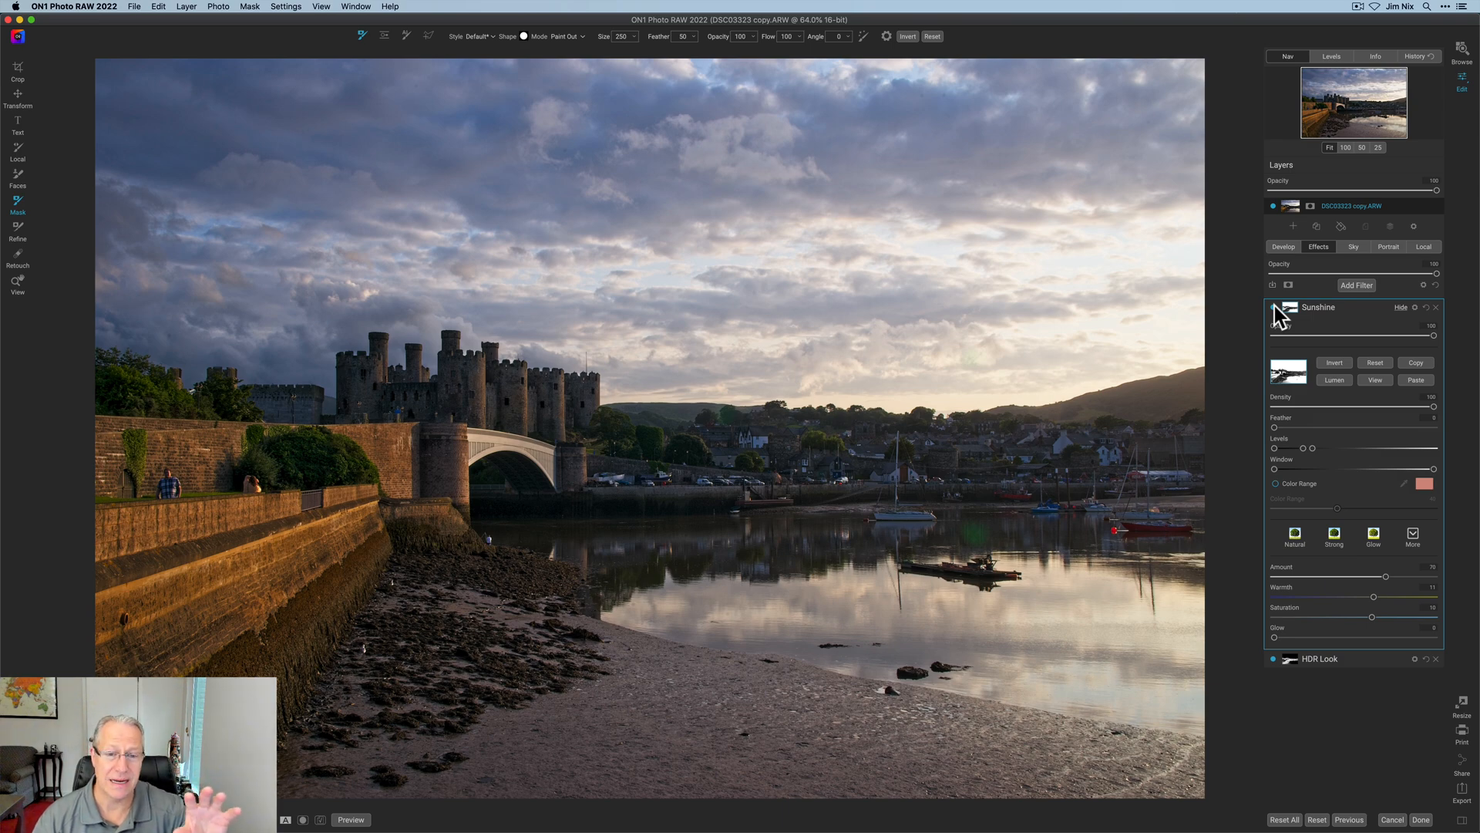
left_click(1274, 308)
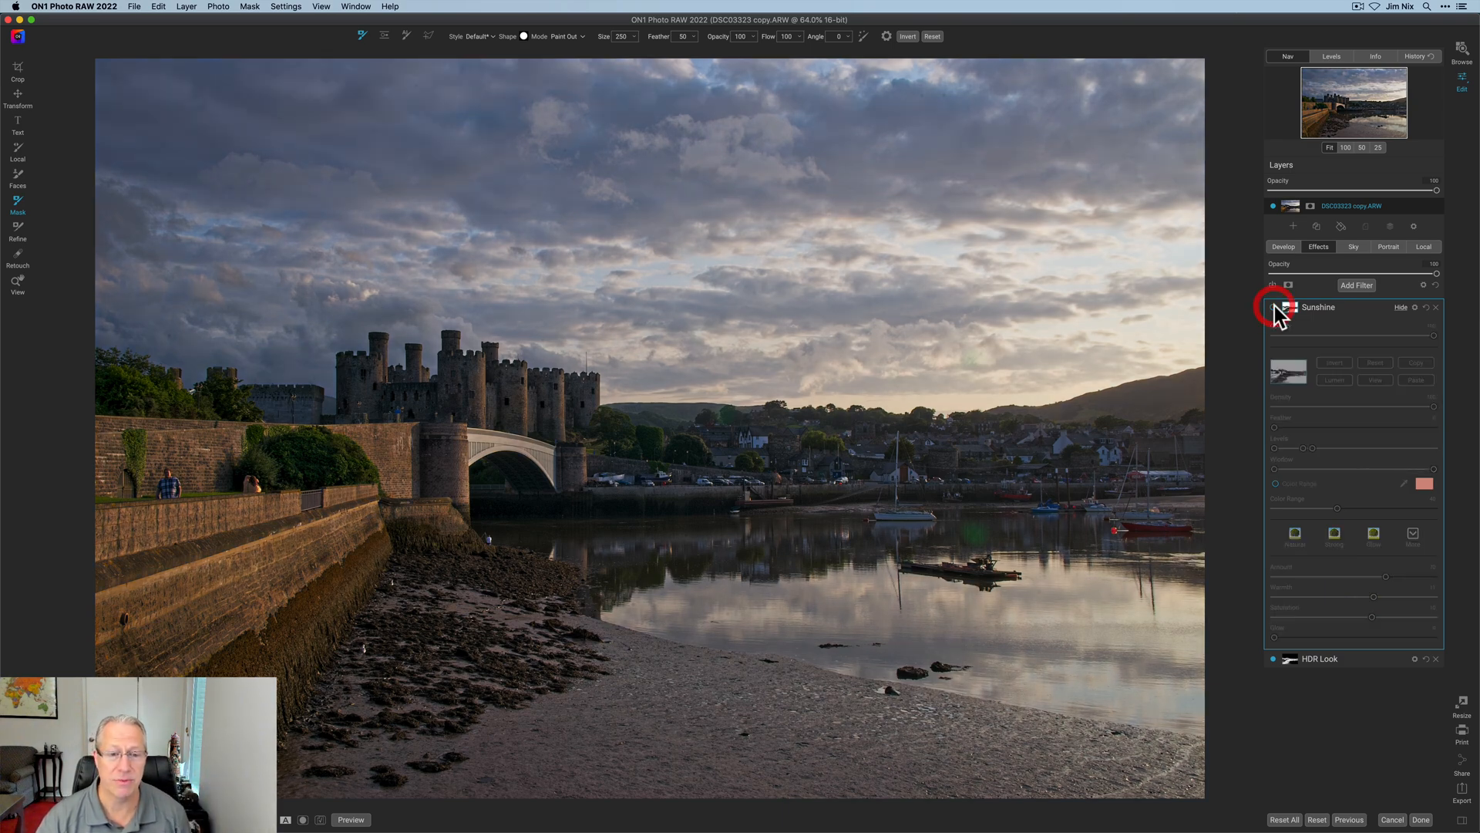
left_click(1276, 306)
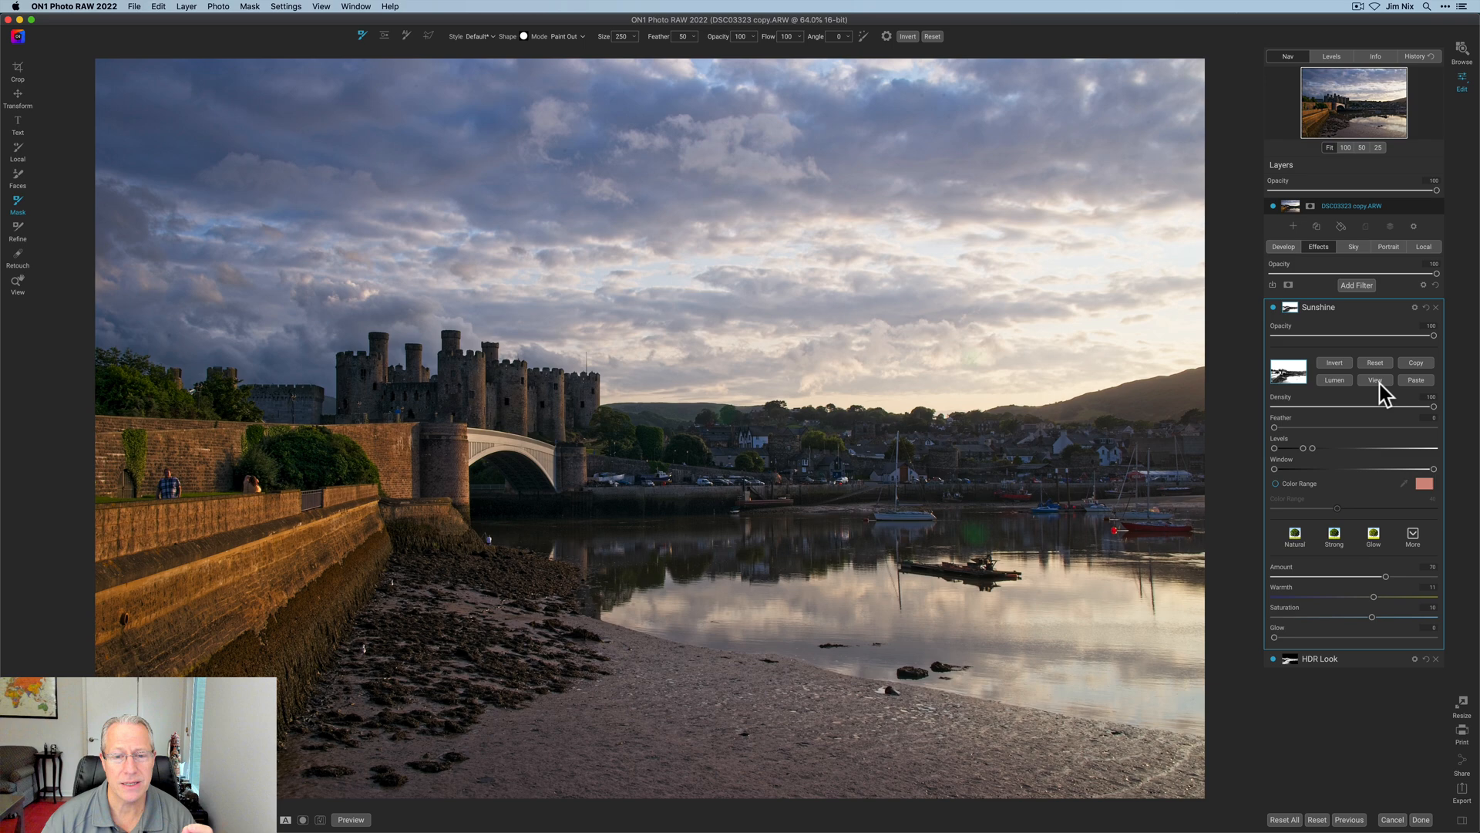
left_click(1374, 379)
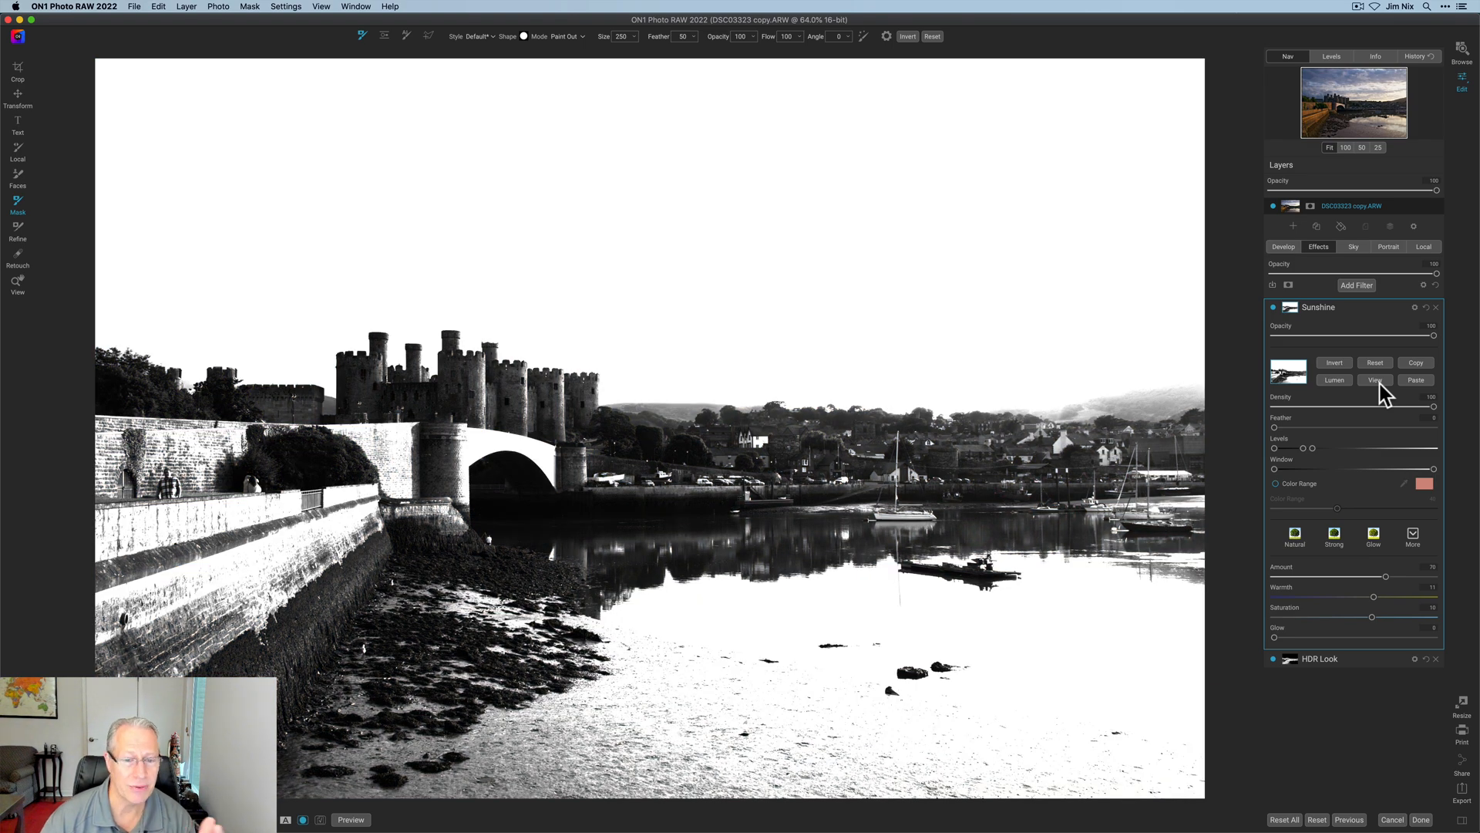
left_click(1373, 380)
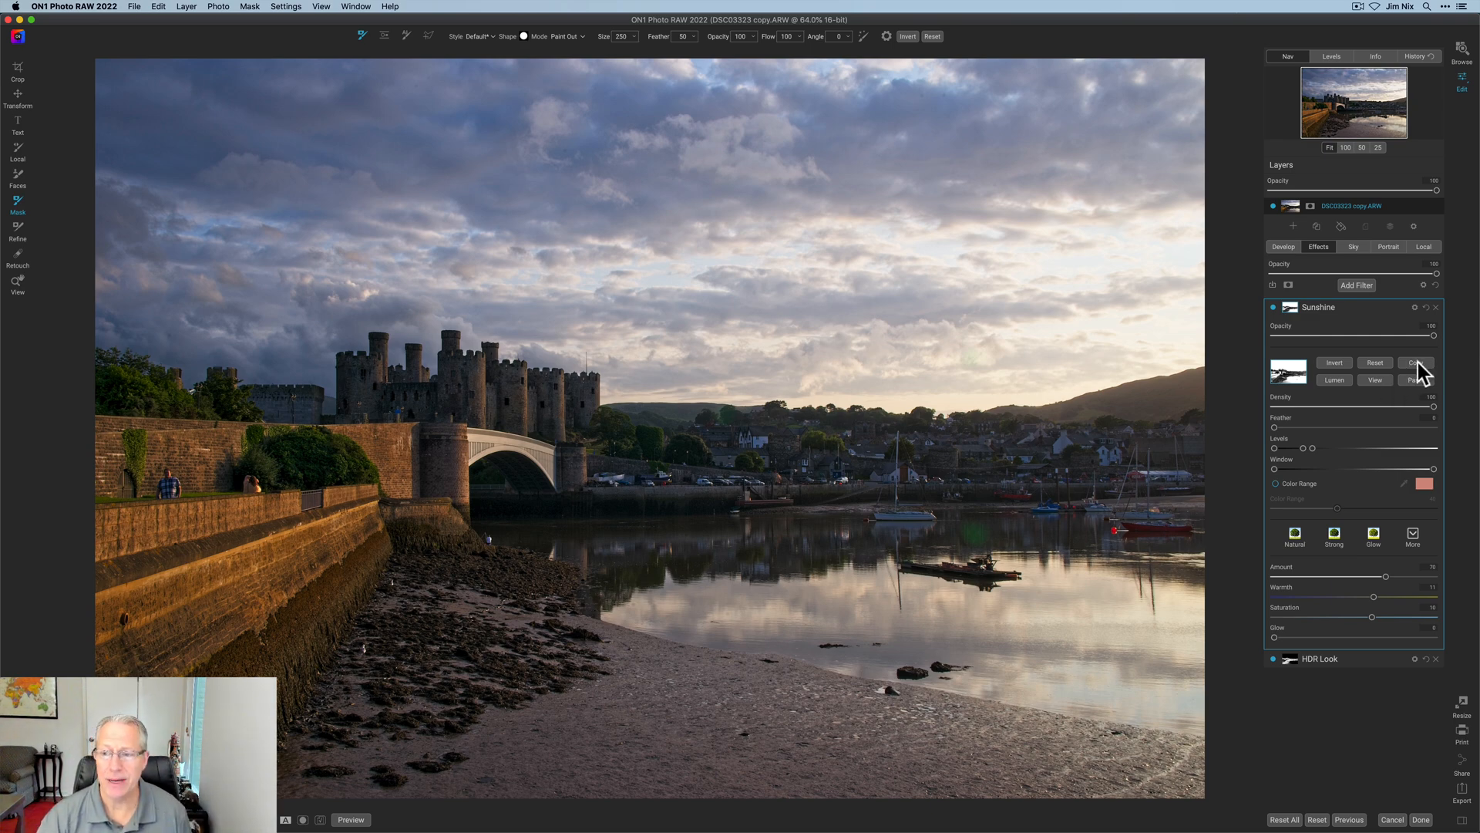
left_click(1355, 285)
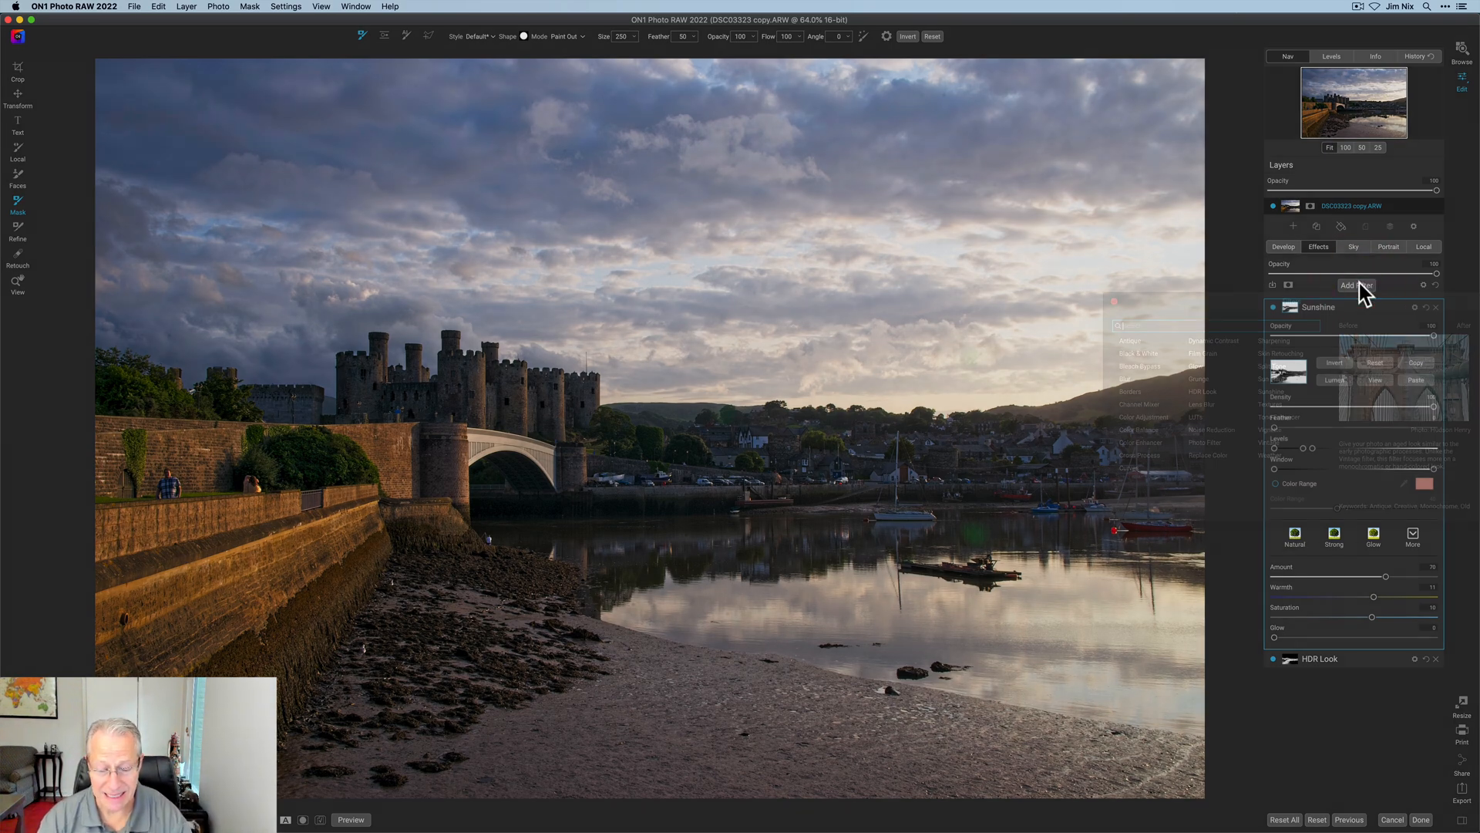
Add a Color Balance filter and tint the highlights warm red, with brightness adjusted
left_click(1357, 285)
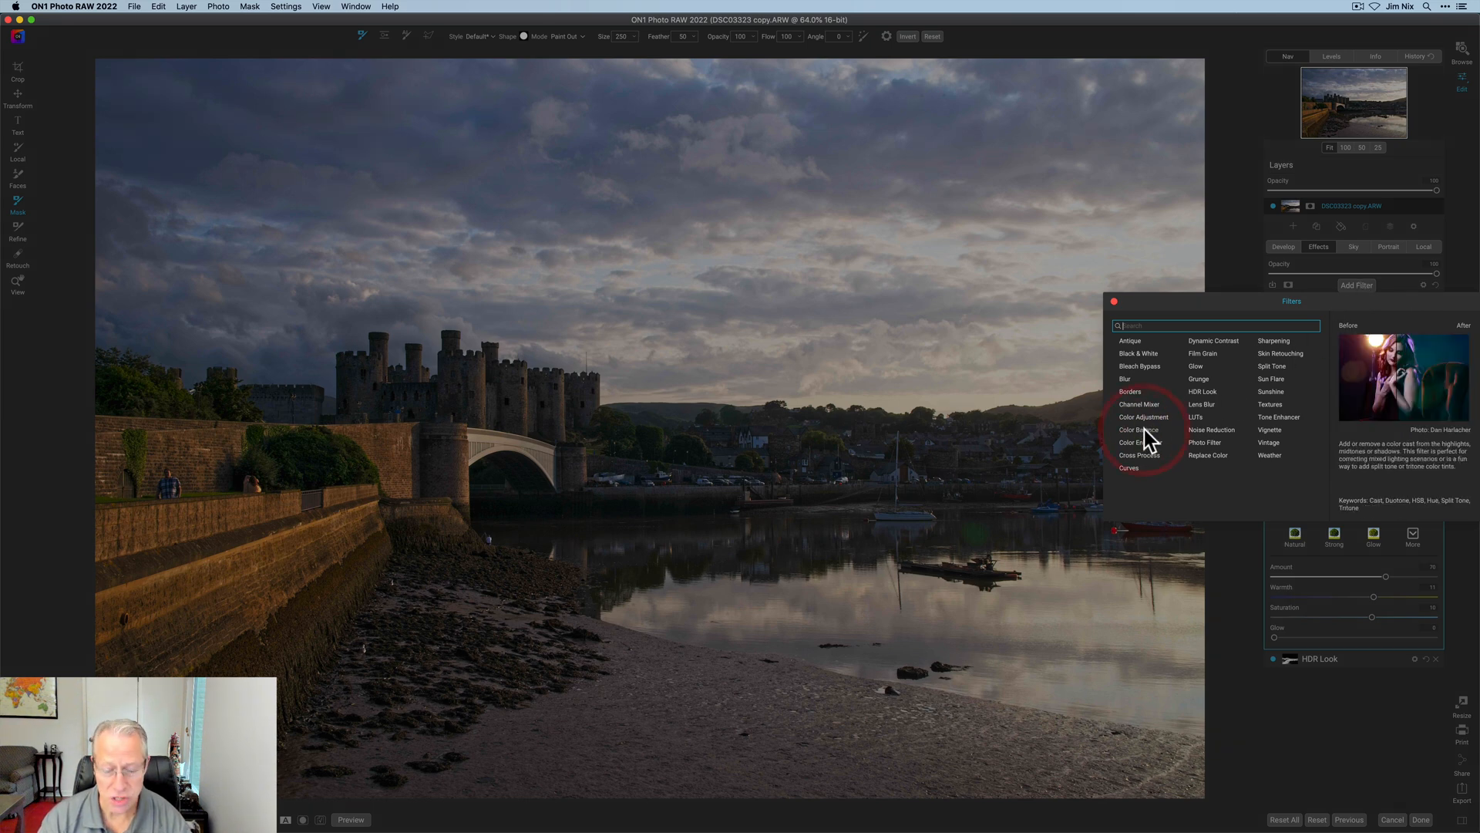
left_click(1138, 430)
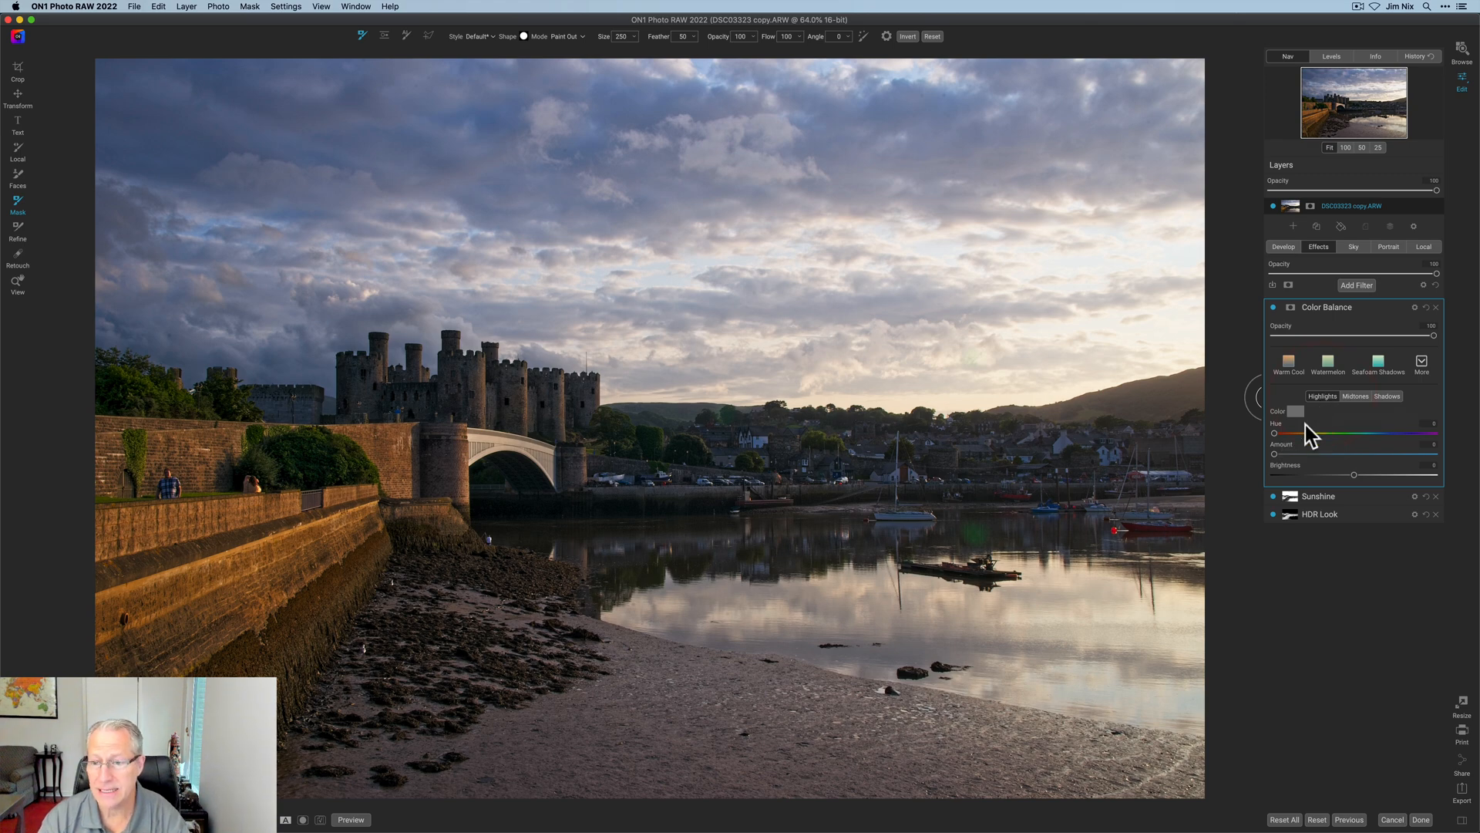
left_click_drag(1276, 433, 1291, 433)
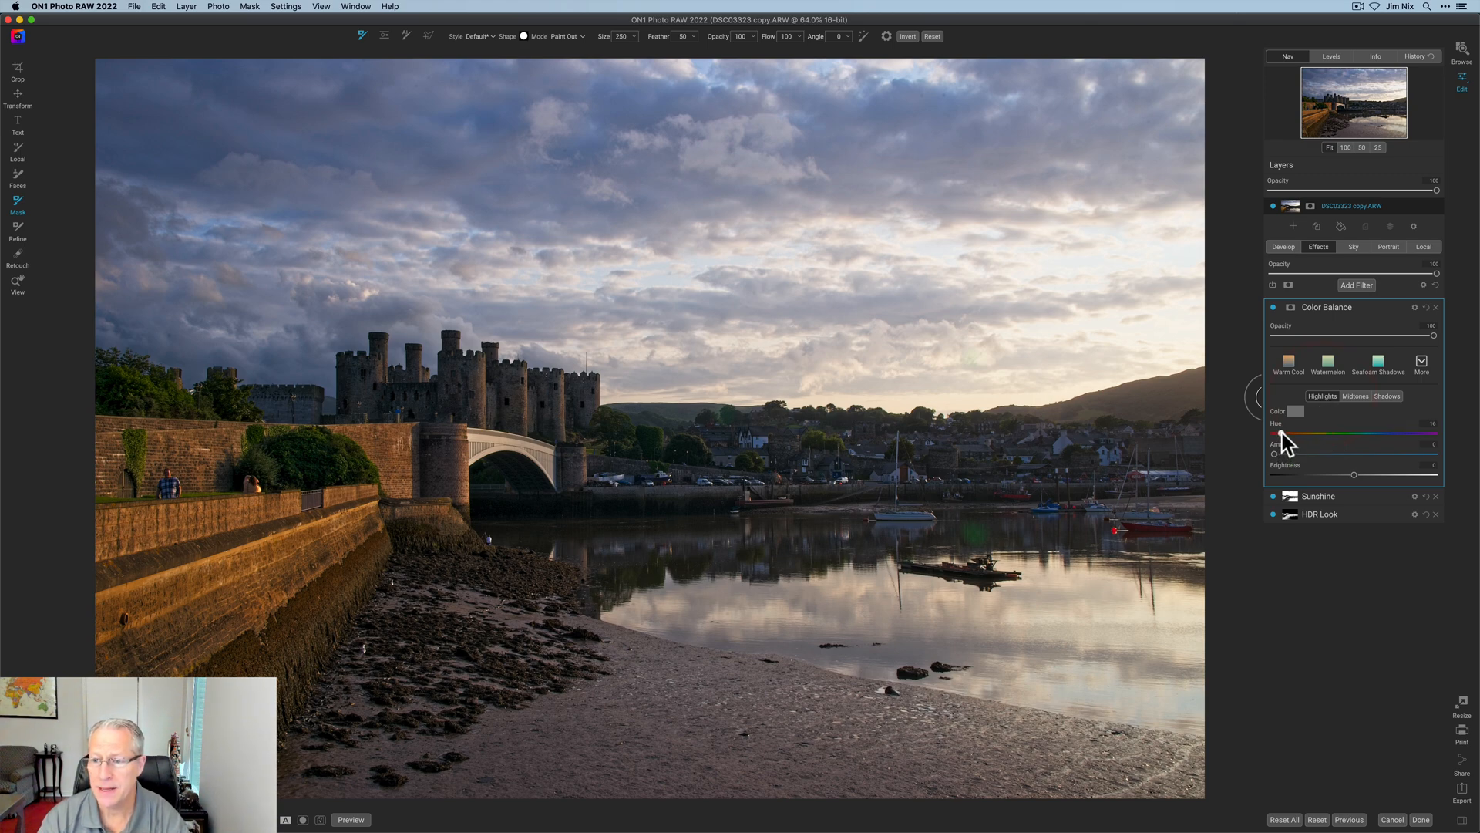
left_click_drag(1280, 430, 1284, 430)
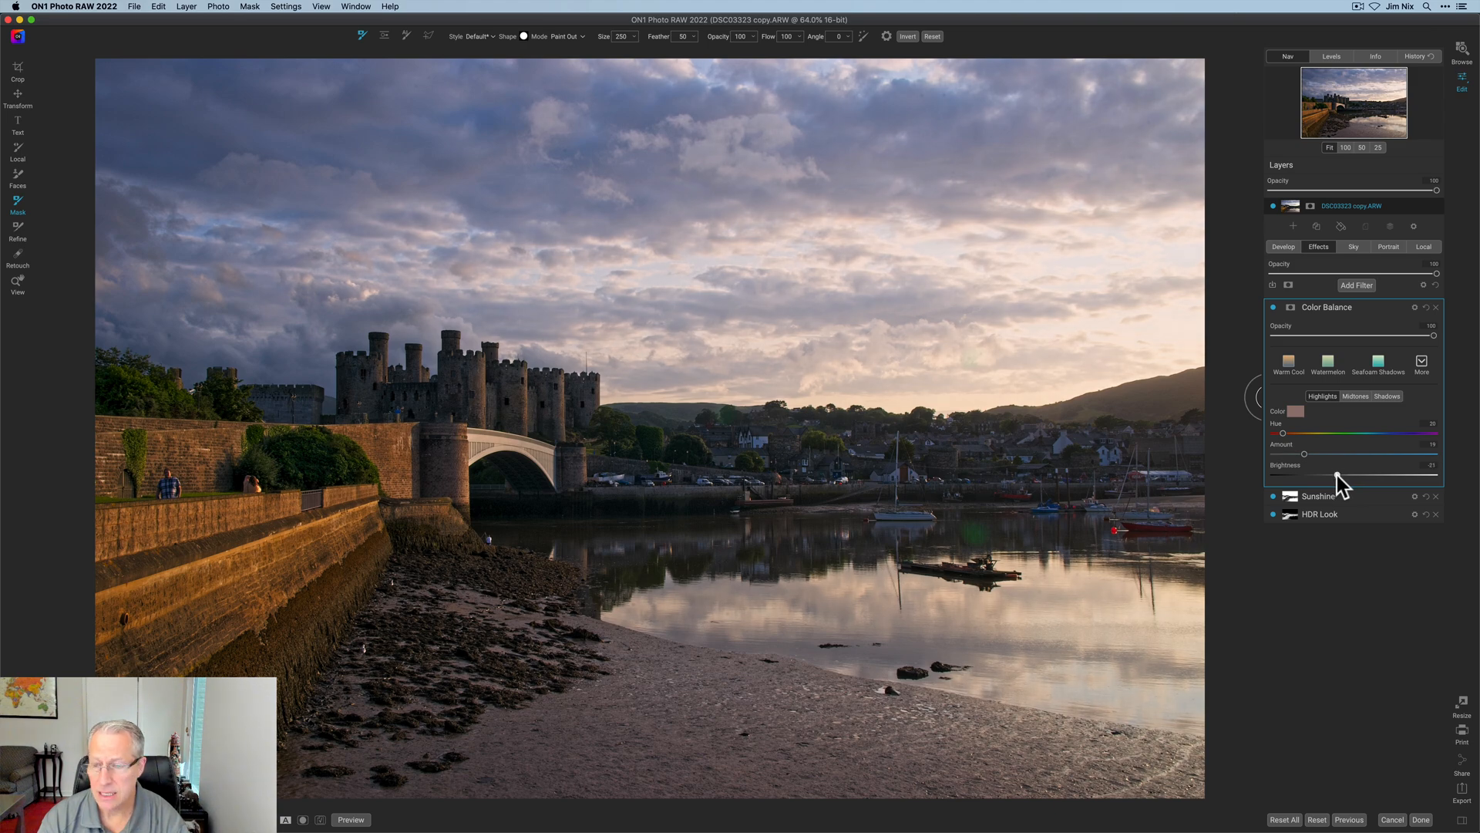
left_click_drag(1346, 476, 1331, 476)
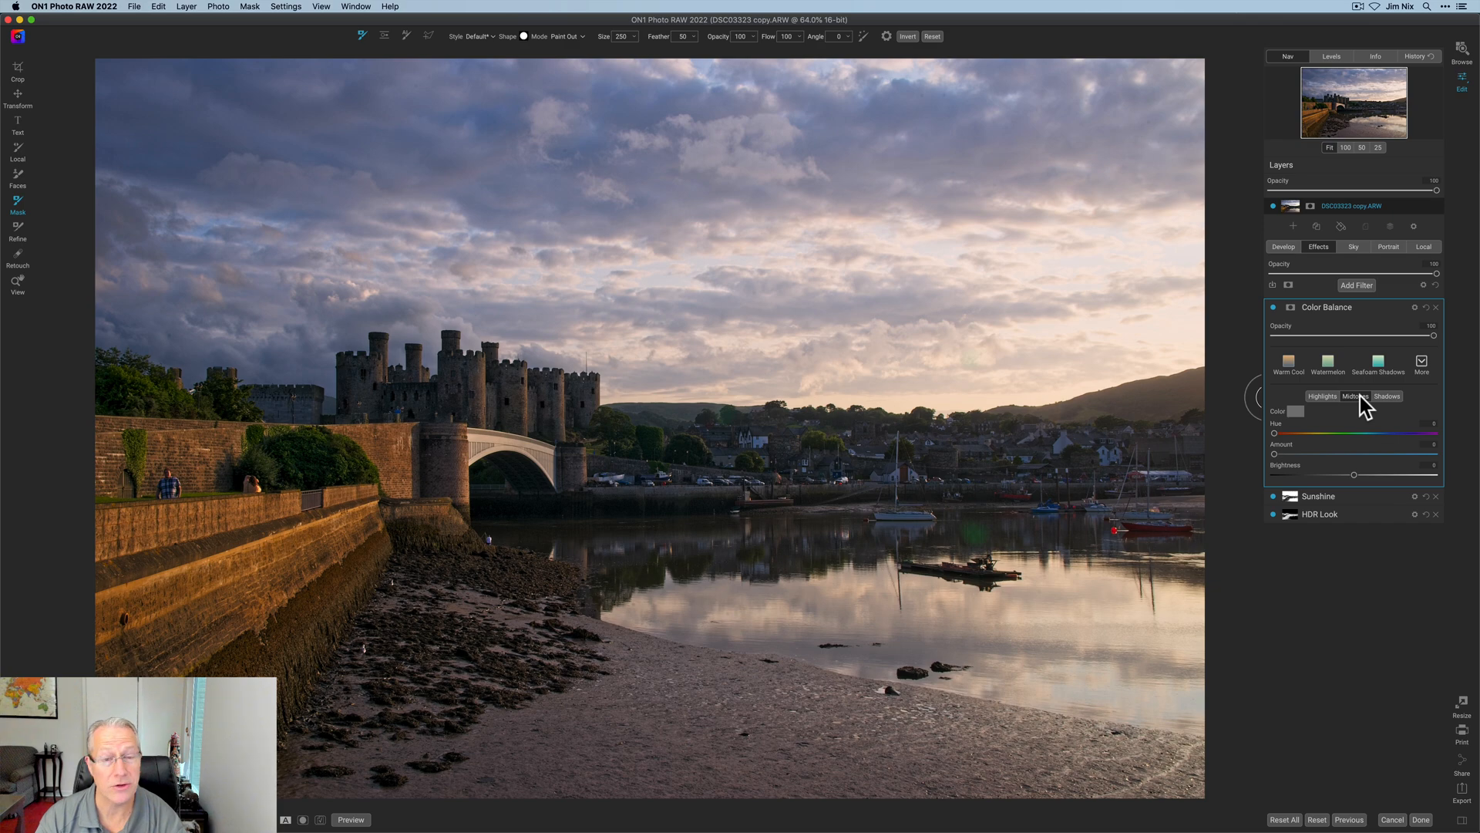
mouse_move(1366, 421)
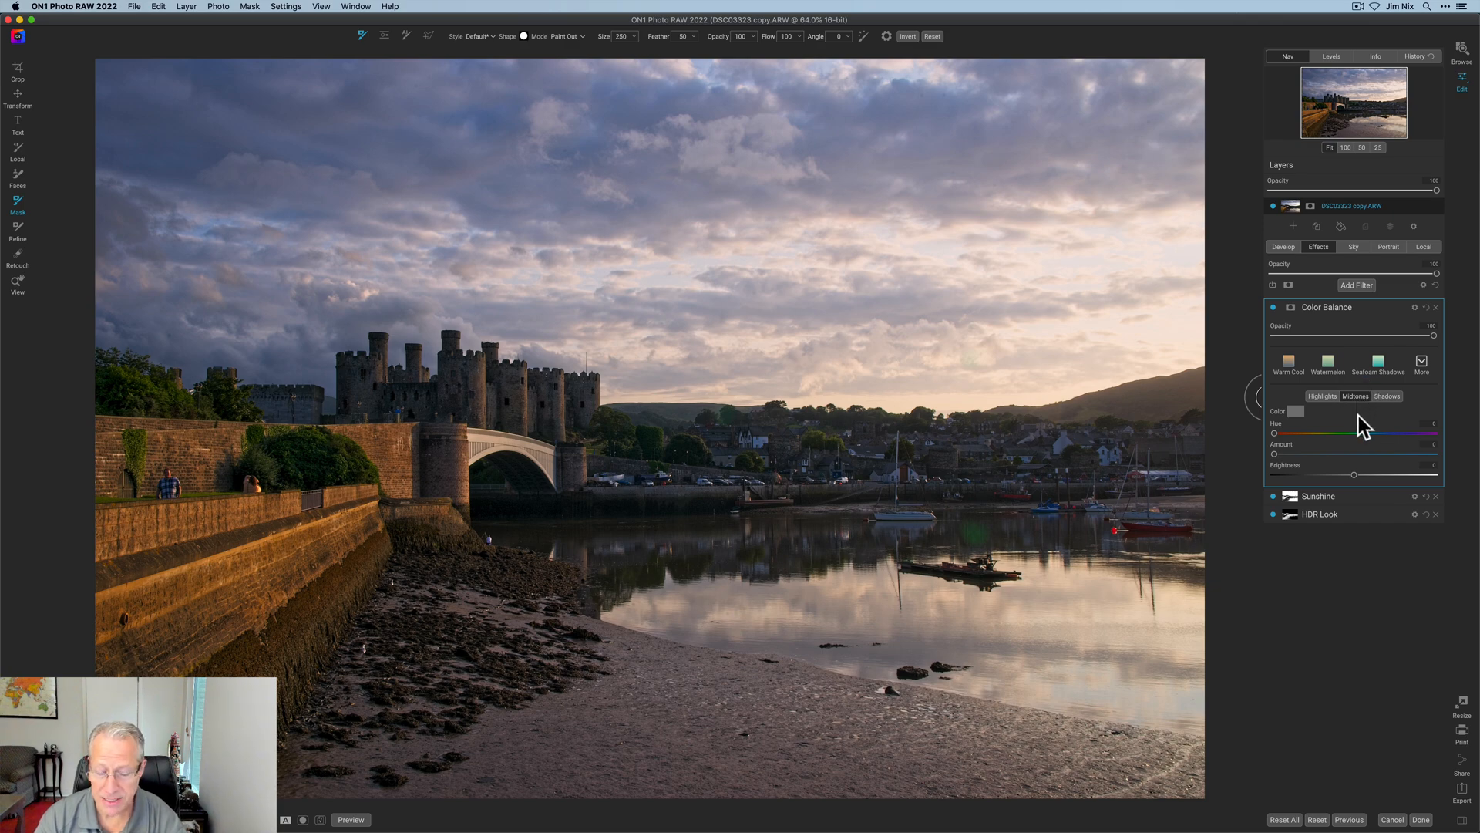
mouse_move(1280, 463)
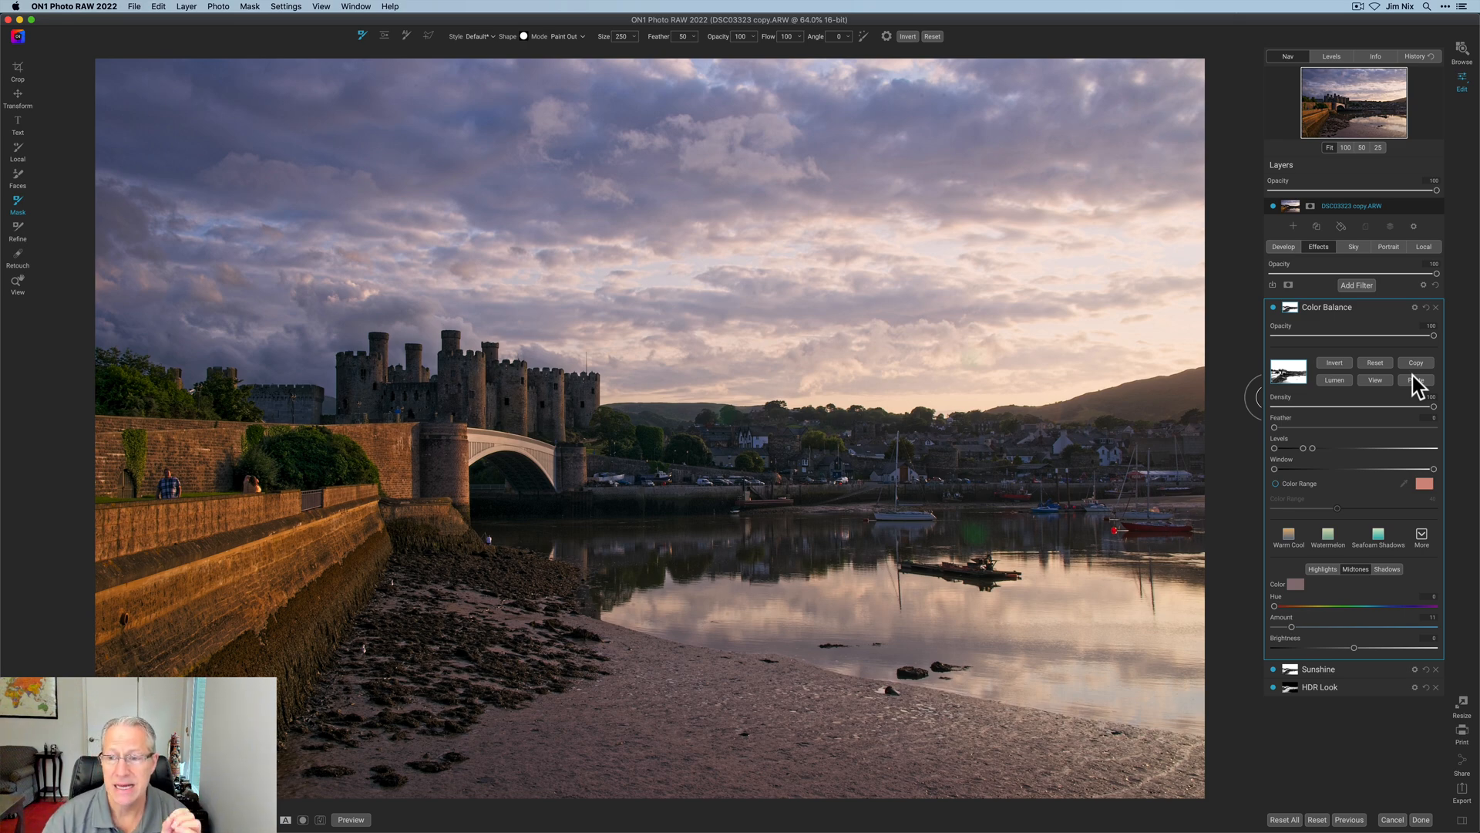
Paste the luminosity mask into Color Balance so its tint hits only the sky, and compare
left_click(1375, 379)
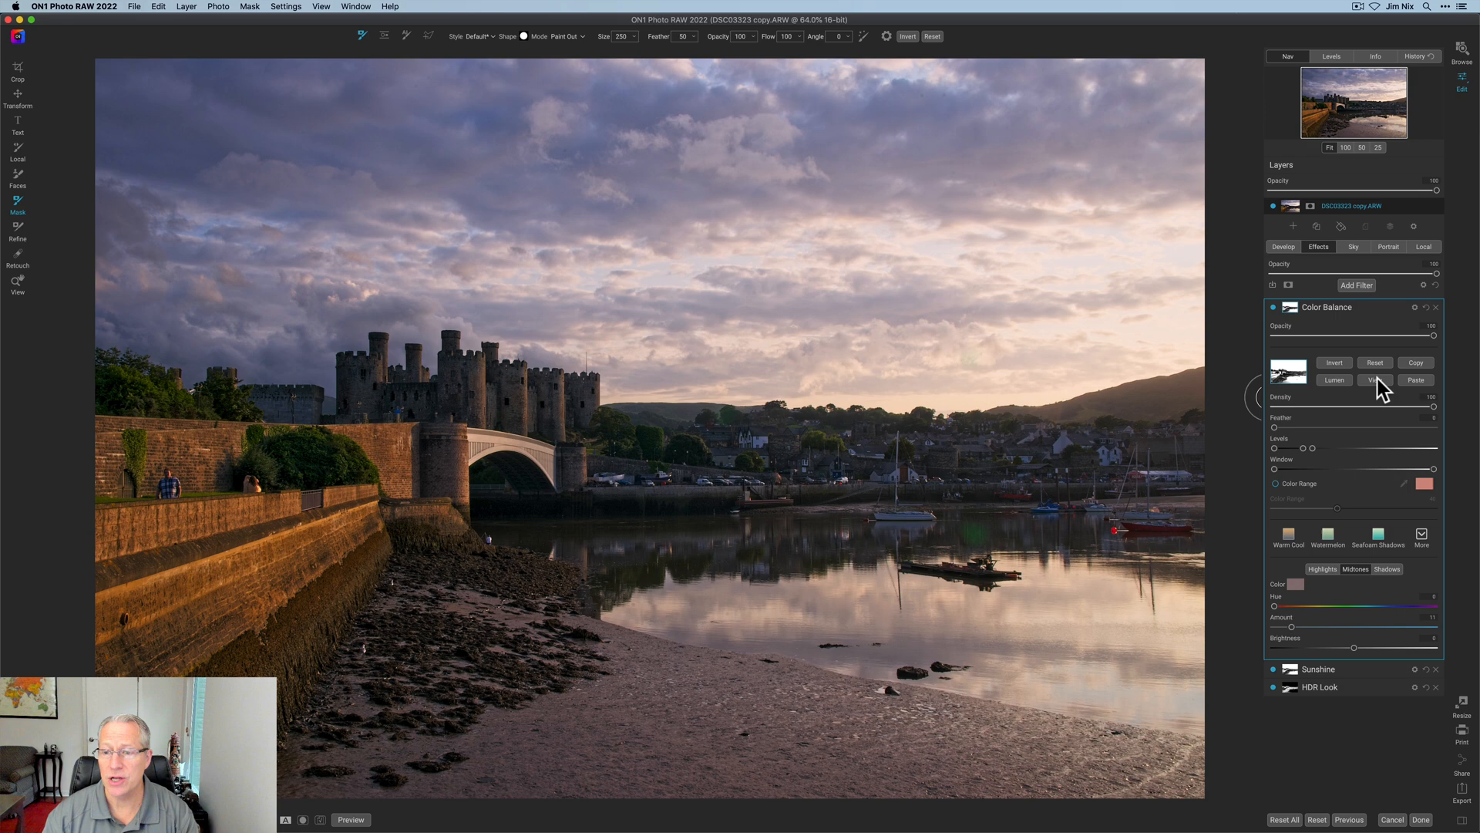
mouse_move(1316, 454)
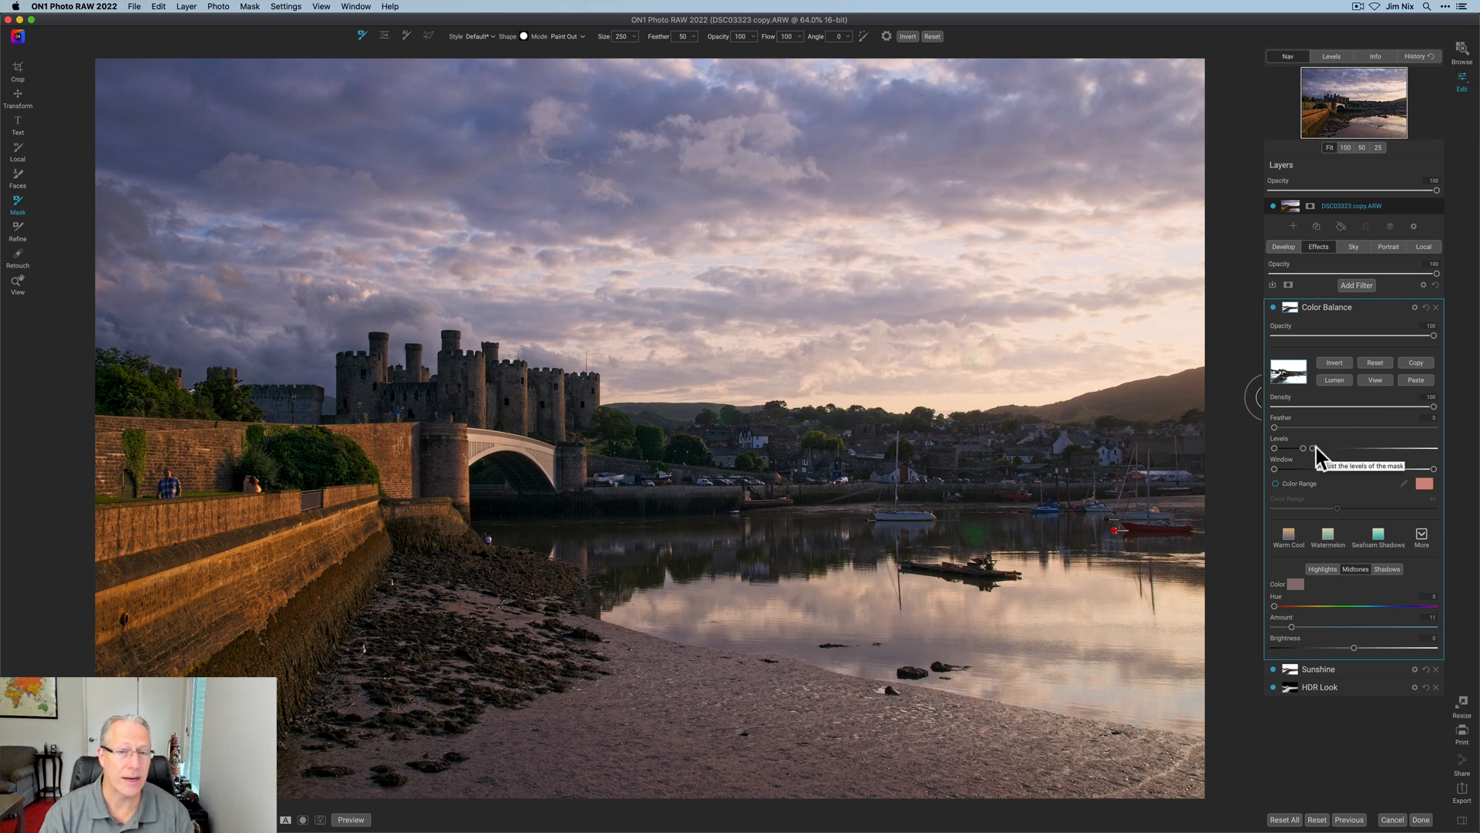
mouse_move(1281, 330)
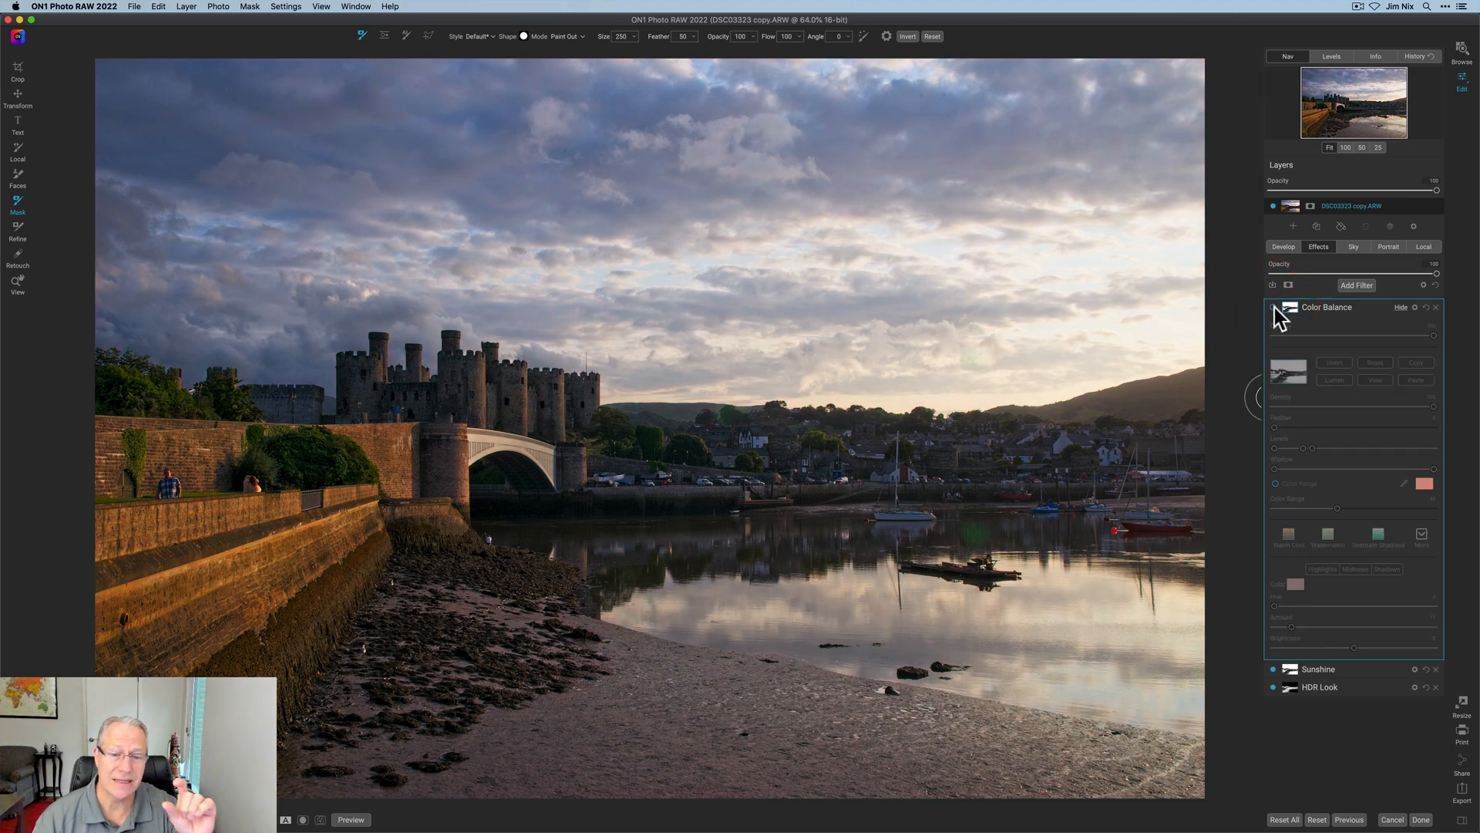
left_click(1274, 307)
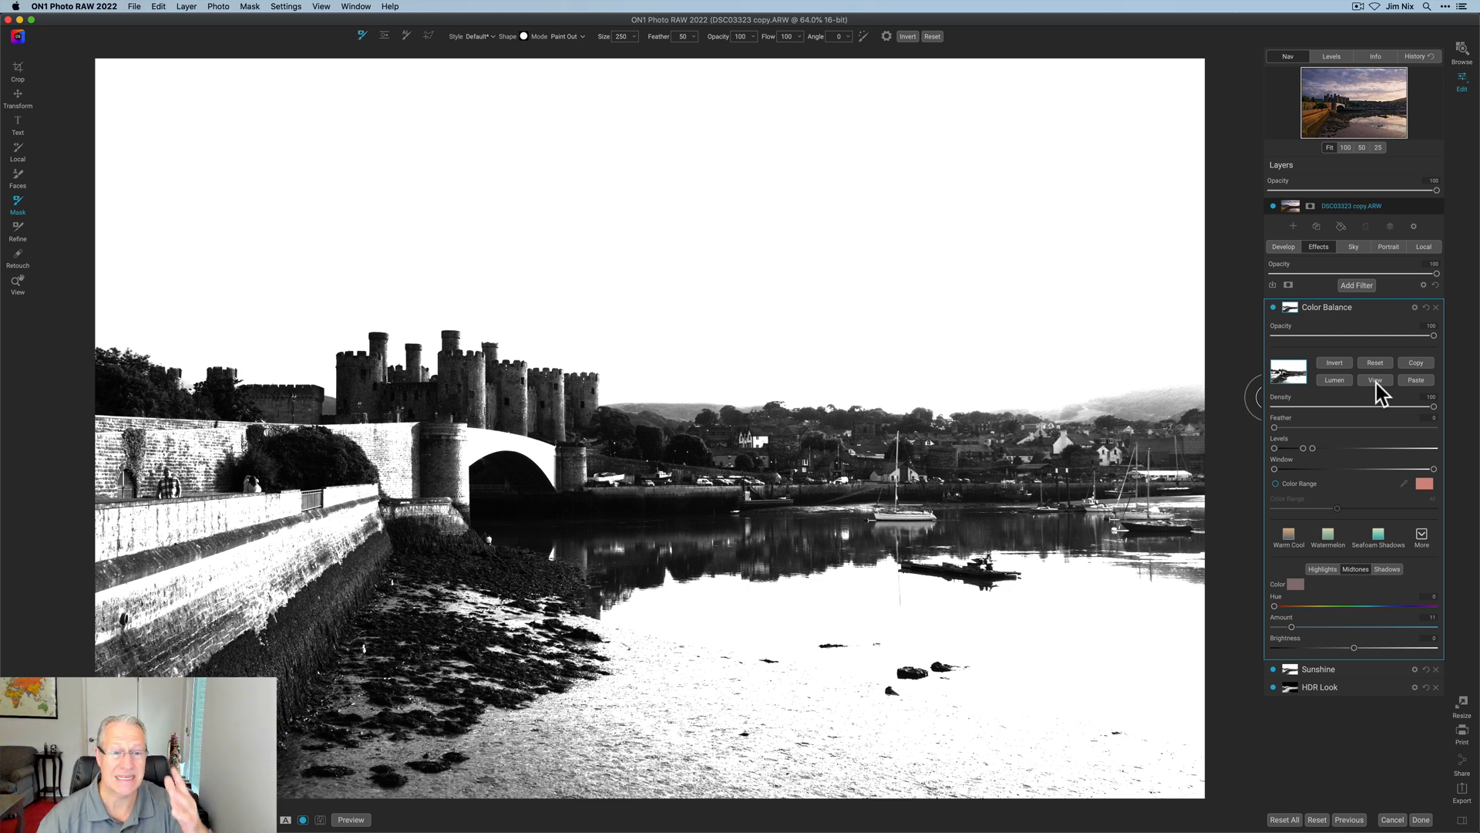
left_click(1375, 379)
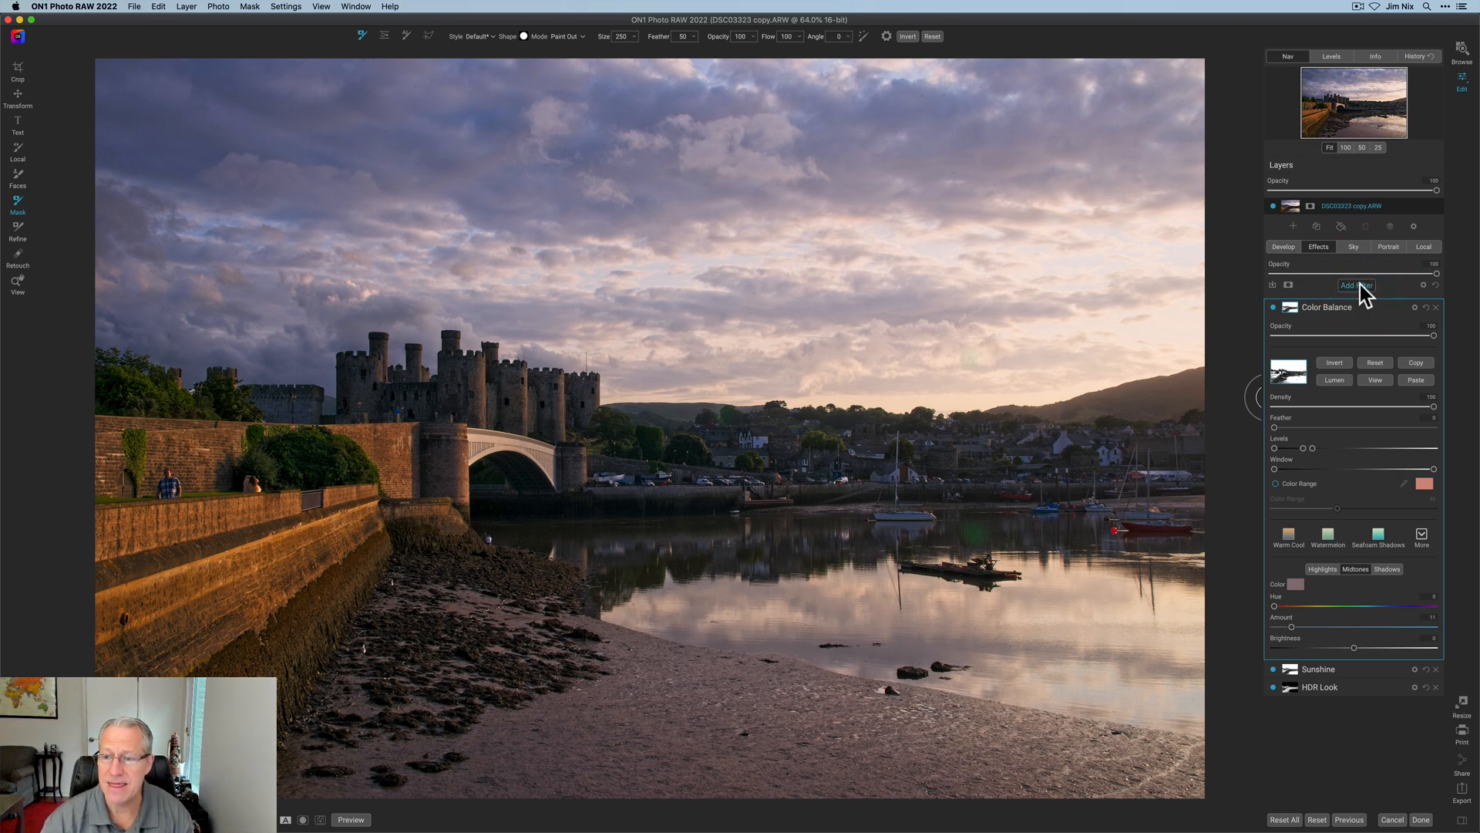
Add a Tone Enhancer with highlights pulled down and shadows lifted, then compare before/after
left_click(1356, 285)
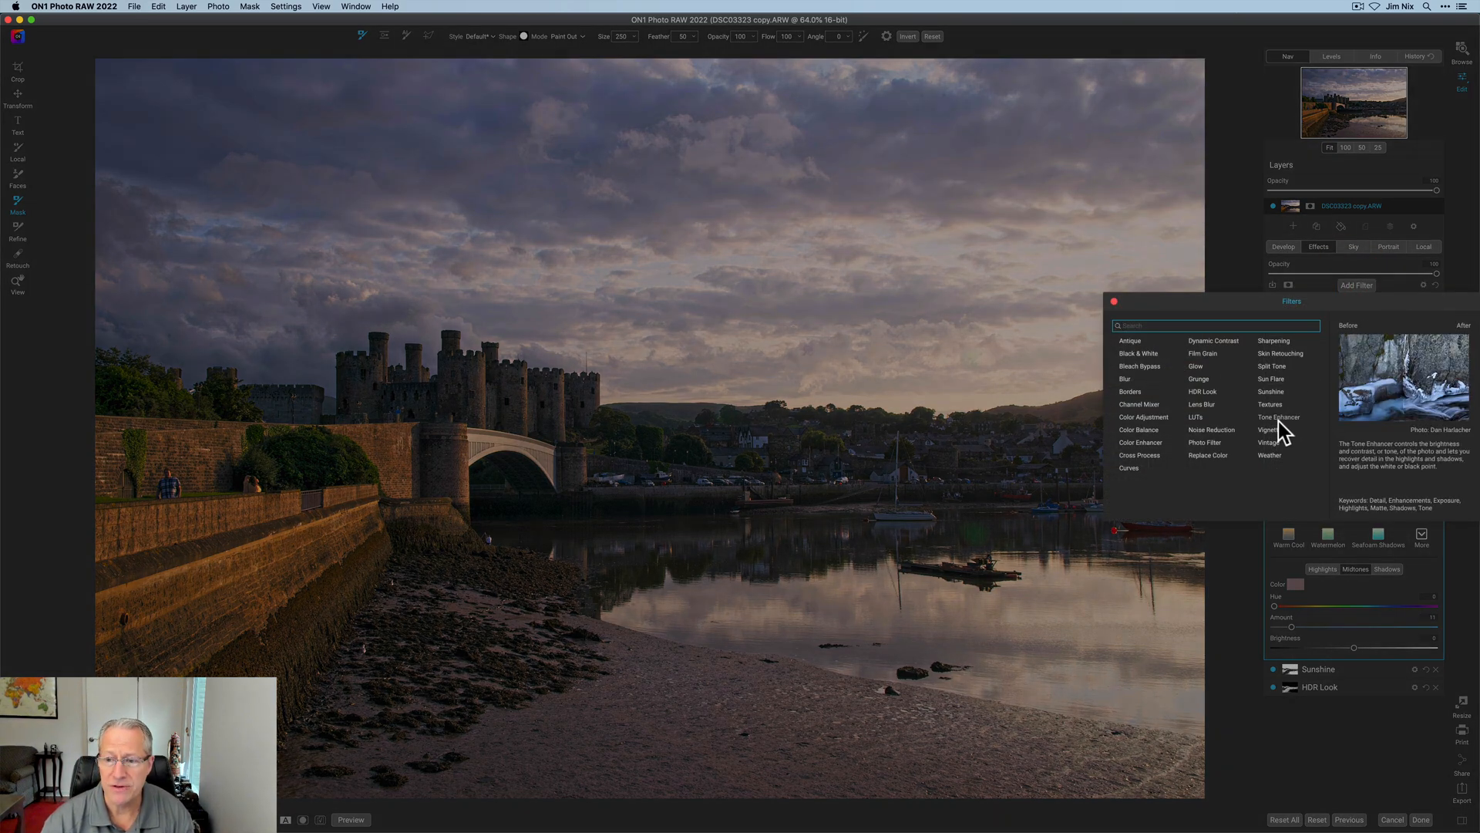
left_click(1279, 416)
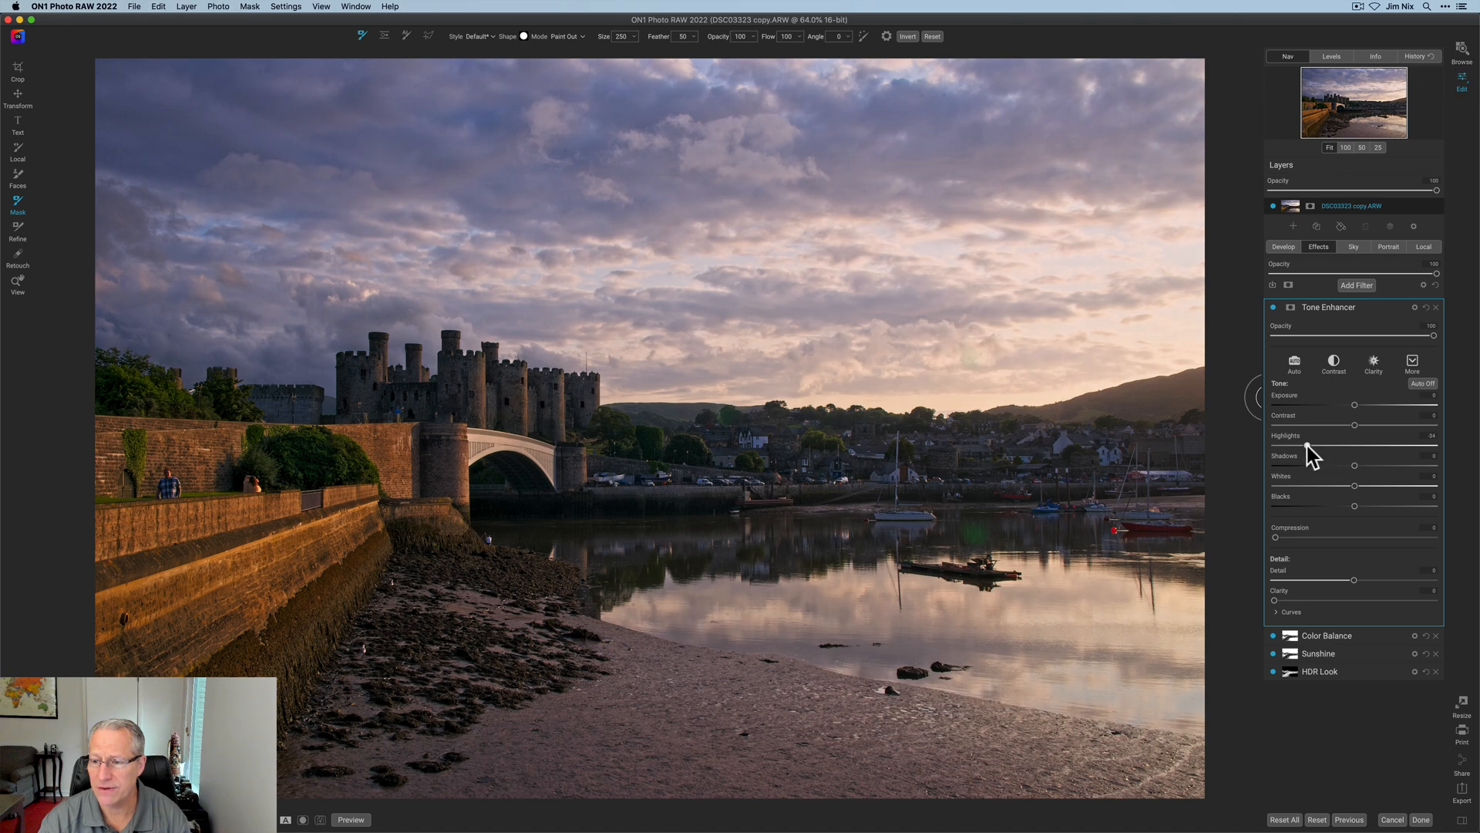
left_click_drag(1354, 444, 1308, 445)
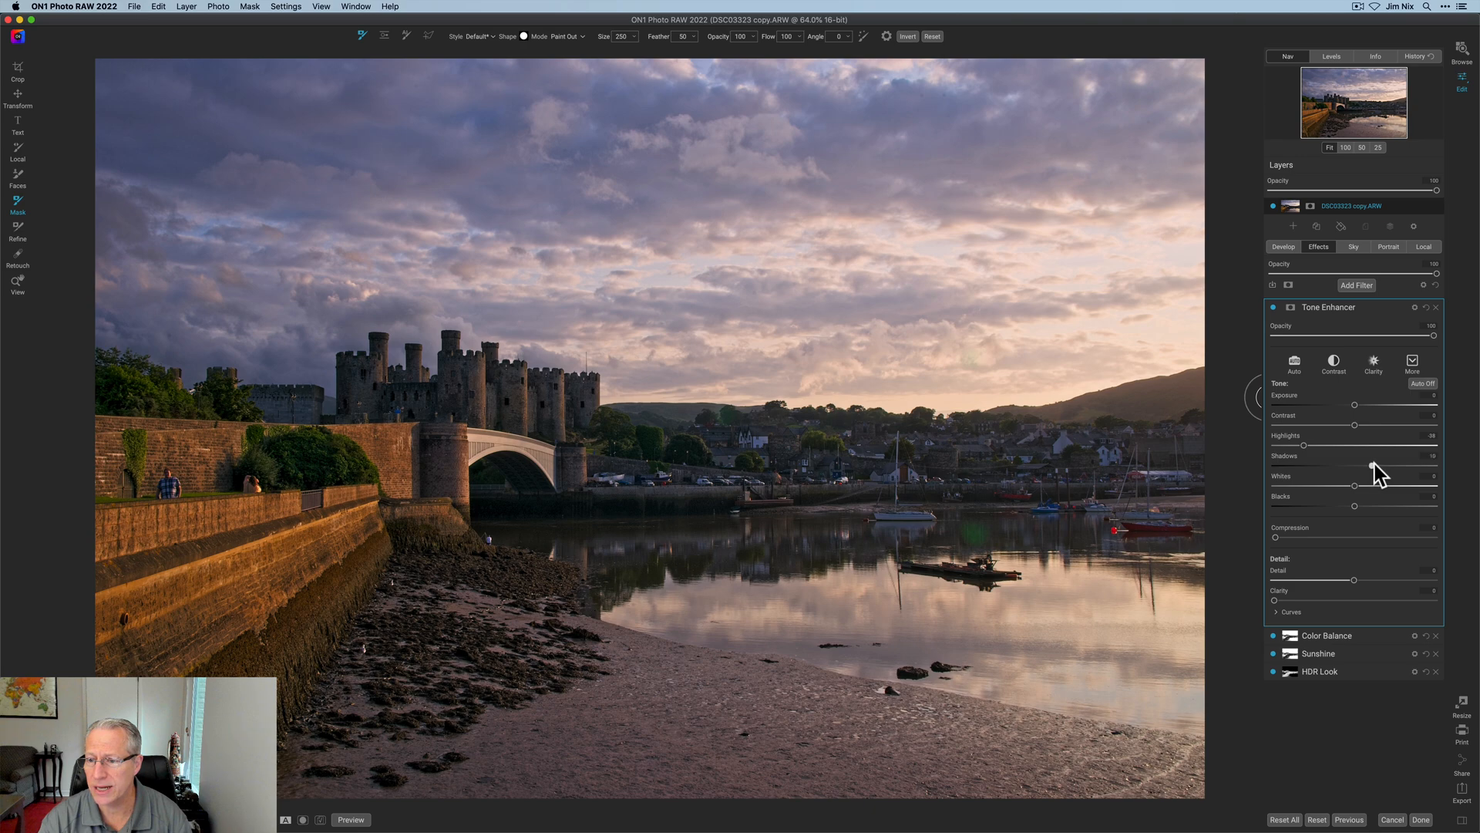
left_click_drag(1372, 467, 1397, 466)
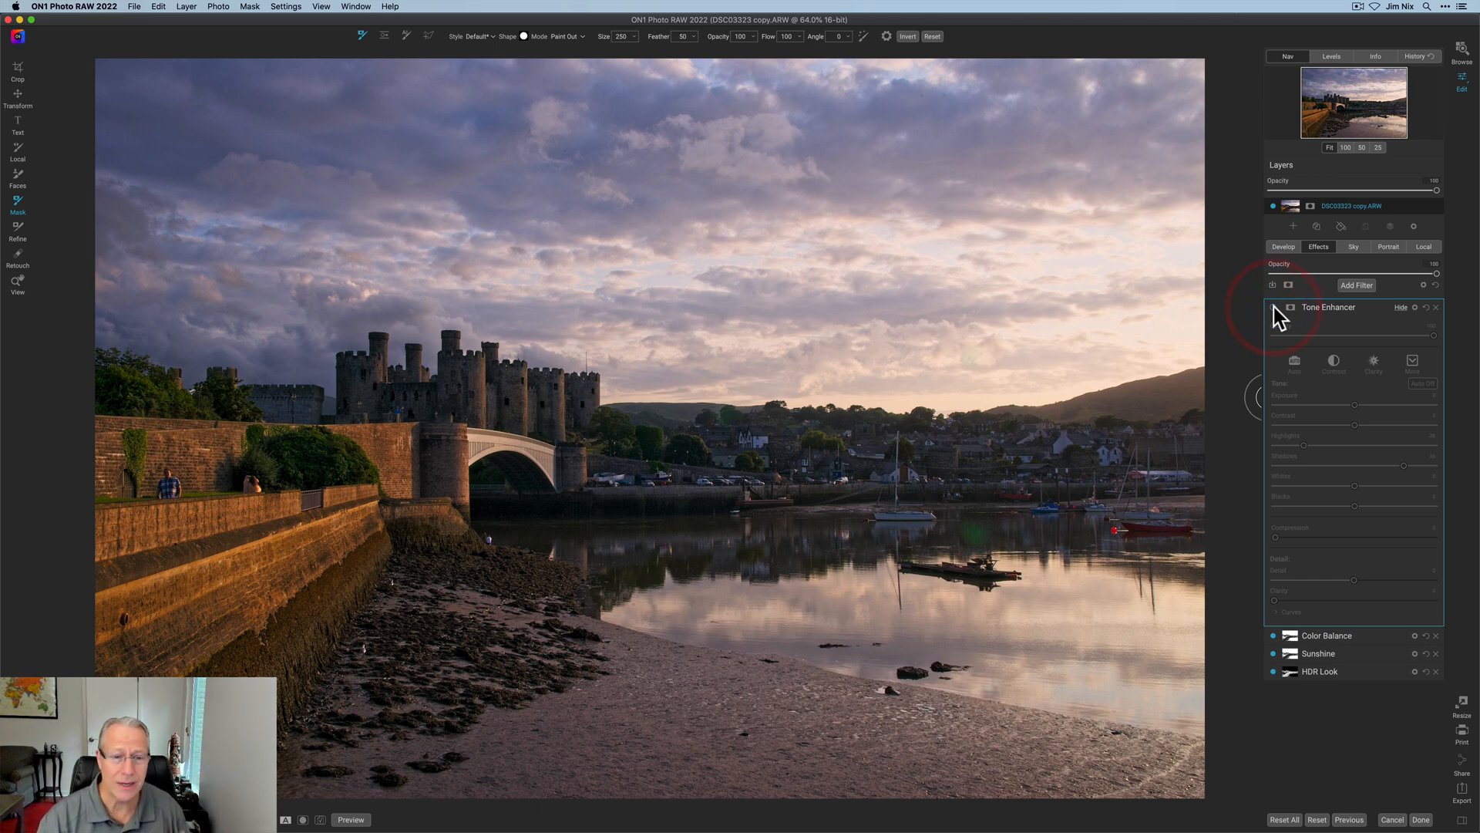
left_click(1275, 307)
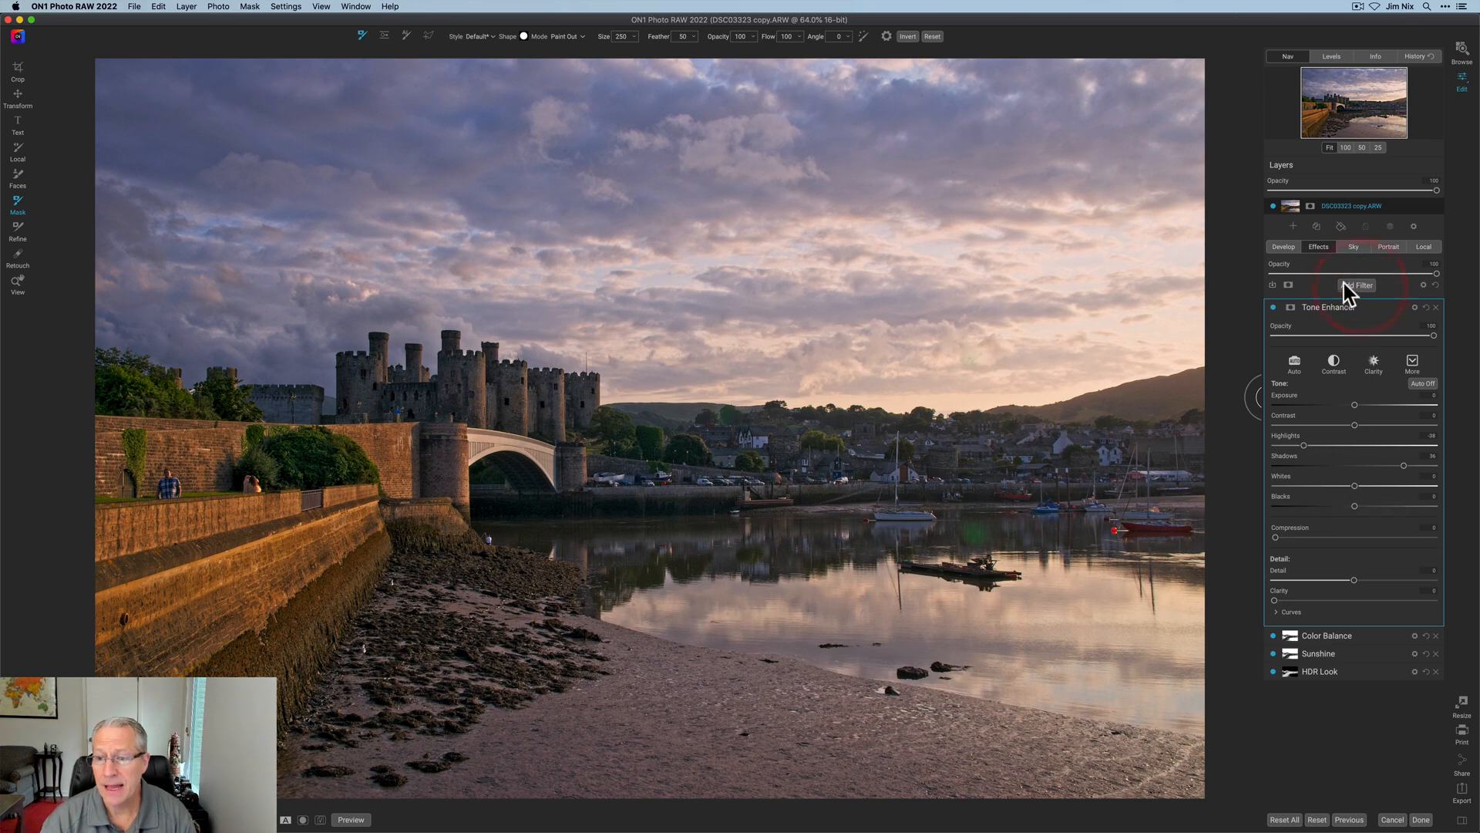
Add a Vignette that darkens the edges, with size, strong feathering and roundness tuned
left_click(1358, 285)
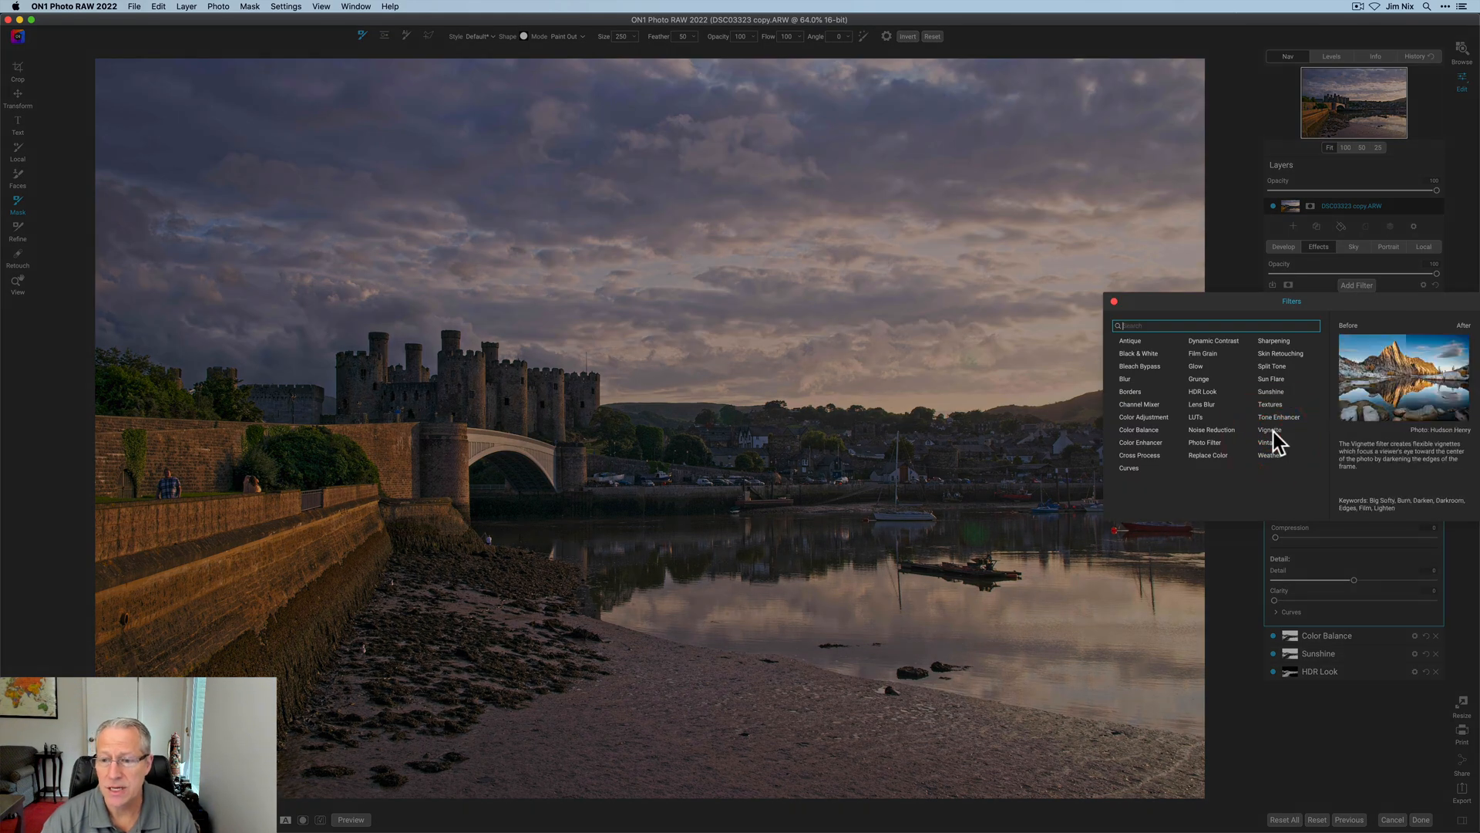
left_click(1269, 429)
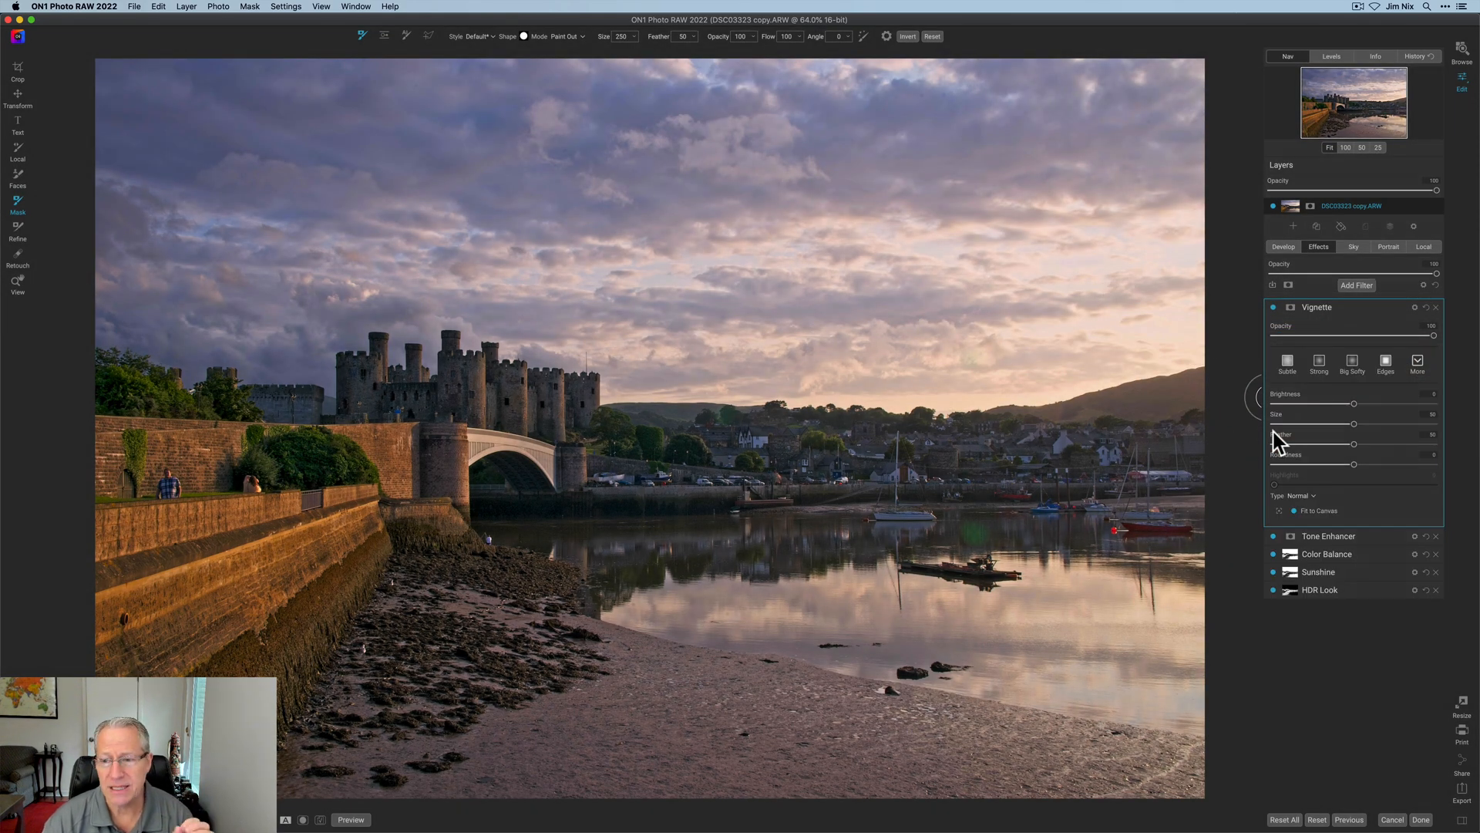
mouse_move(1334, 528)
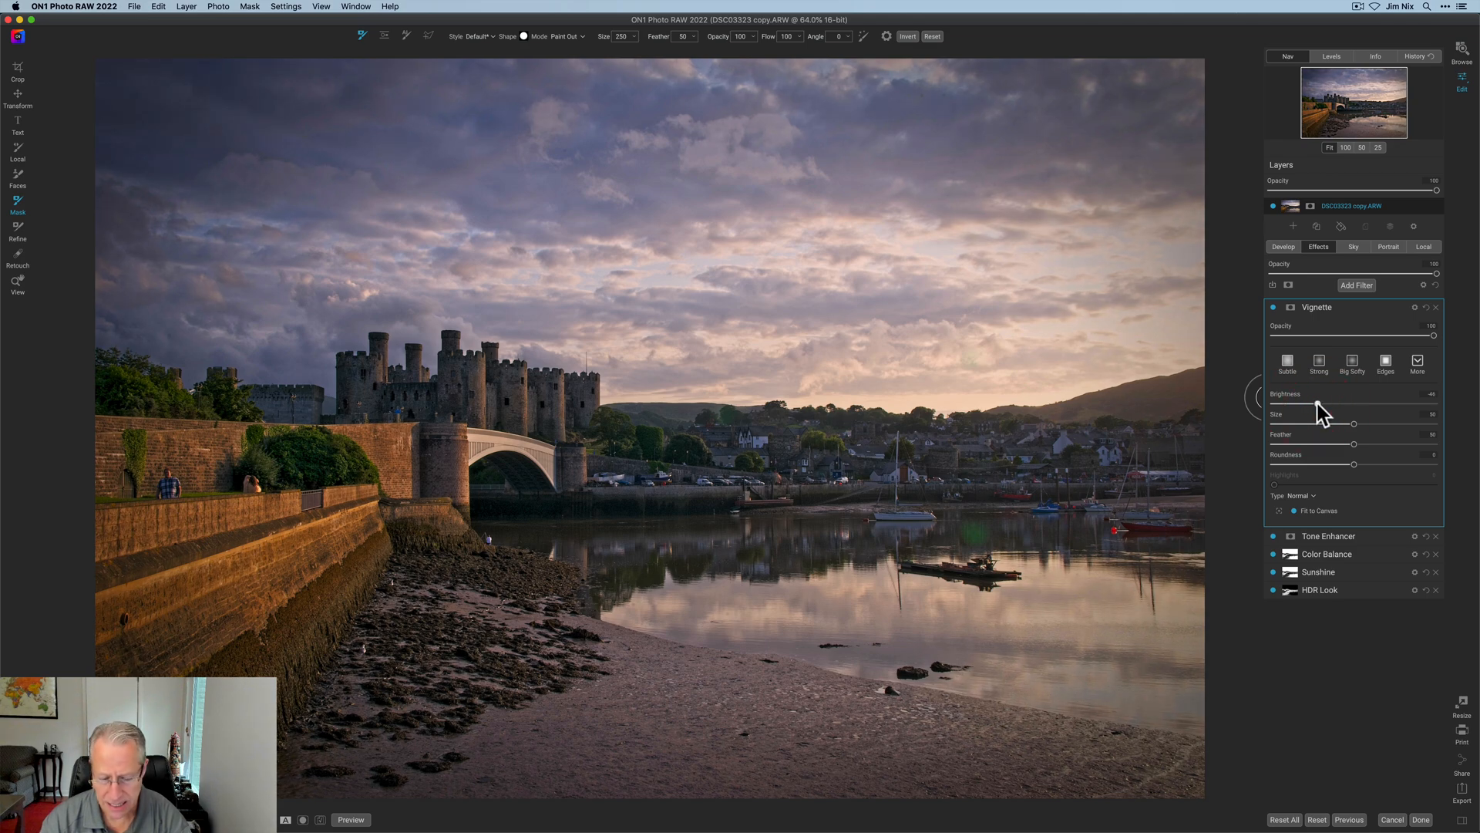
left_click_drag(1353, 423, 1316, 423)
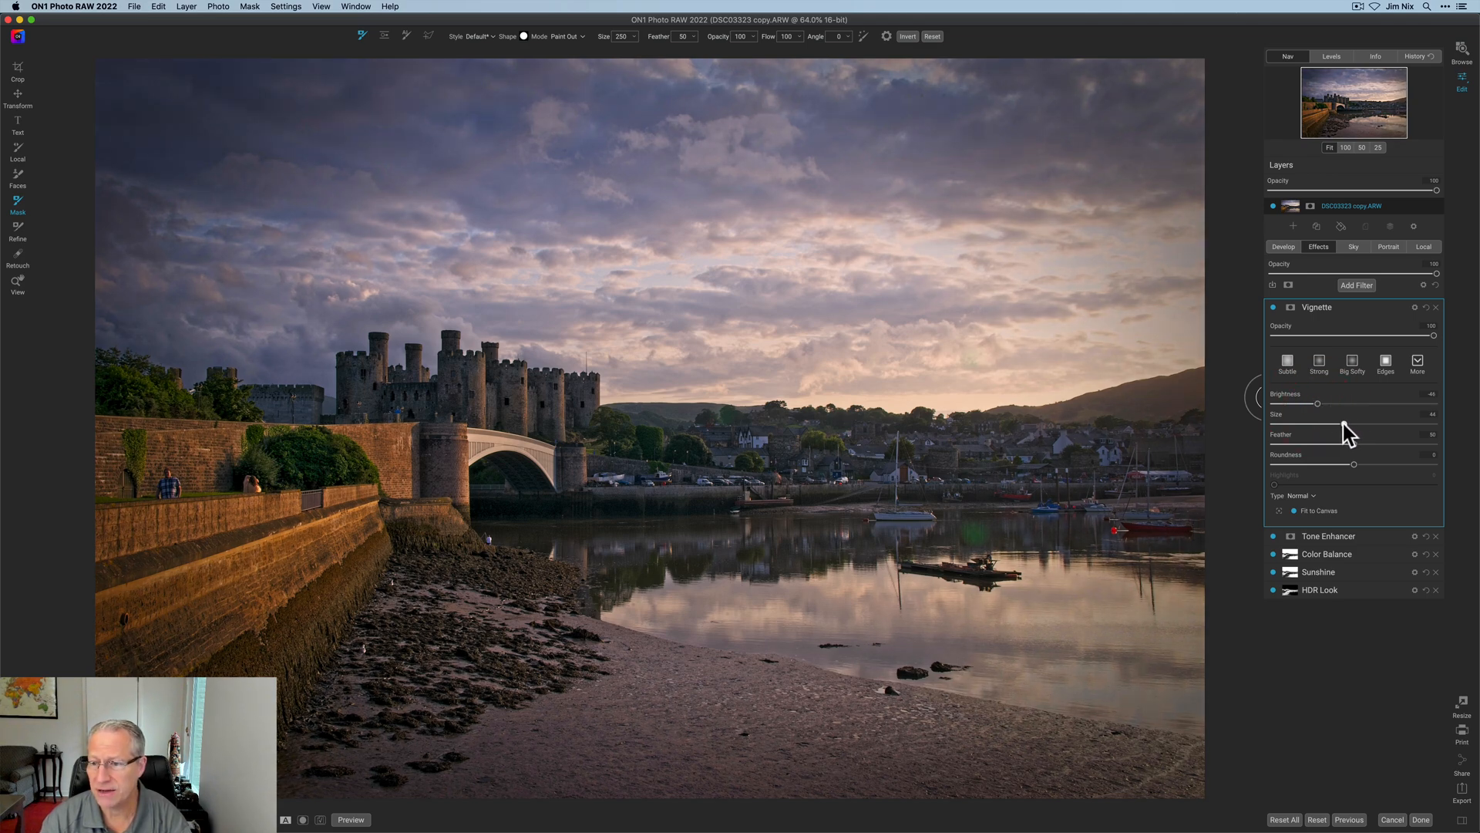
left_click_drag(1334, 404, 1329, 403)
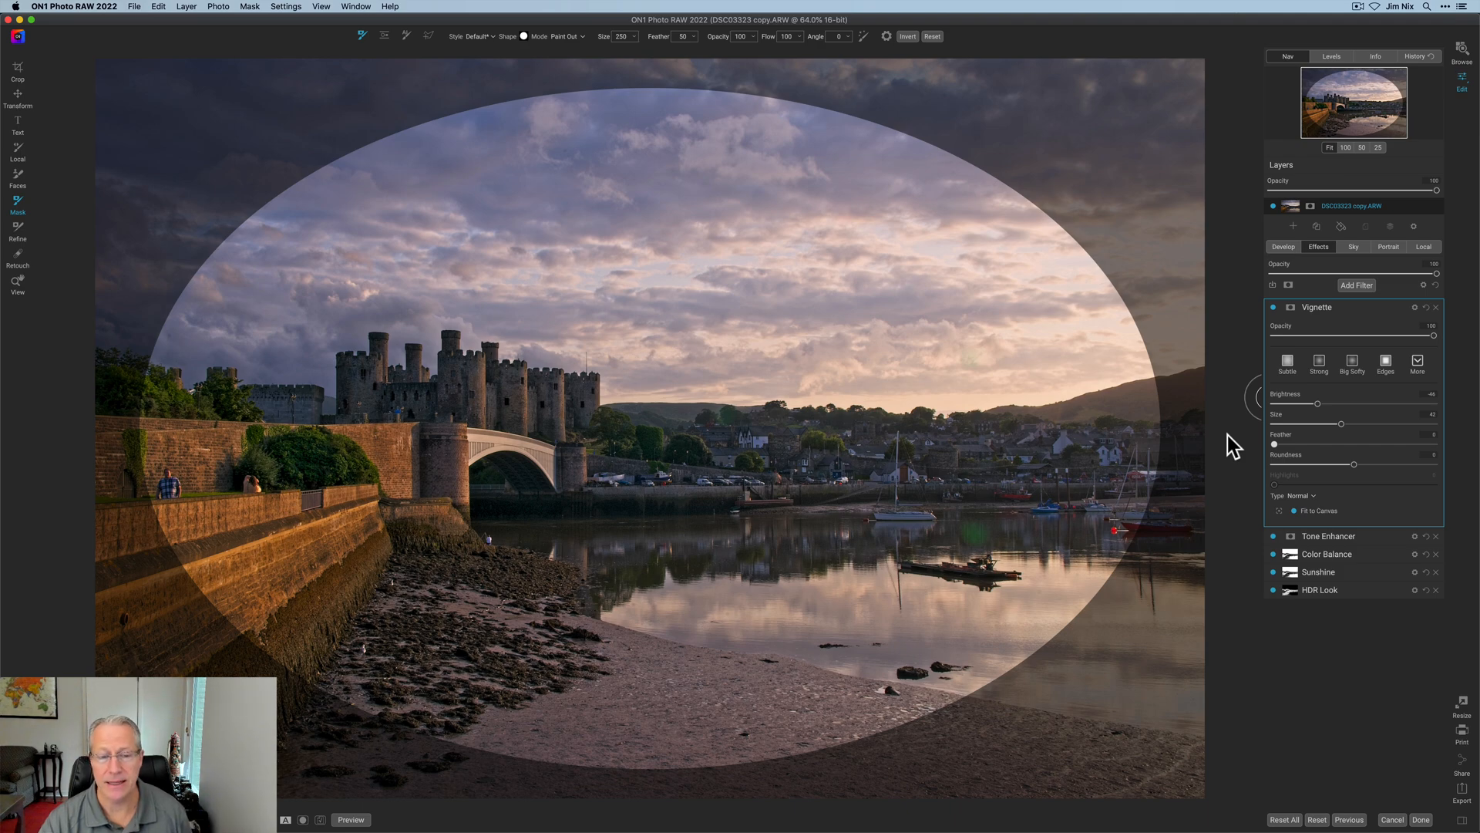
left_click_drag(1274, 444, 1433, 444)
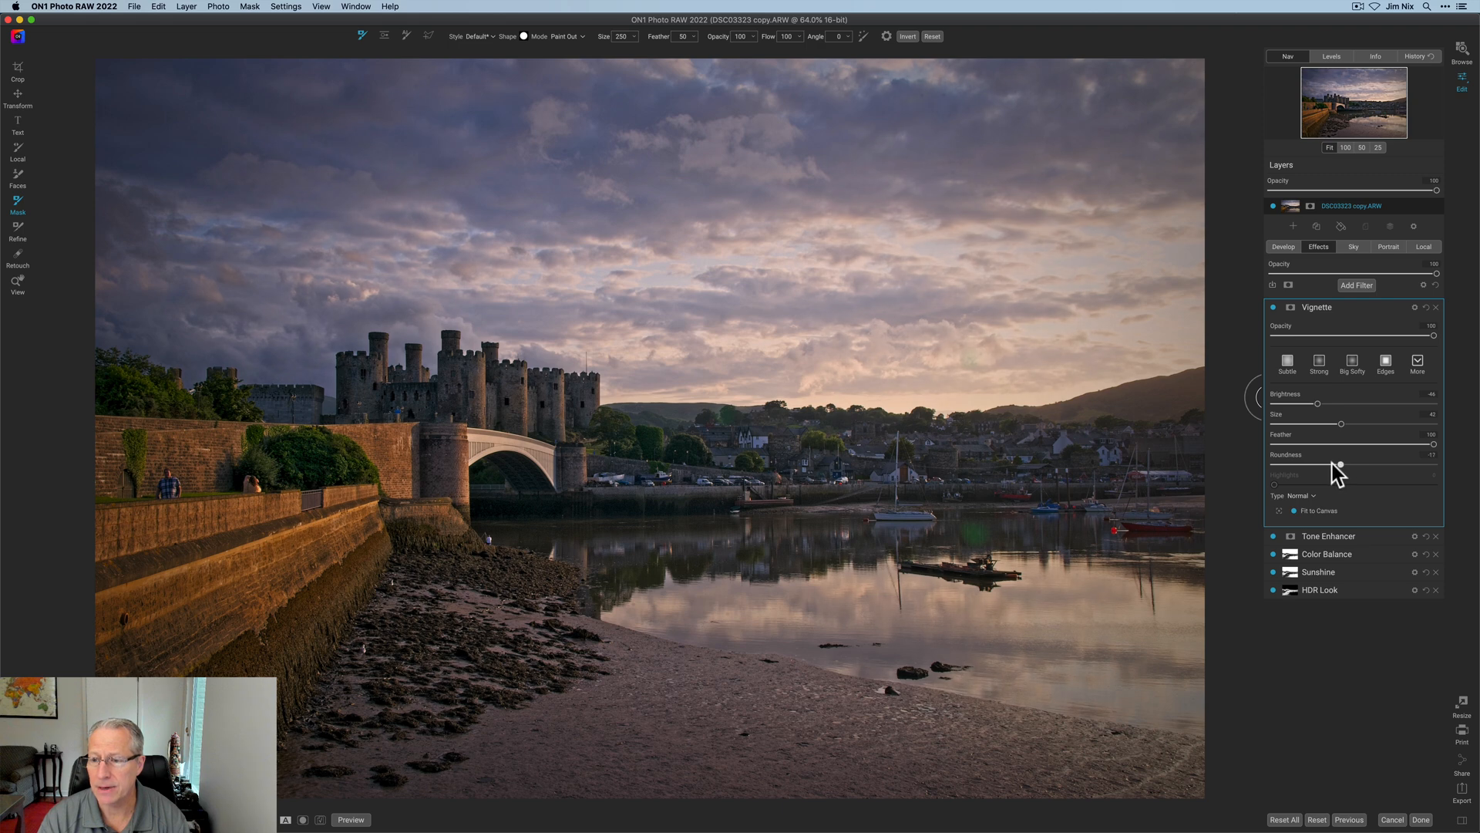
left_click_drag(1338, 464, 1322, 471)
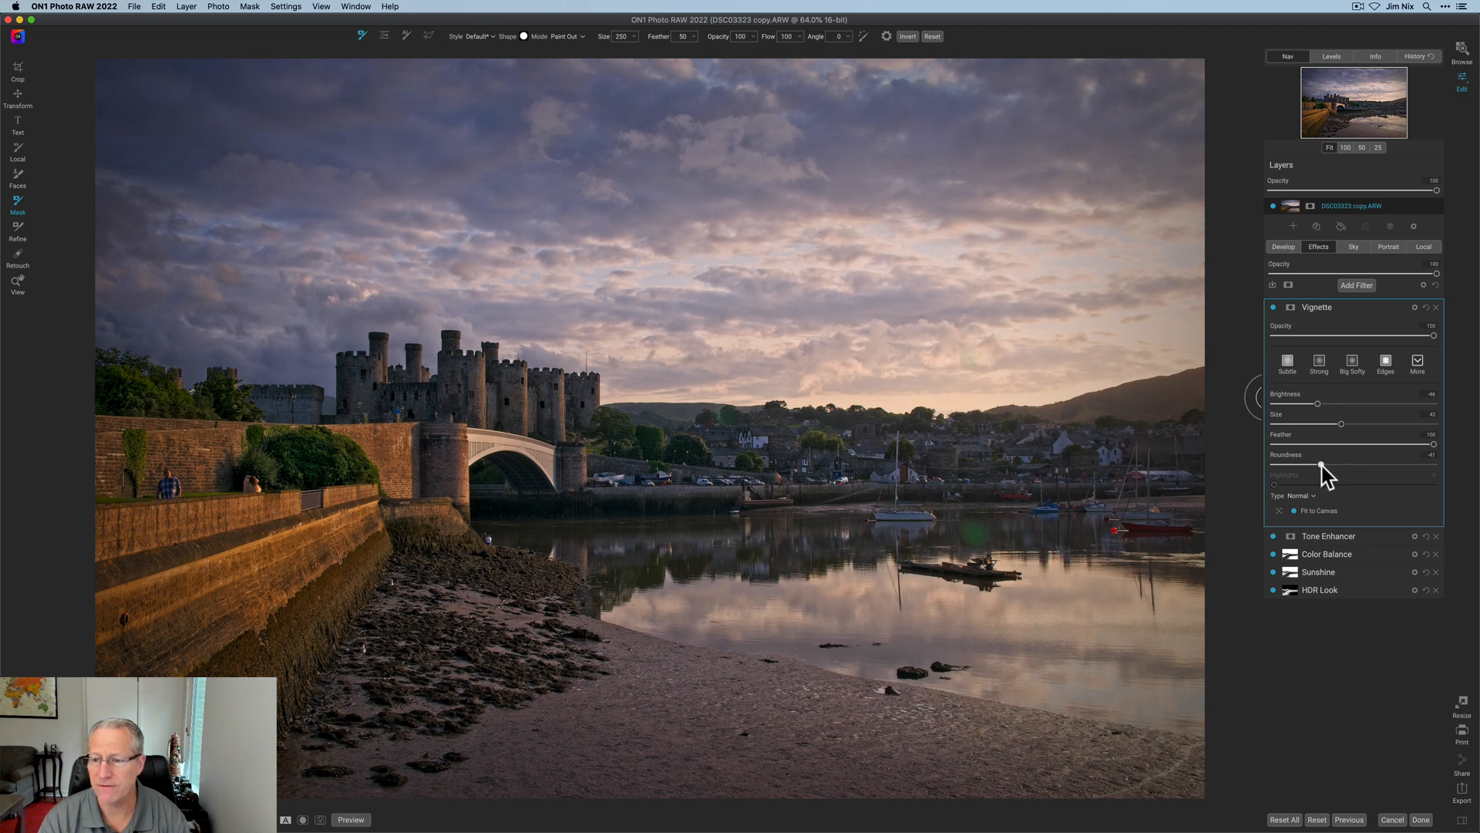
left_click_drag(1321, 462, 1322, 462)
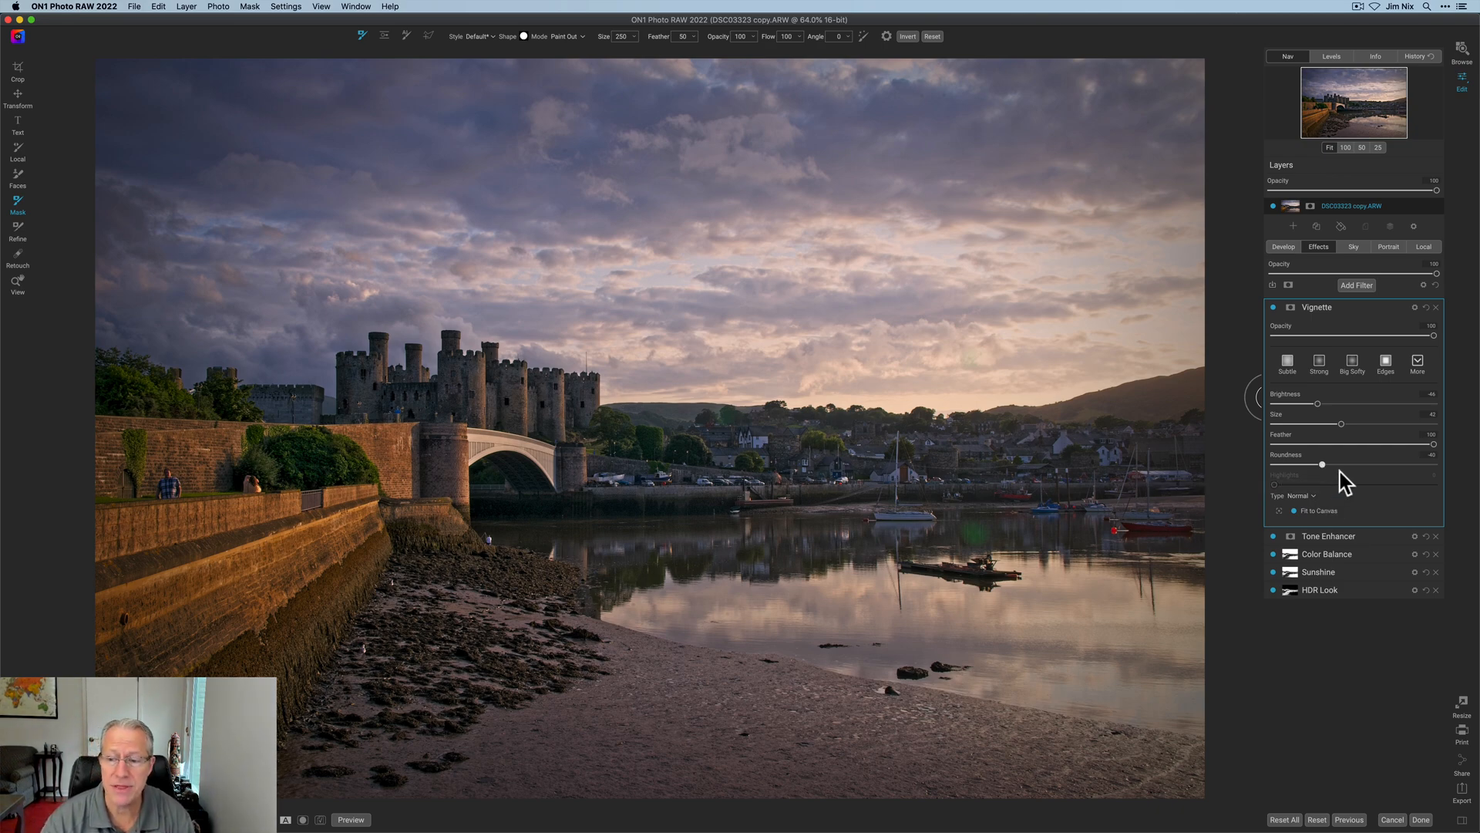
mouse_move(1345, 476)
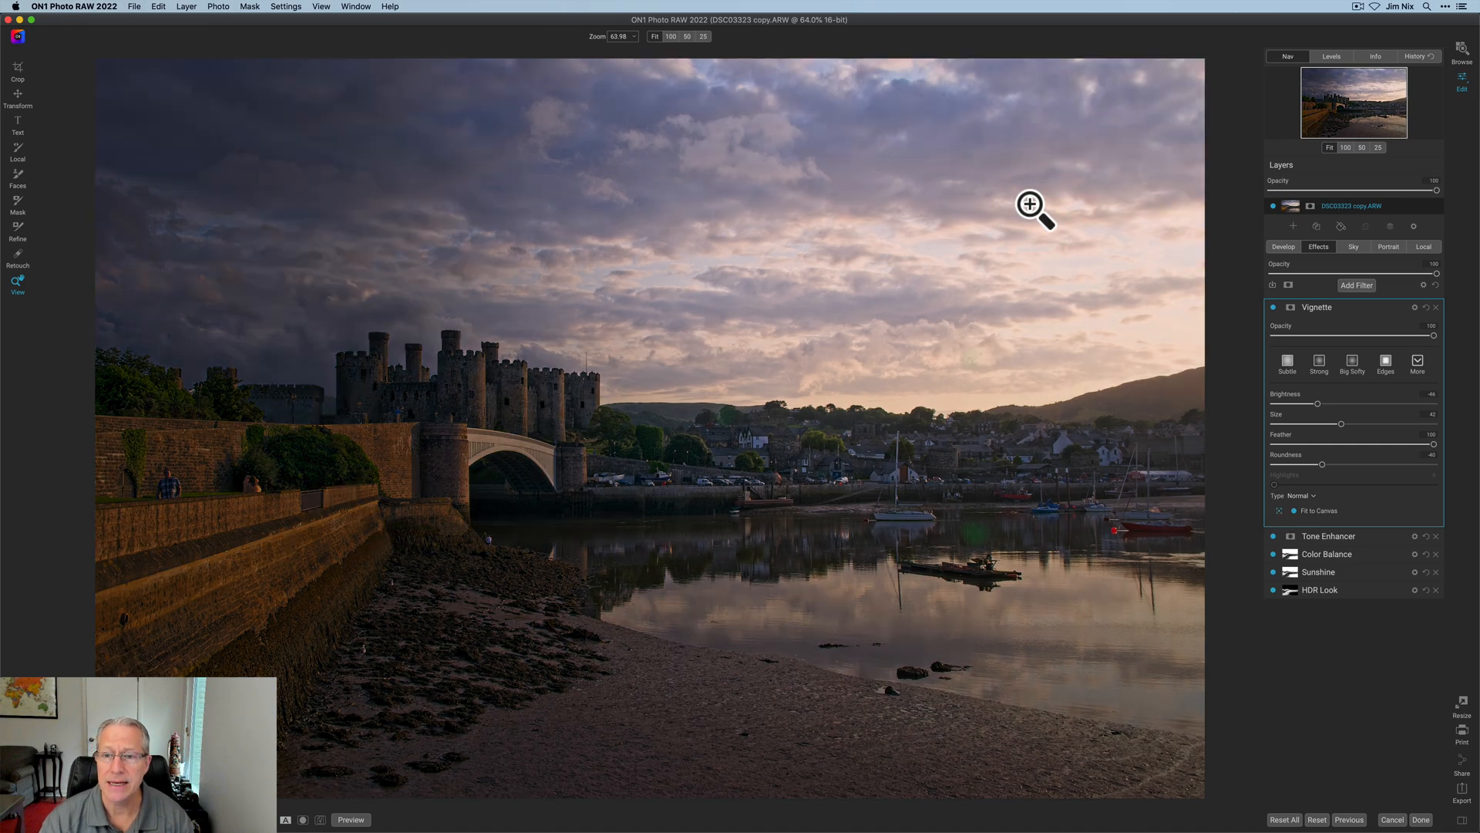
mouse_move(1270, 500)
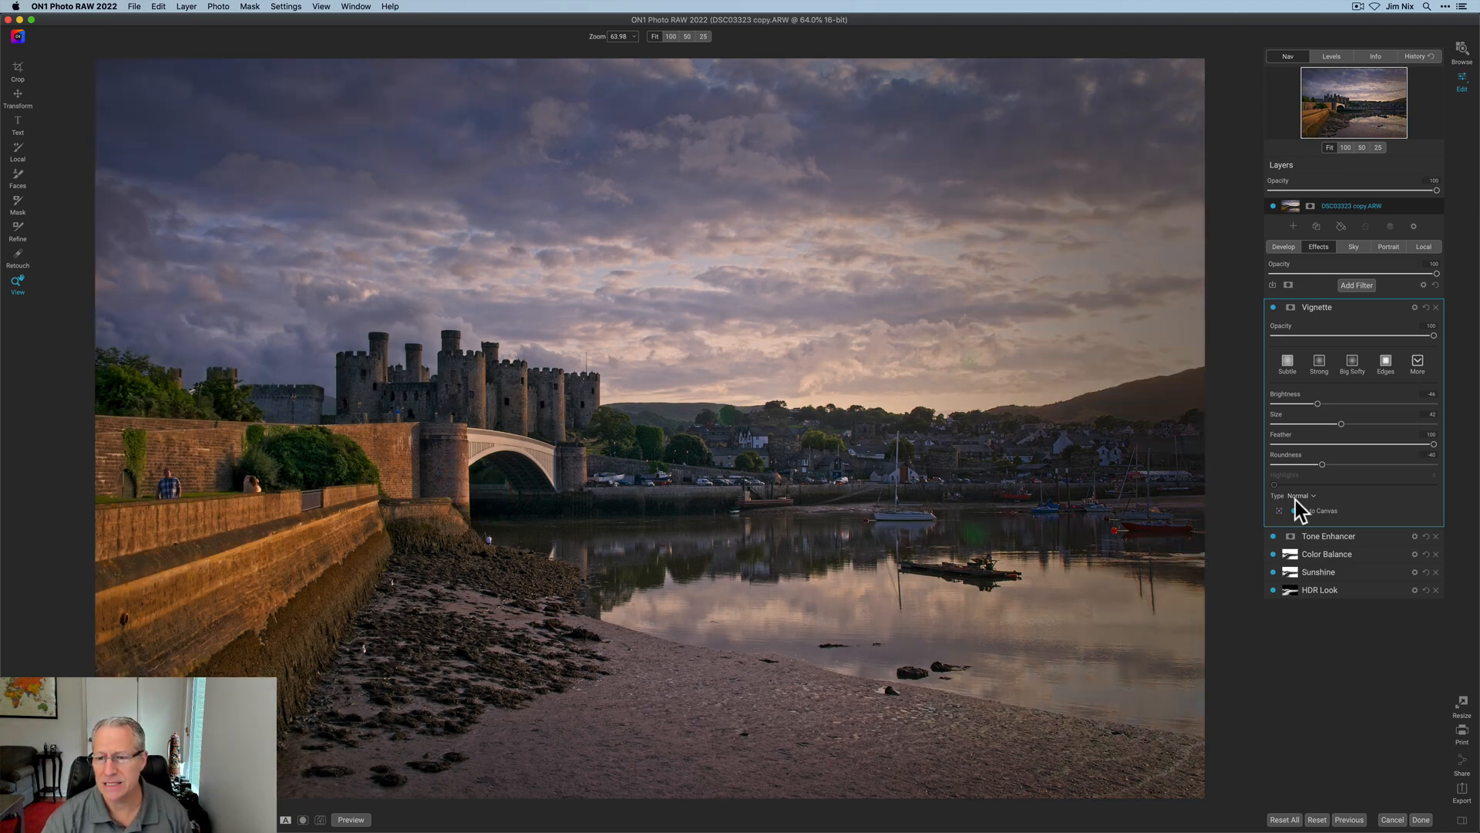
mouse_move(572, 475)
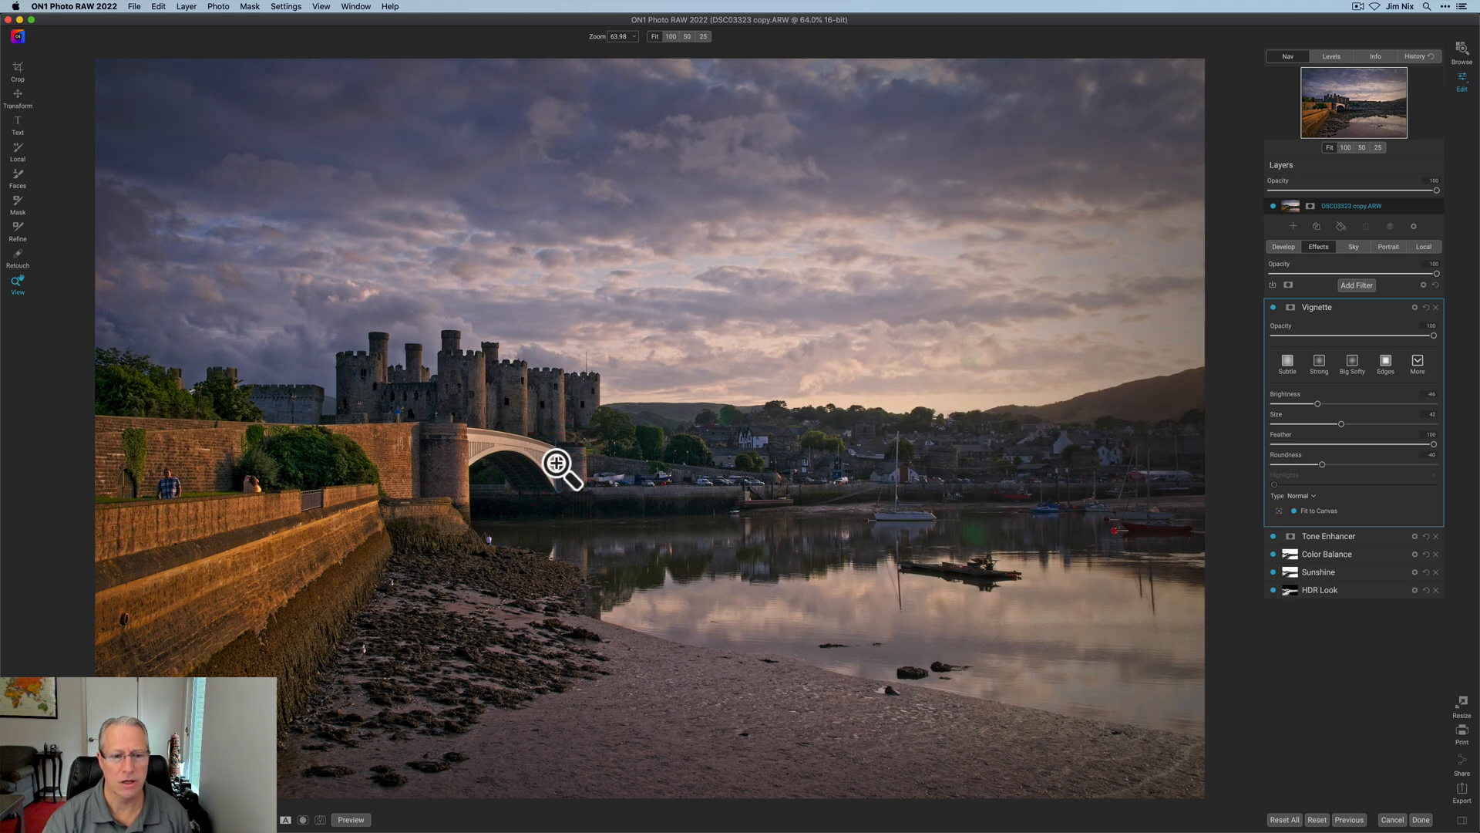
mouse_move(1363, 487)
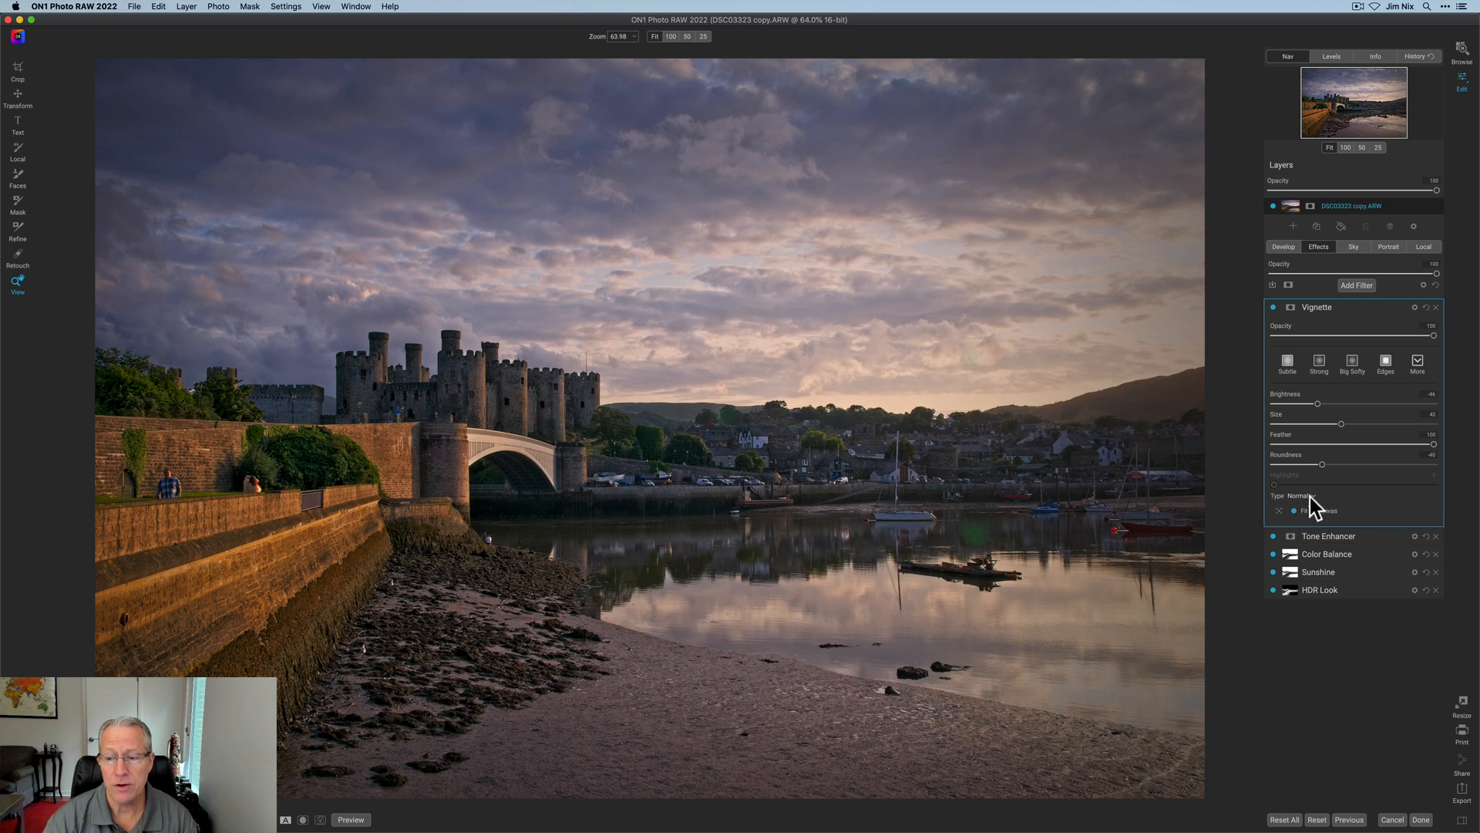
Reveal the Vignette filter's Type choices
left_click(1303, 496)
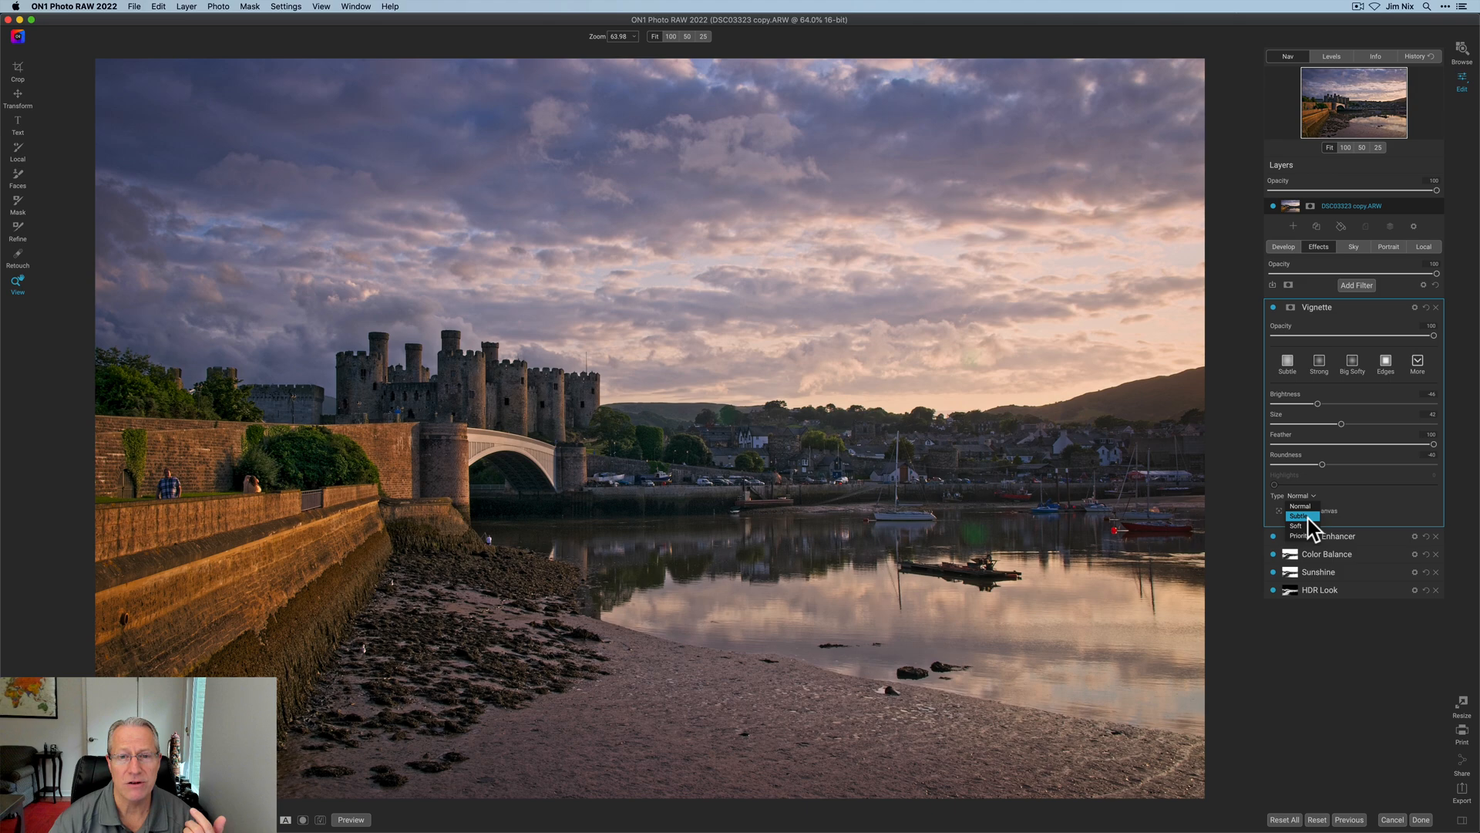
Set the vignette to Soft type, ease its edge brightness and adjust its size
left_click(1300, 516)
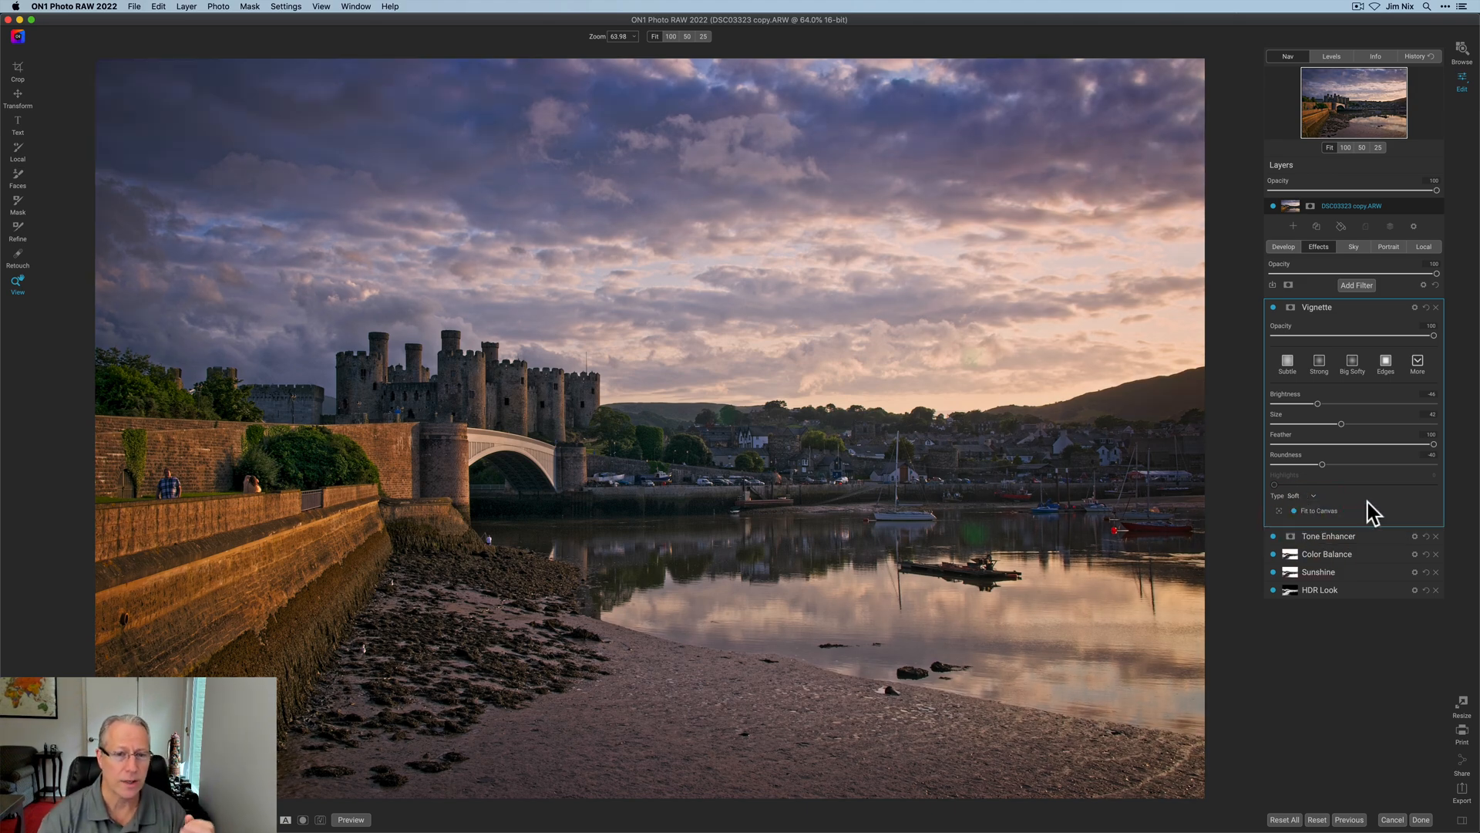
mouse_move(1323, 416)
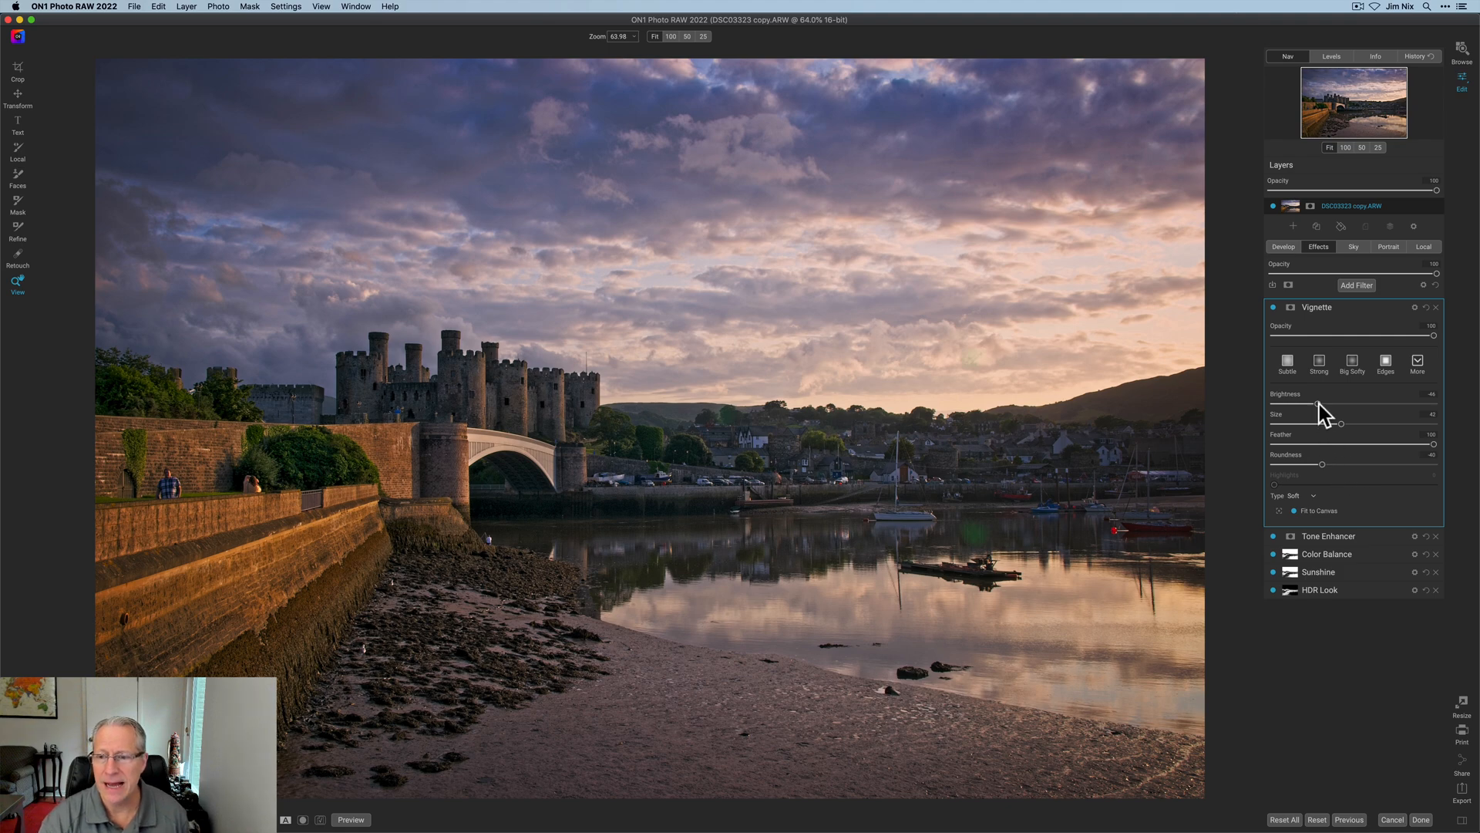
left_click_drag(1317, 404, 1277, 404)
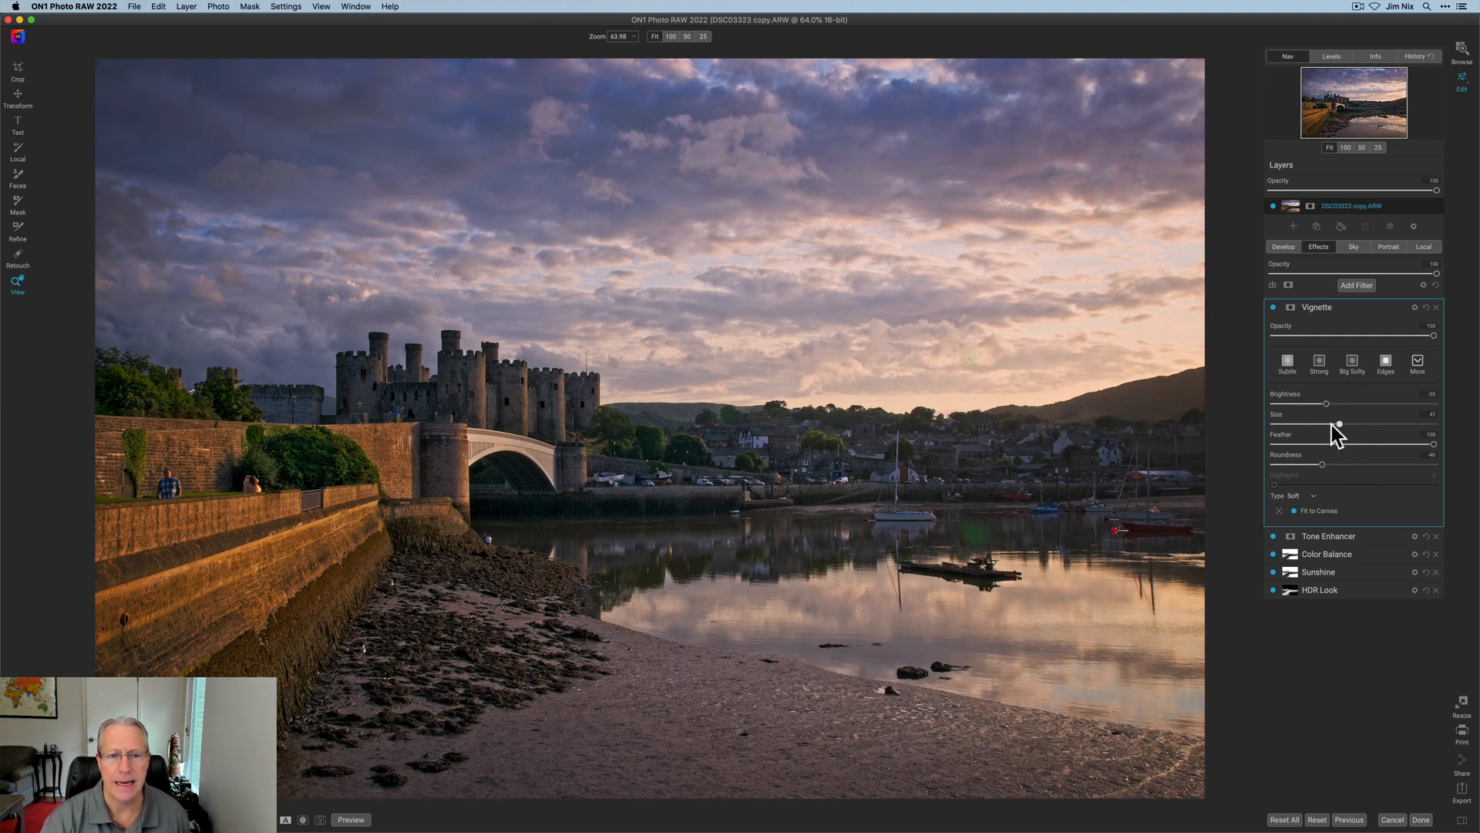
left_click_drag(1339, 425, 1325, 425)
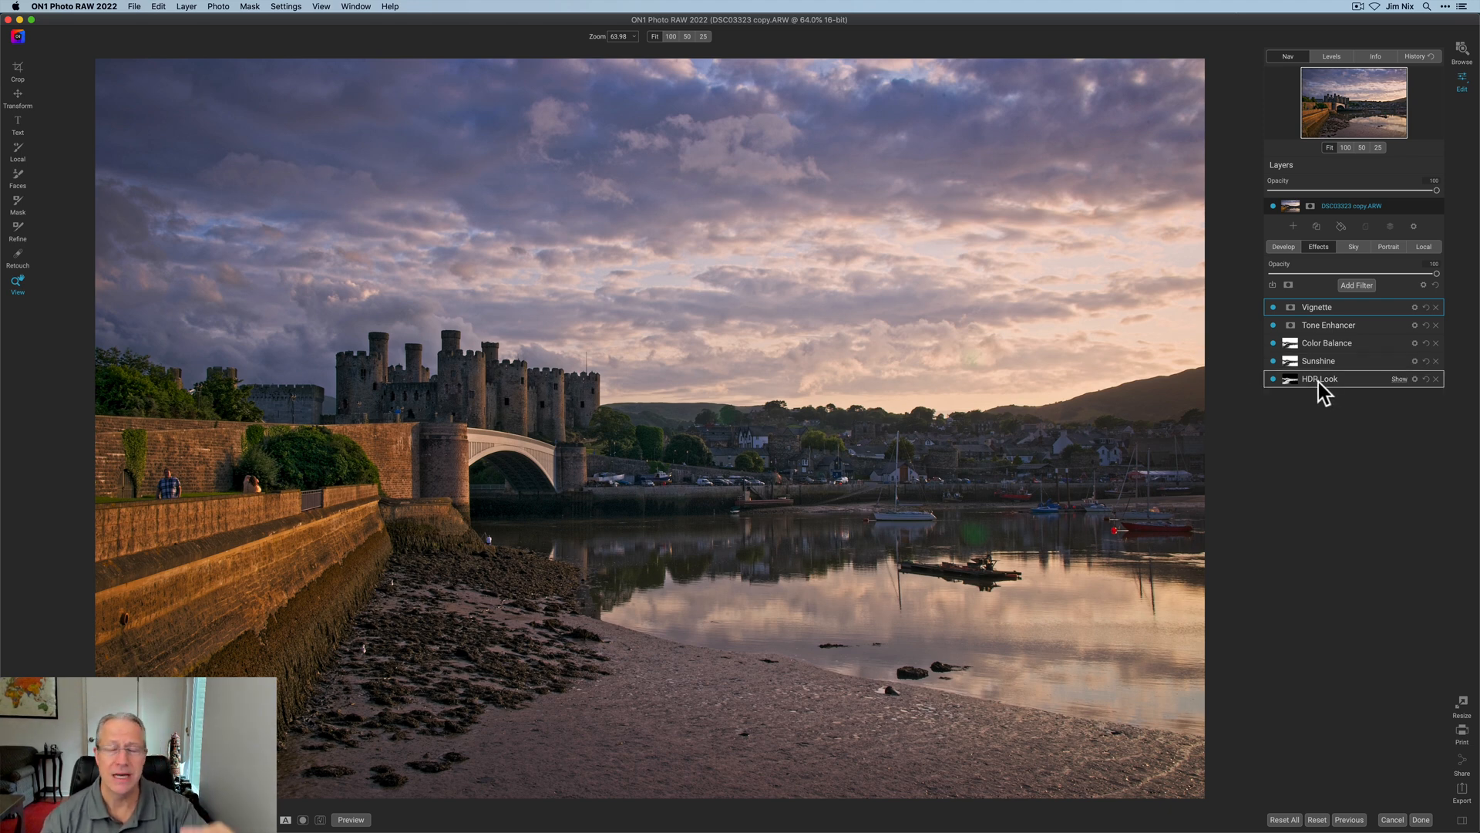
mouse_move(1310, 446)
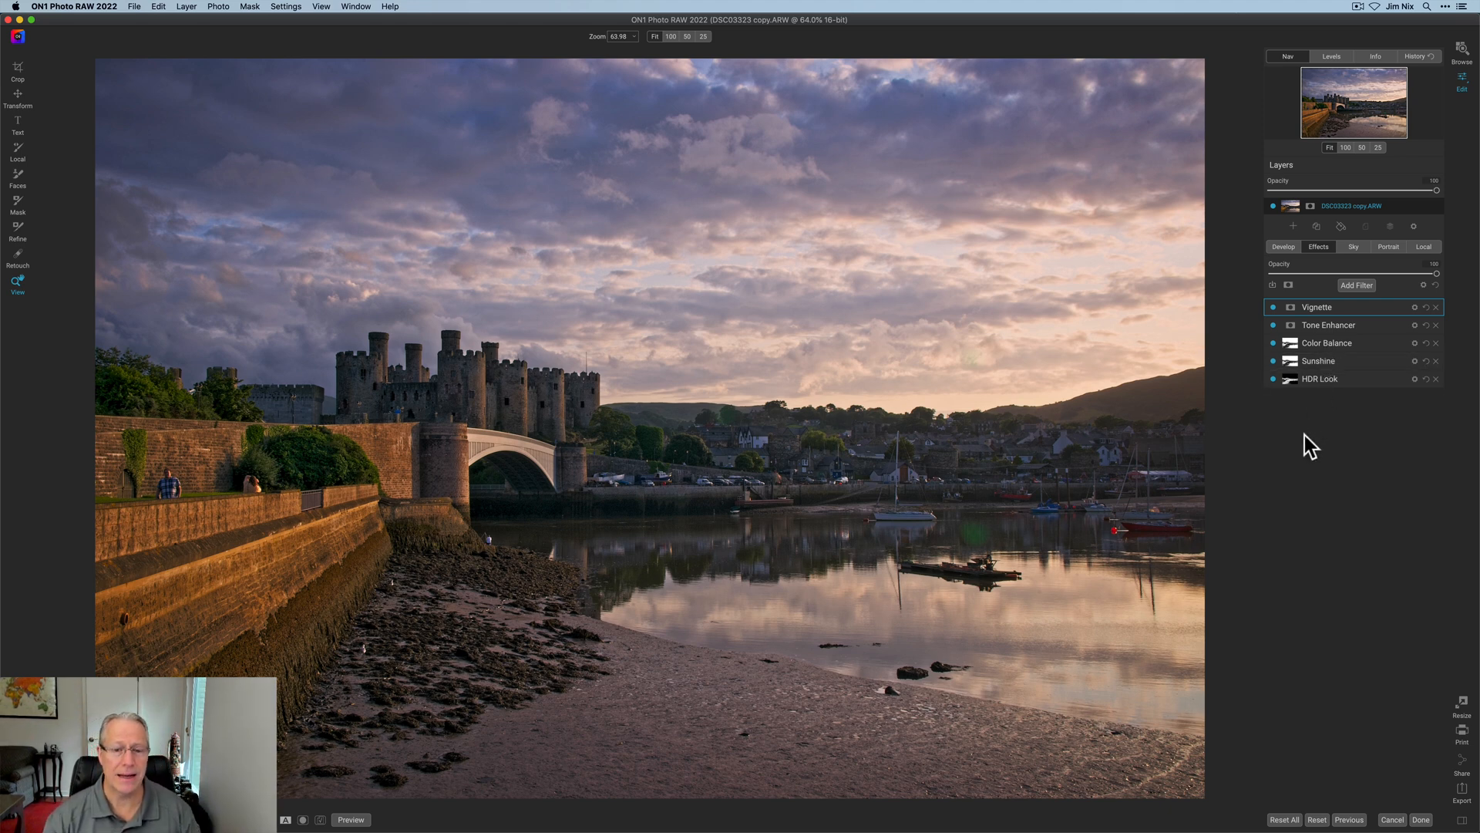